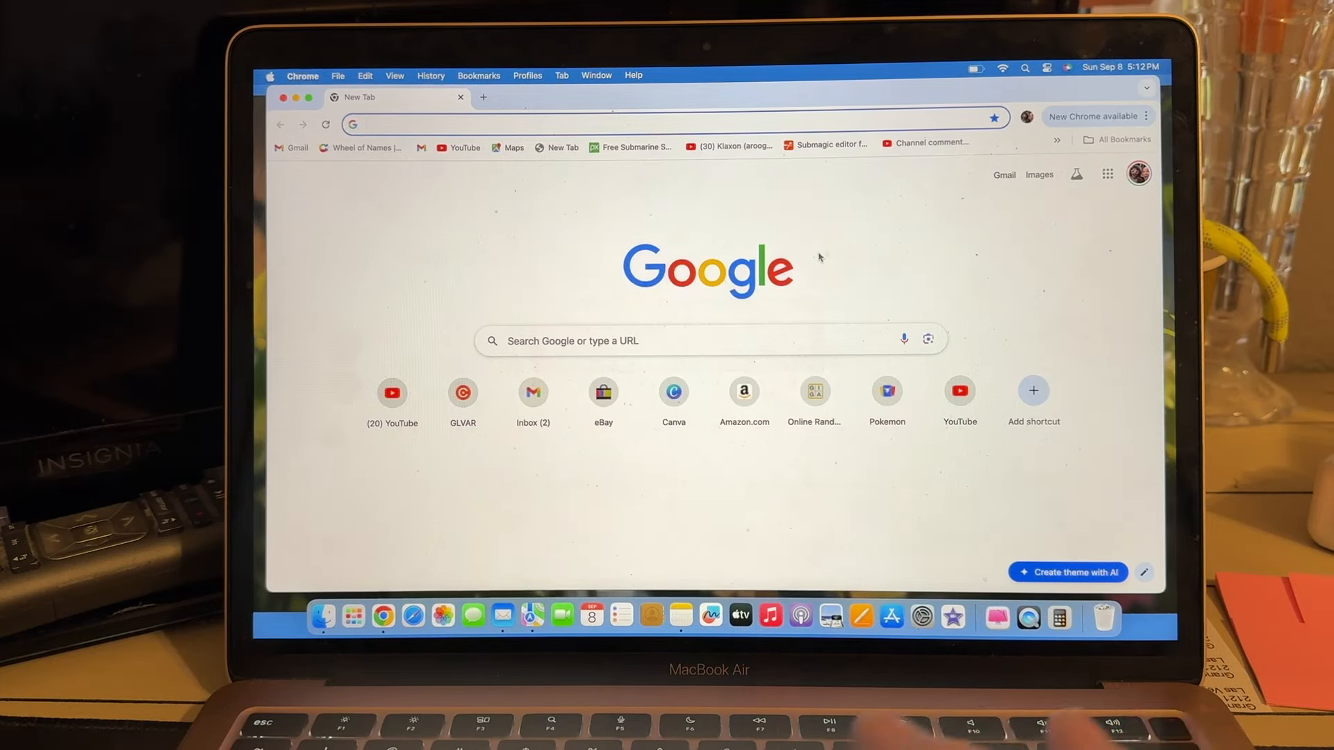
# Step: Go to youtube.com and open YouTube Studio's Channel content list of uploaded videos
pyautogui.write('youtube.com')
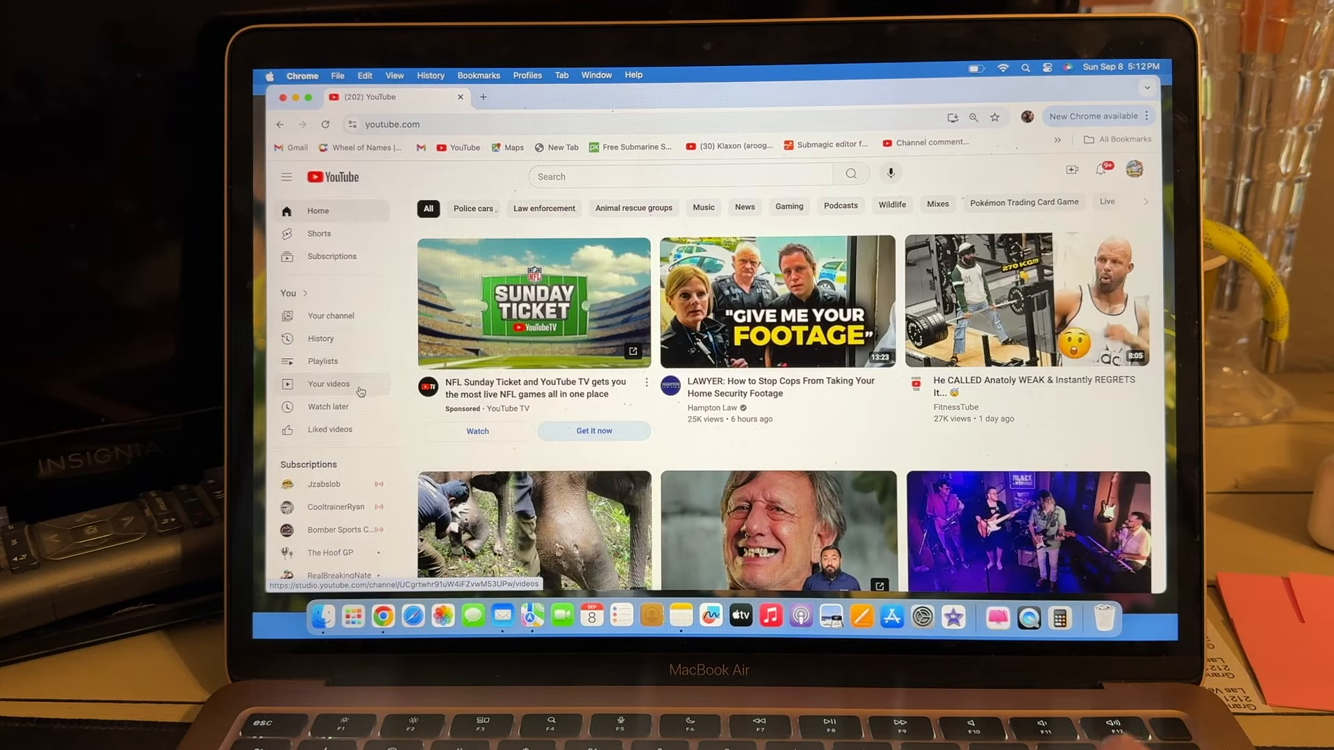
pyautogui.moveTo(357, 391)
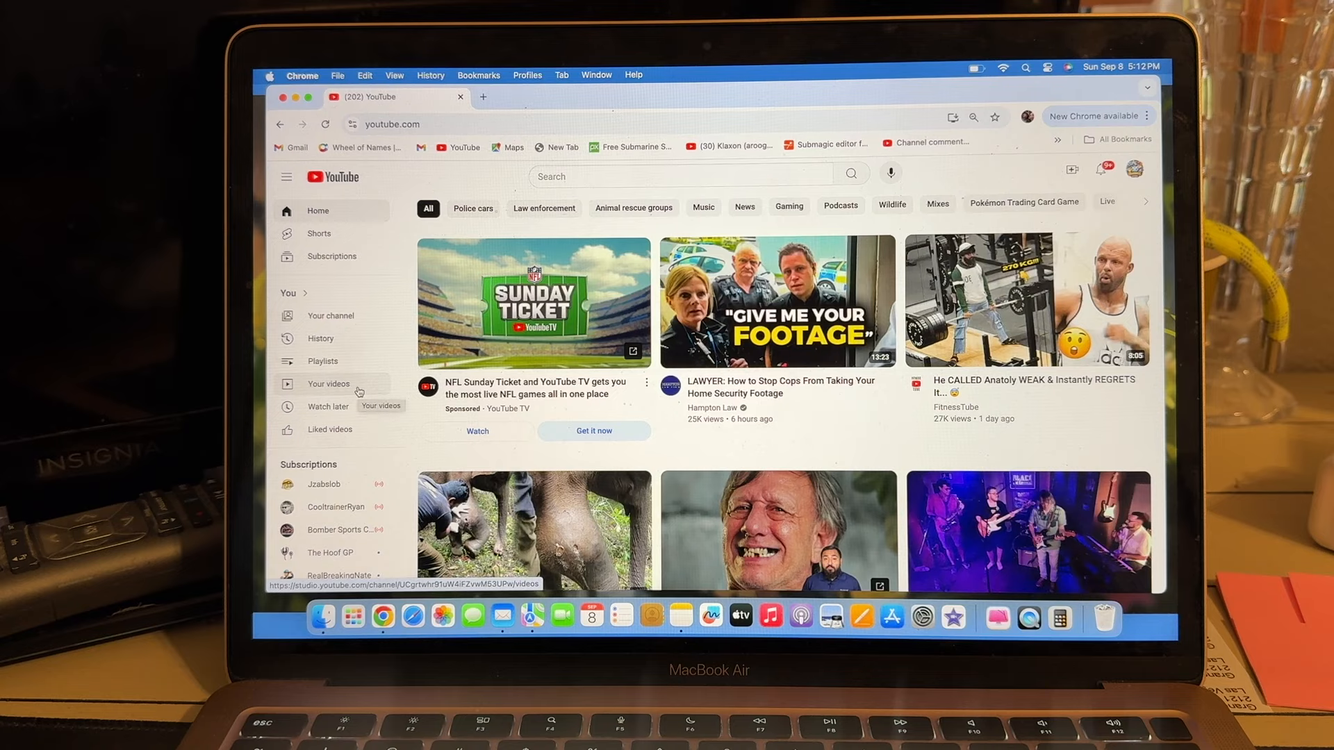
pyautogui.click(329, 383)
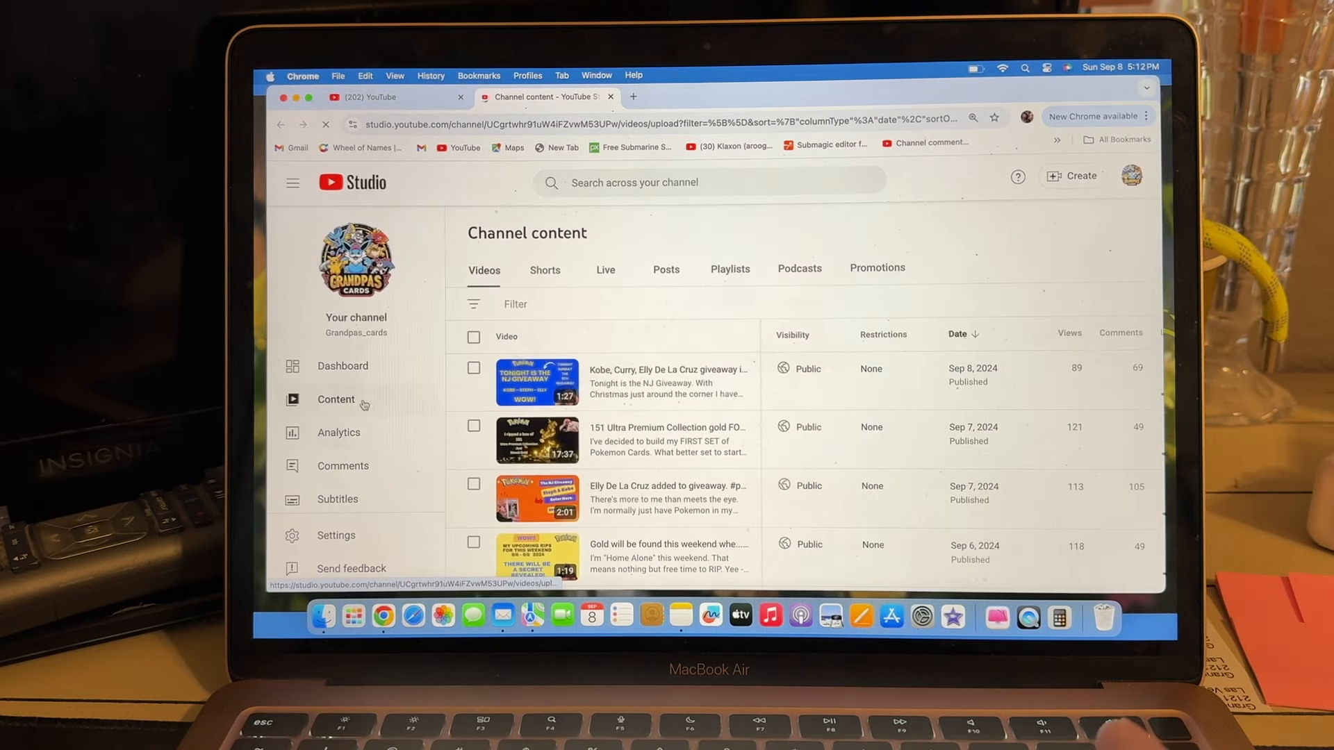
pyautogui.click(344, 465)
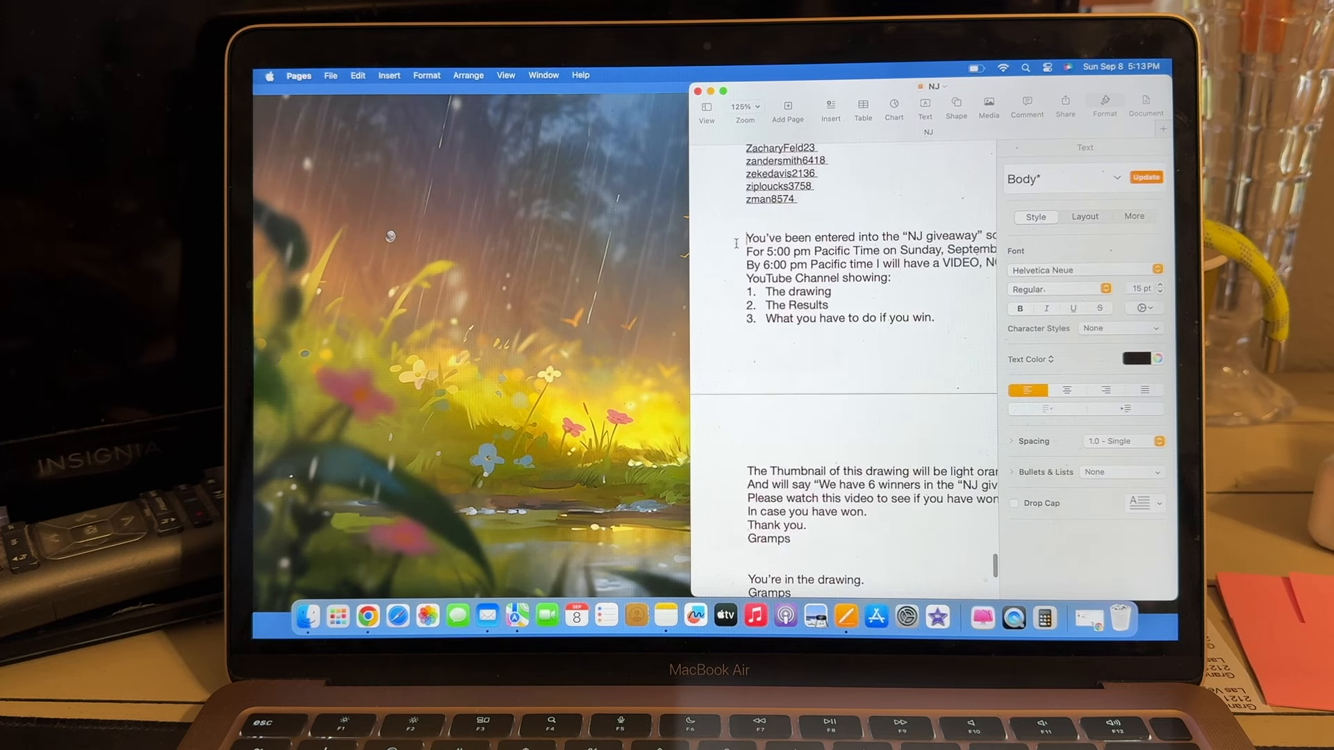
# Step: Move the NJ Pages document window toward the screen centre to show the entrant list
pyautogui.moveTo(747, 236); pyautogui.dragTo(783, 546)
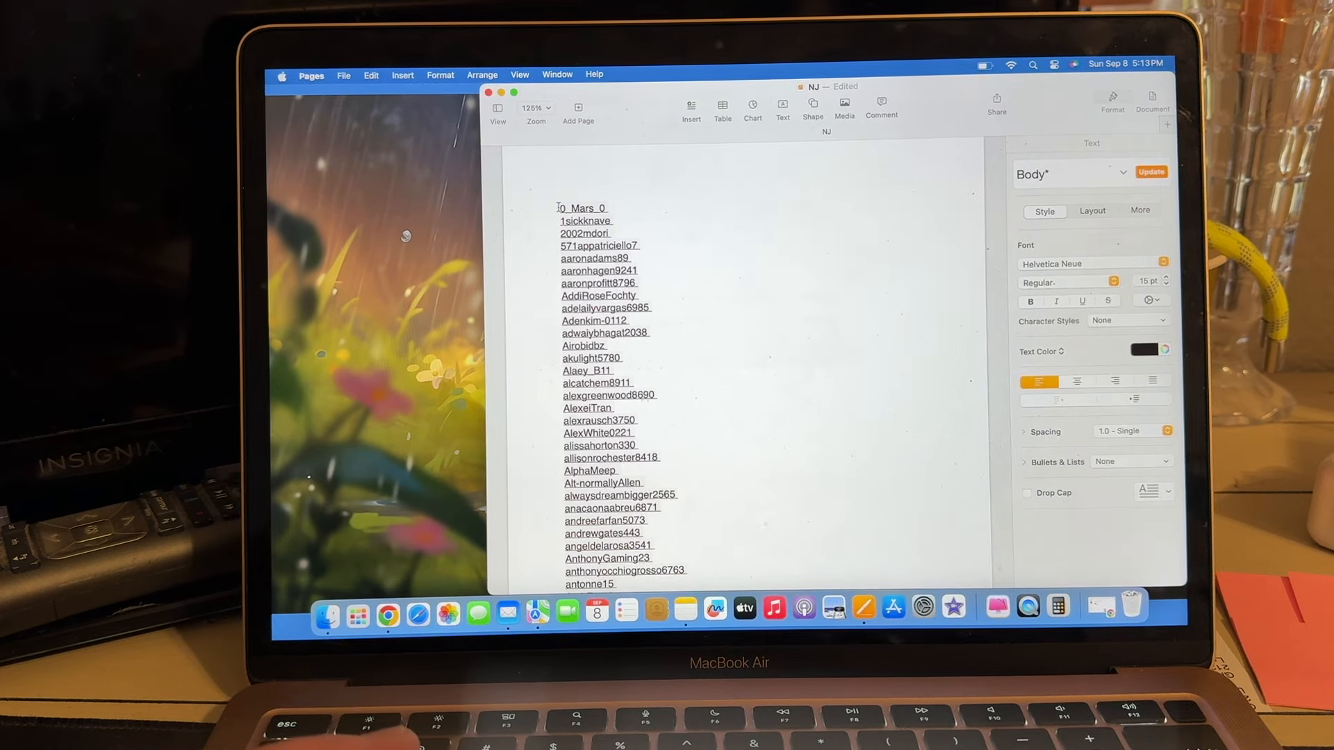
pyautogui.moveTo(560, 208); pyautogui.dragTo(642, 259)
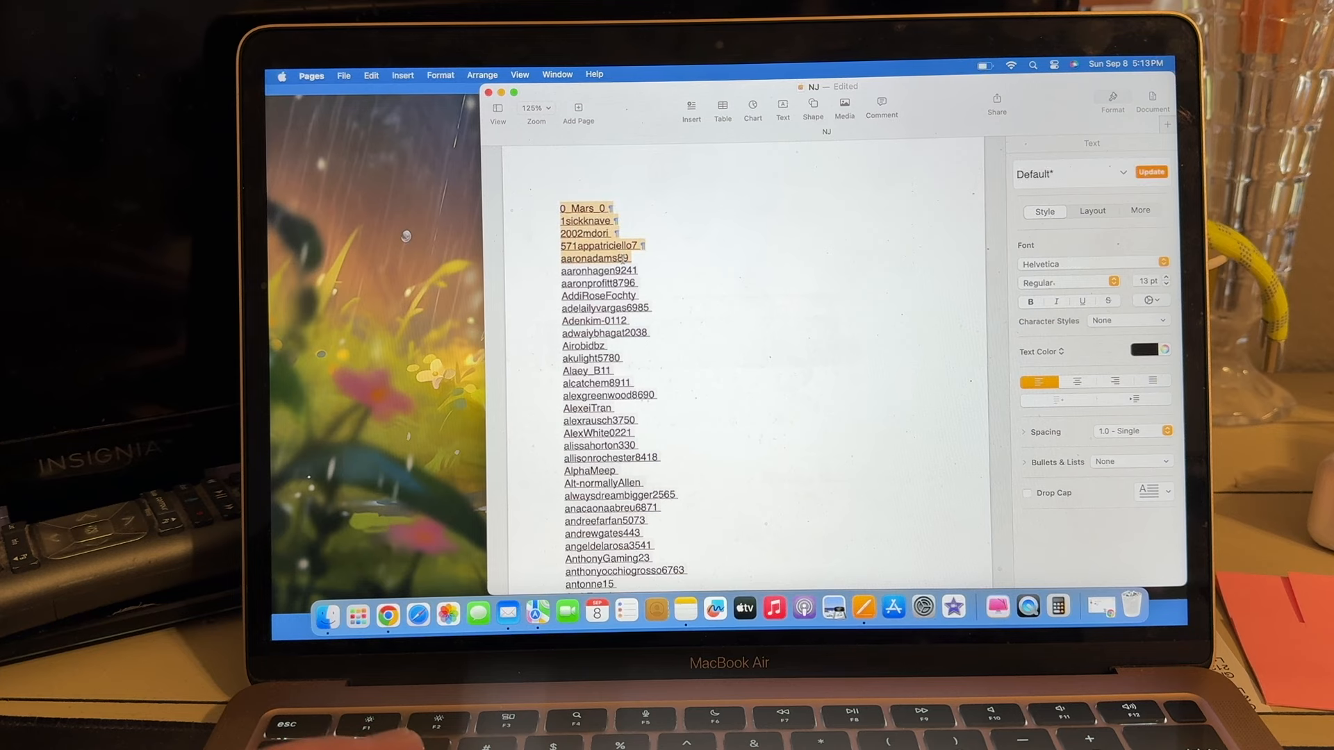
pyautogui.click(370, 75)
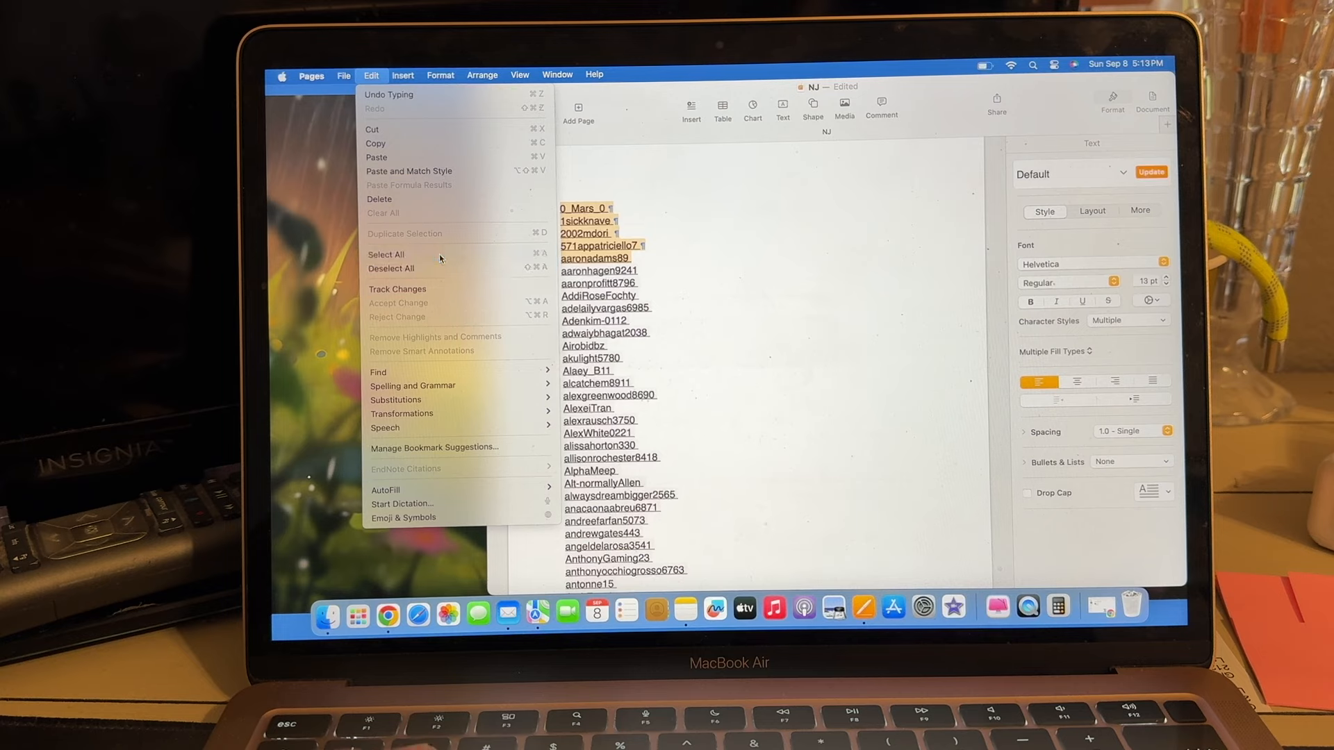
pyautogui.click(385, 255)
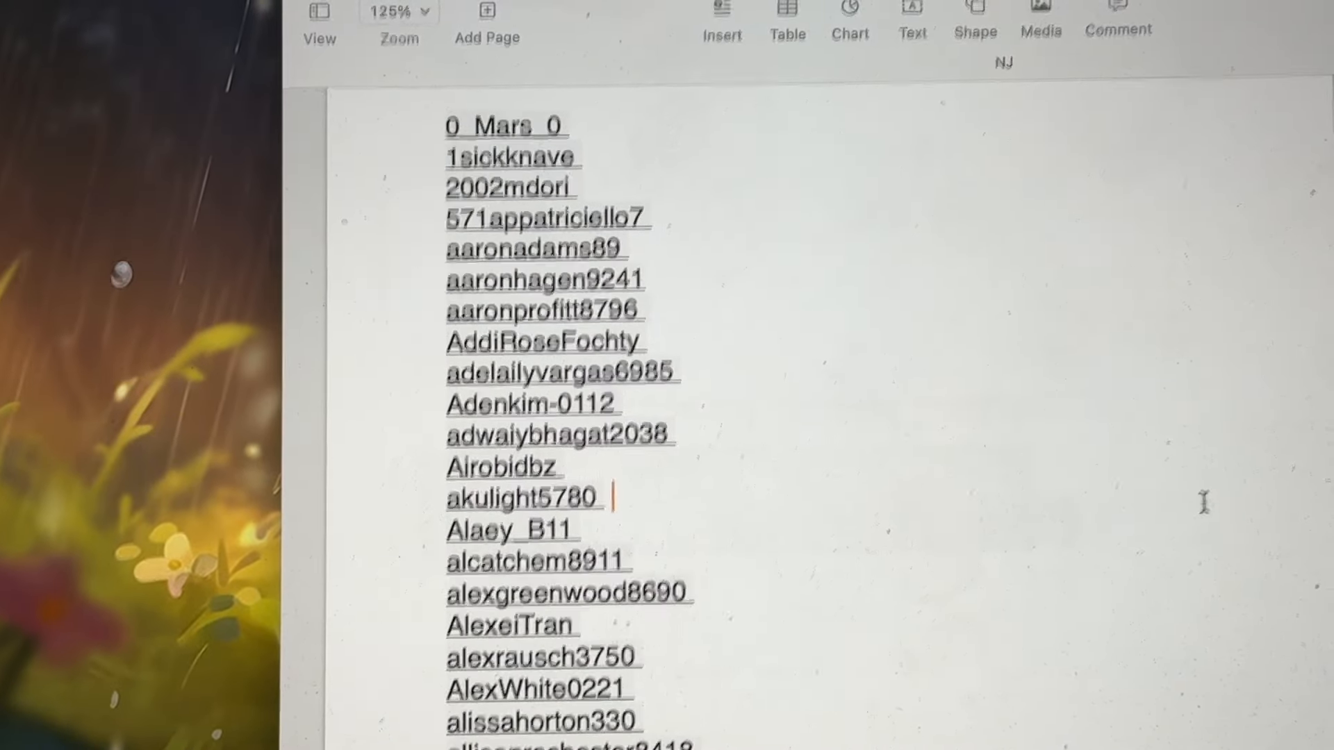
pyautogui.scroll(-3)
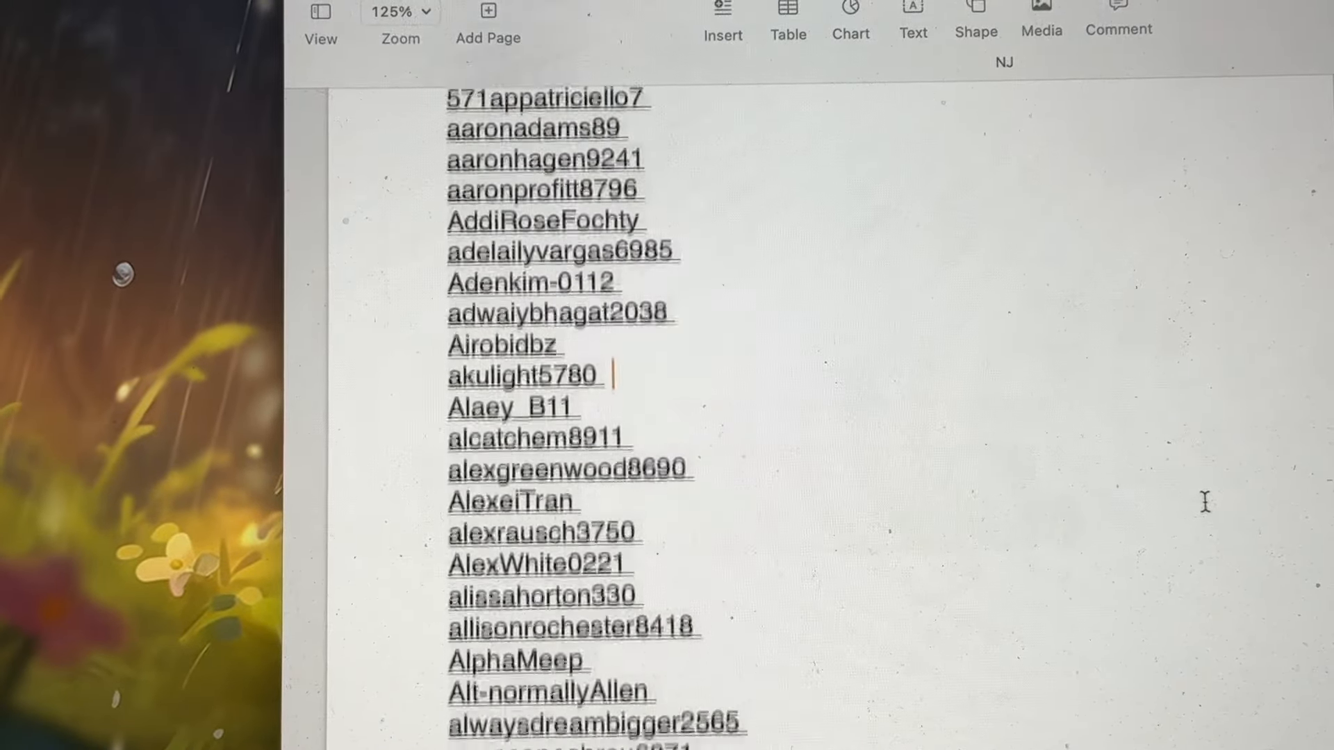
pyautogui.scroll(-3)
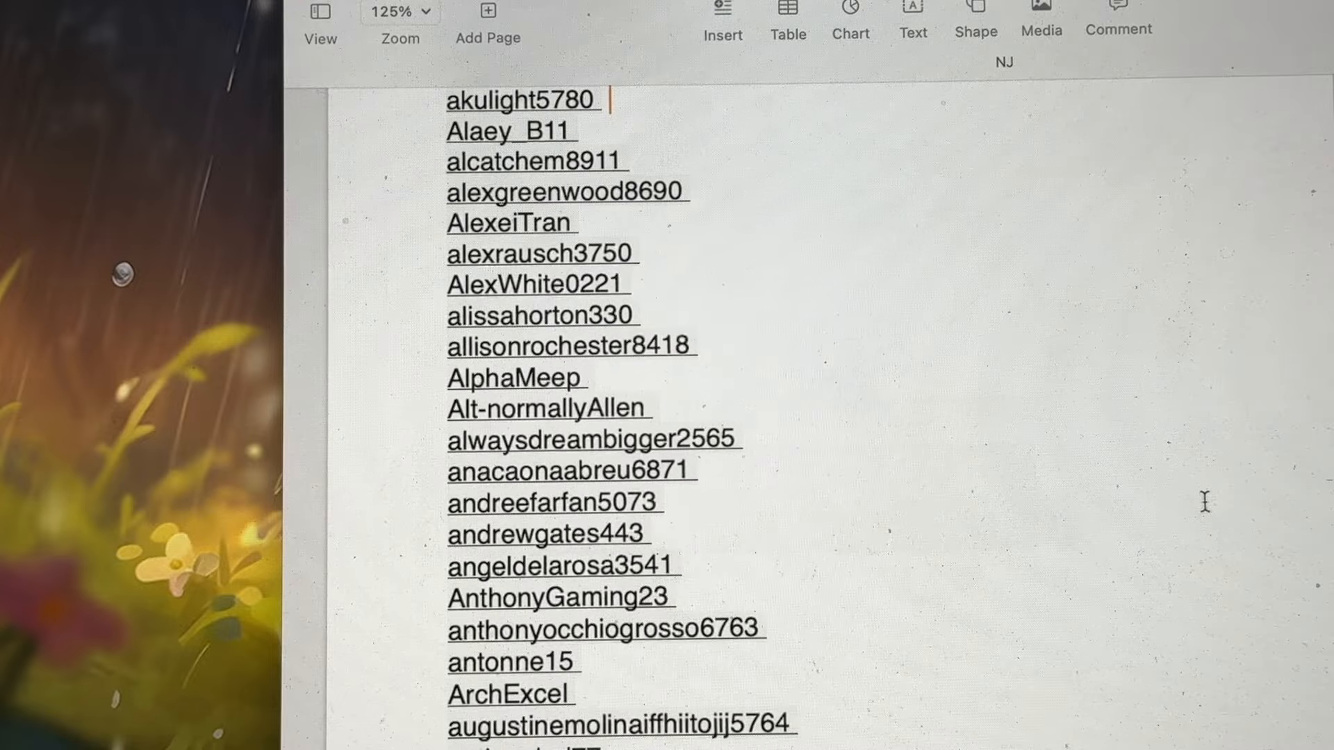
pyautogui.scroll(-3)
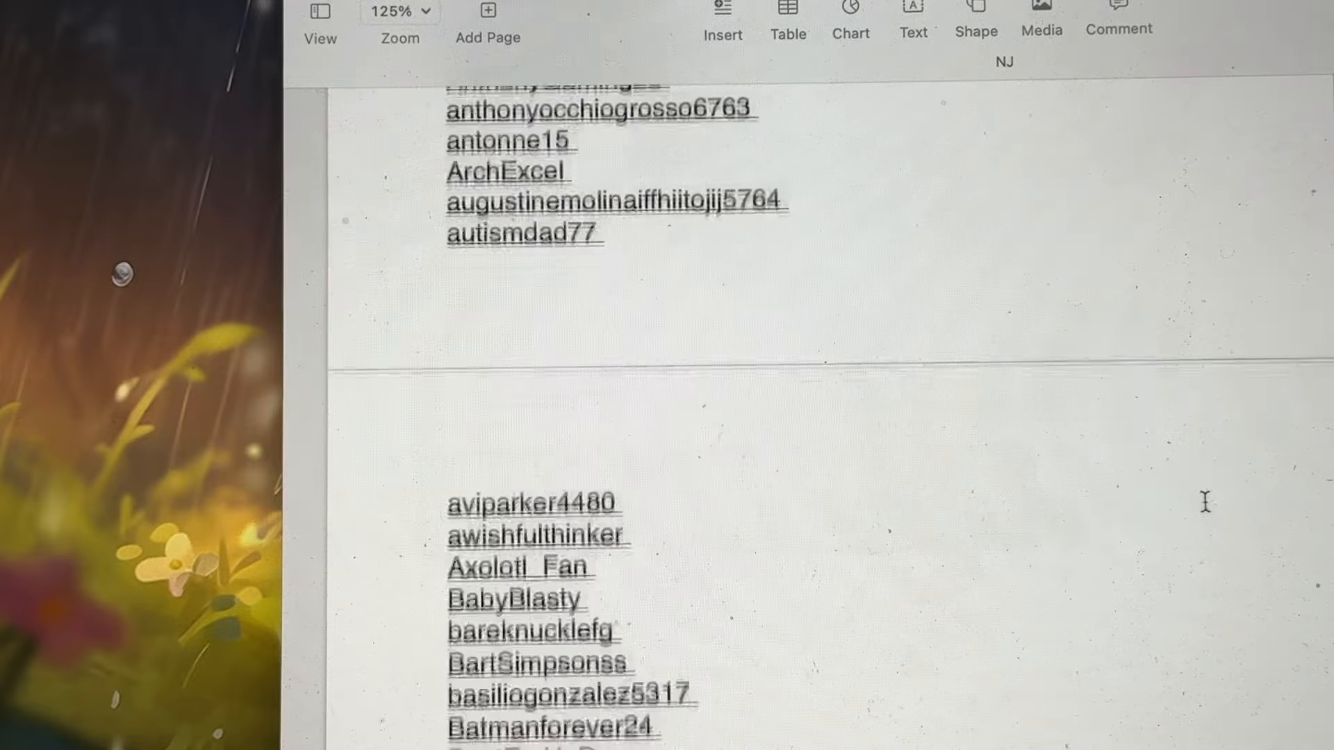
pyautogui.scroll(-3)
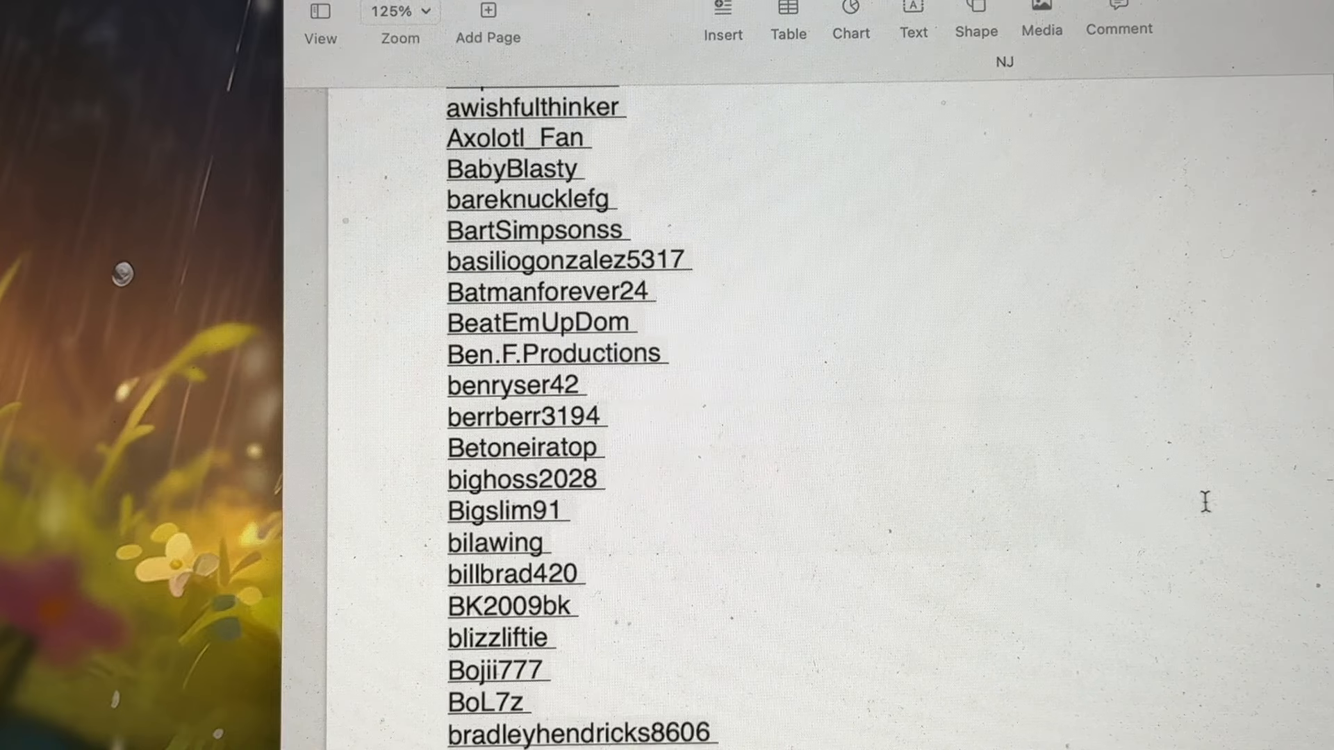
pyautogui.scroll(-3)
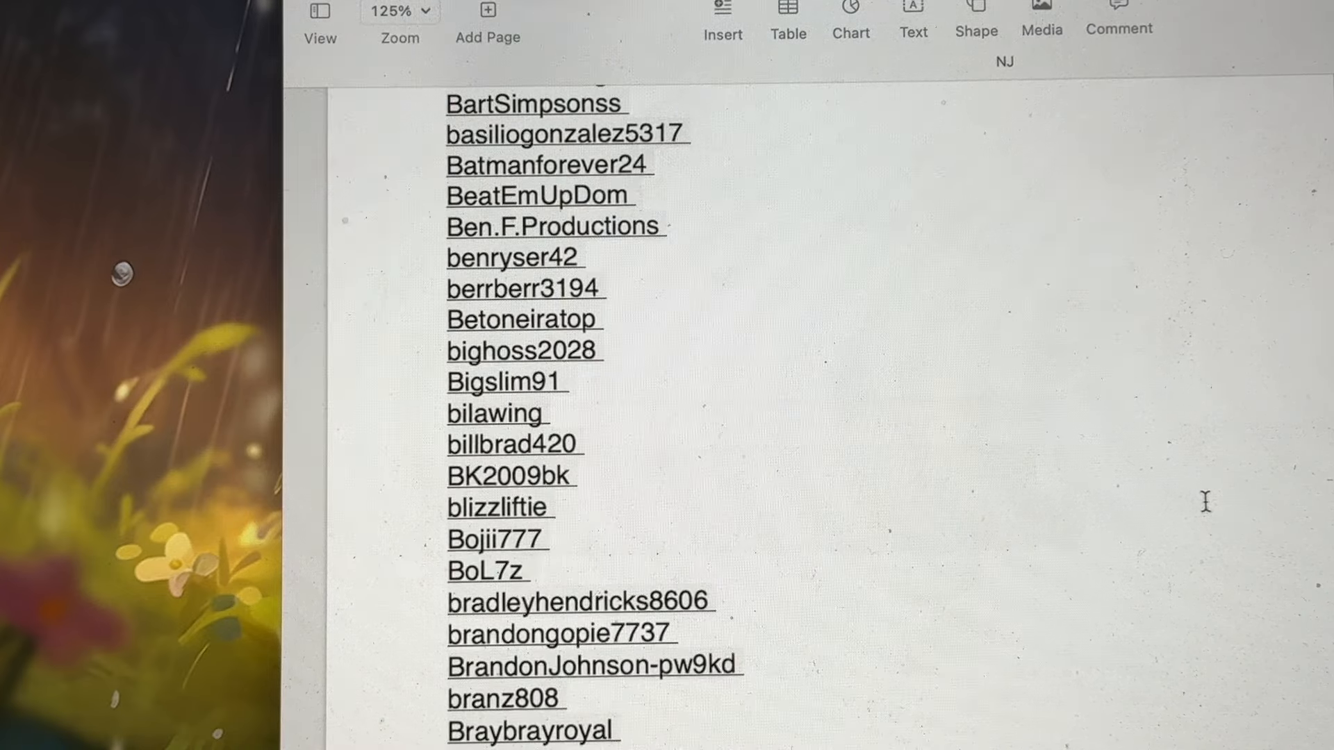
pyautogui.scroll(-3)
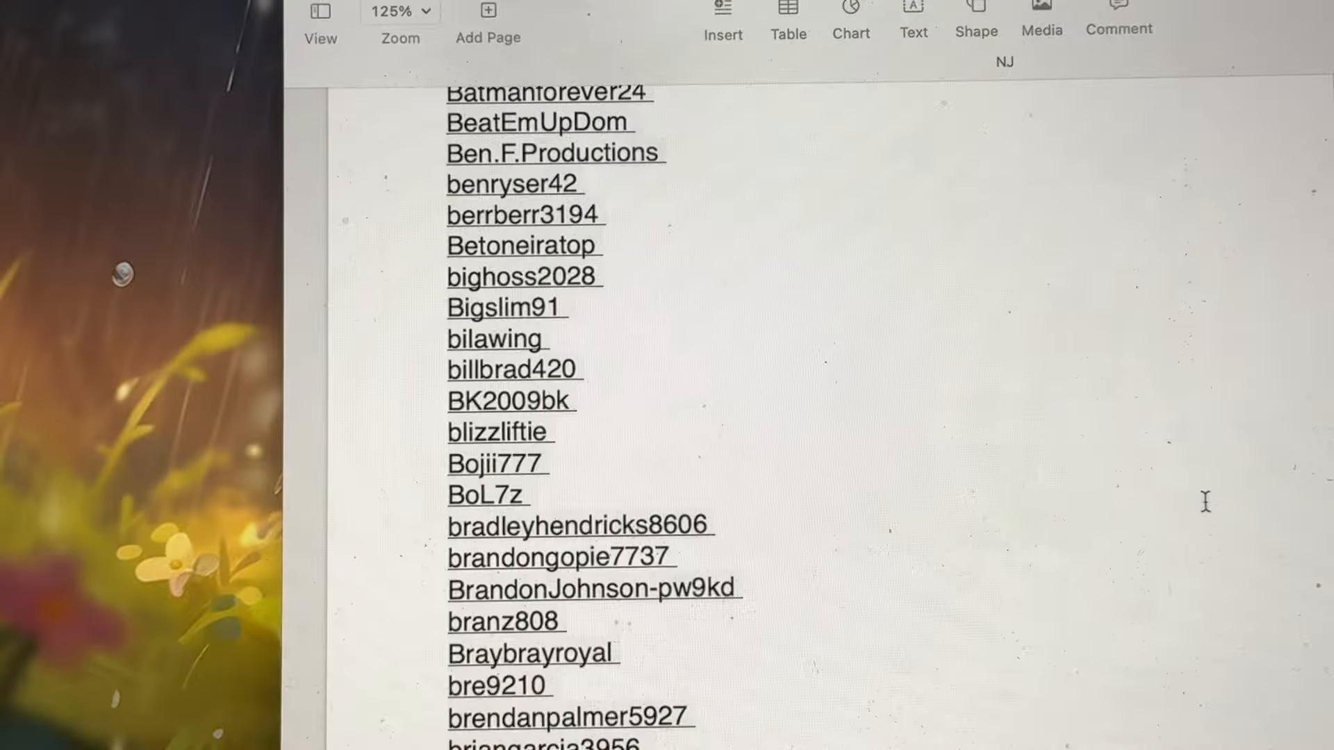
pyautogui.scroll(-3)
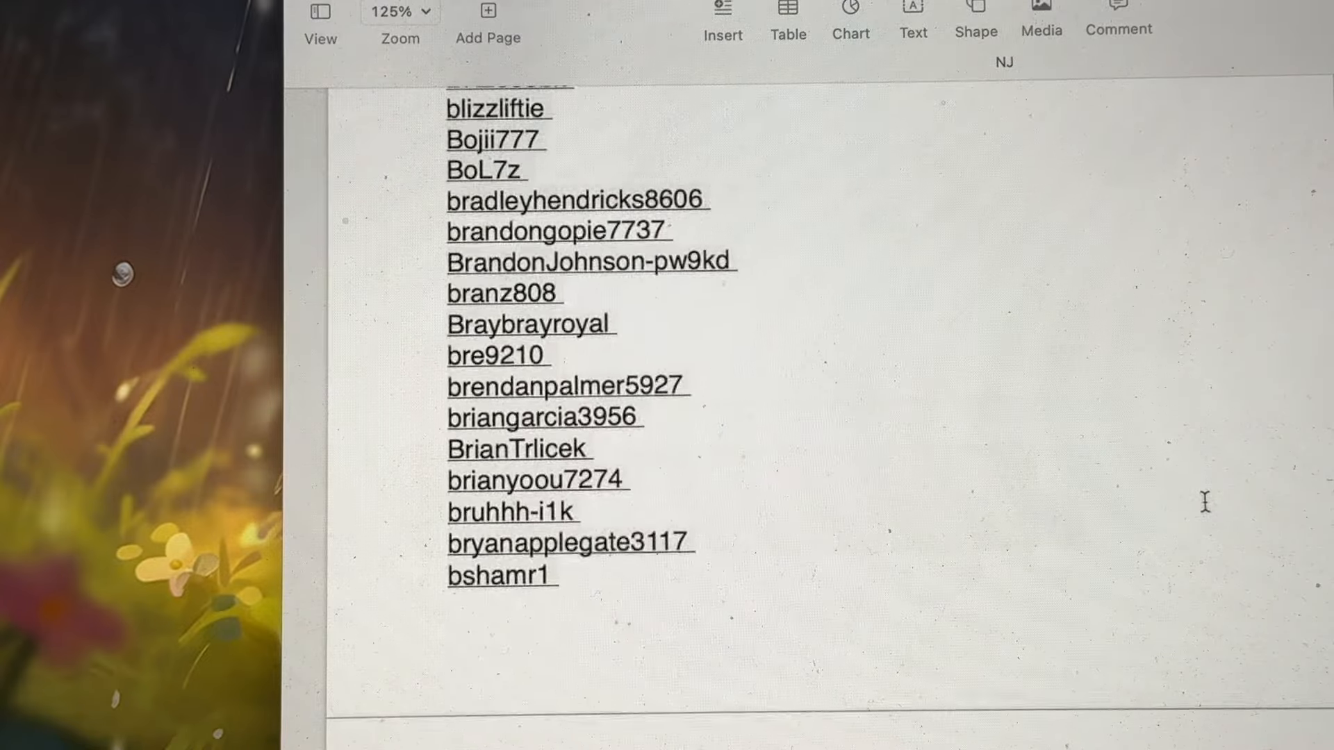
pyautogui.scroll(-3)
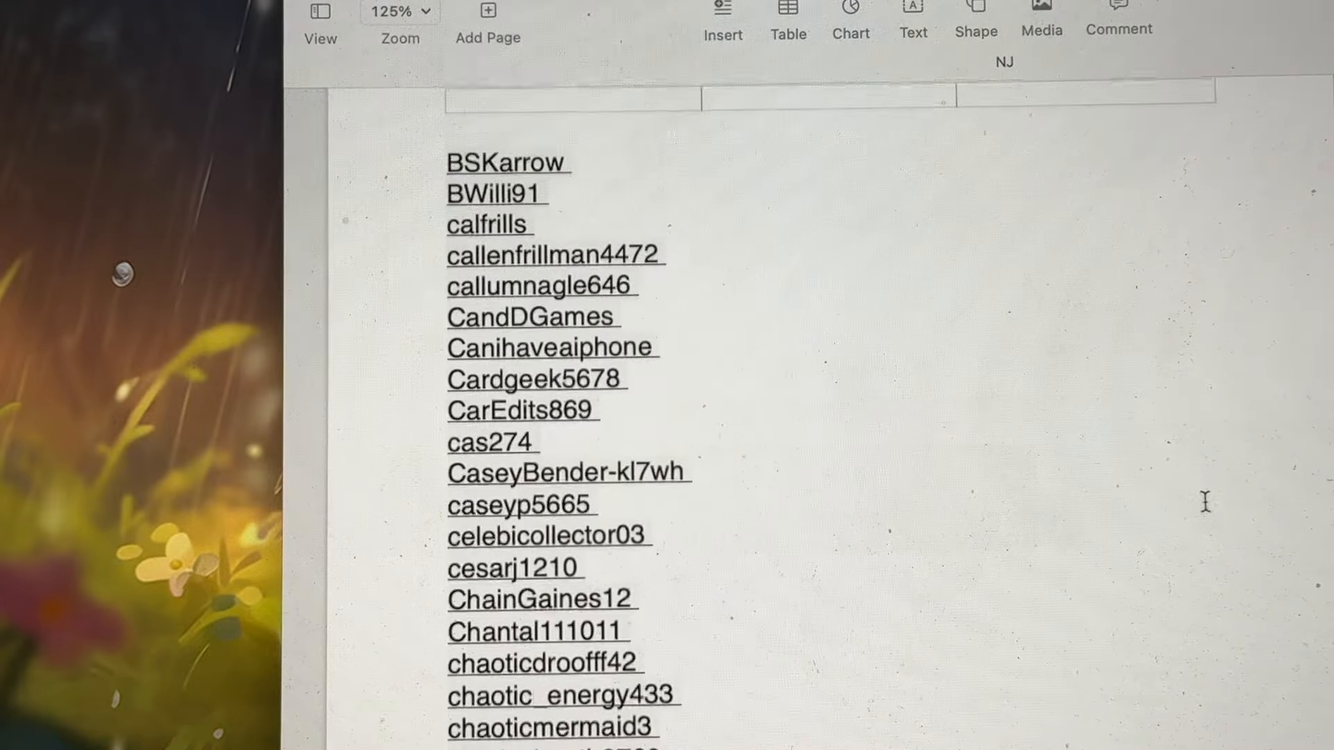
pyautogui.scroll(-3)
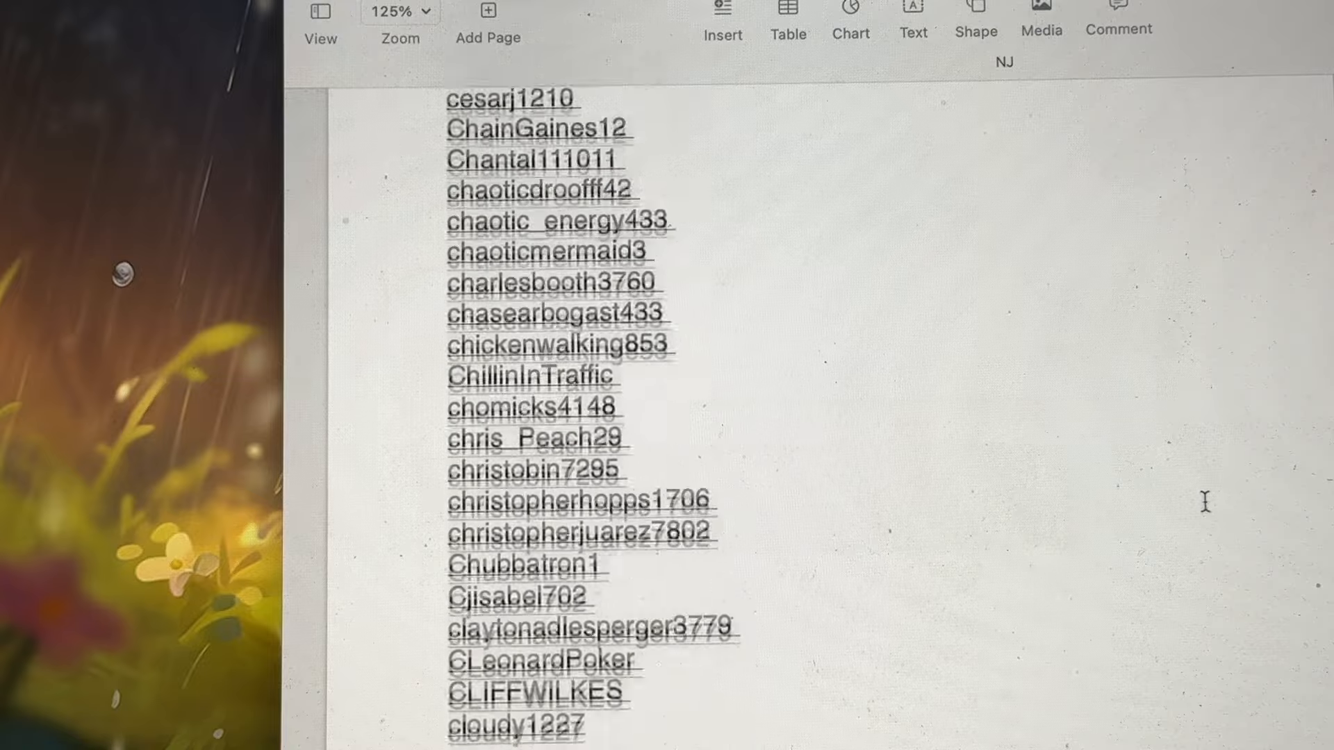
pyautogui.scroll(-3)
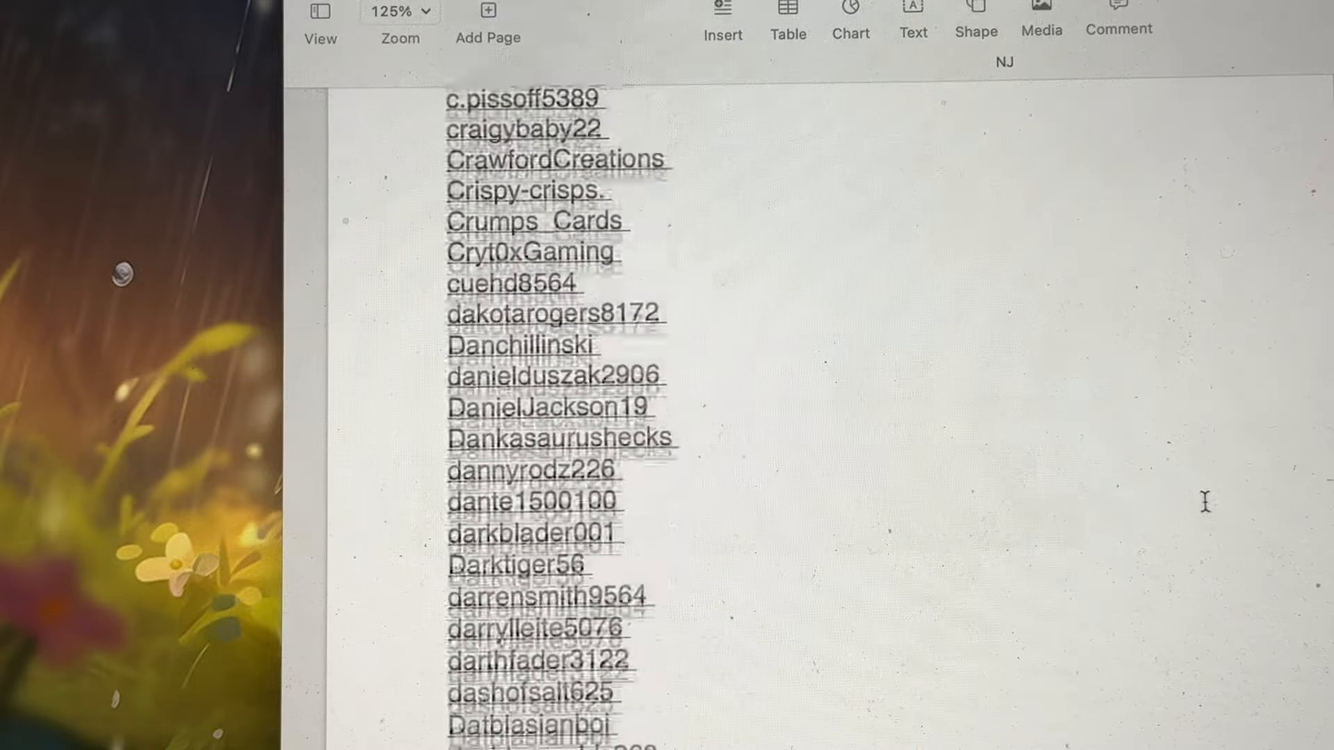
pyautogui.scroll(-3)
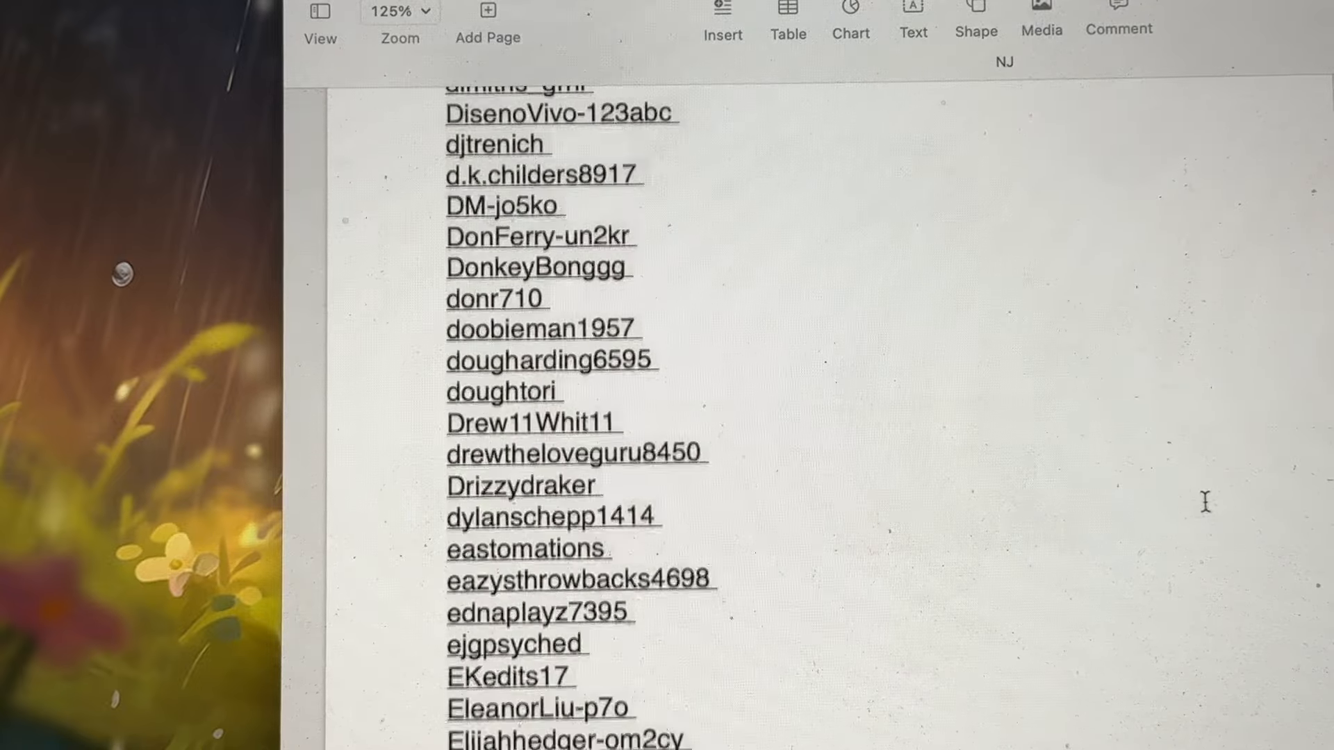
pyautogui.scroll(-3)
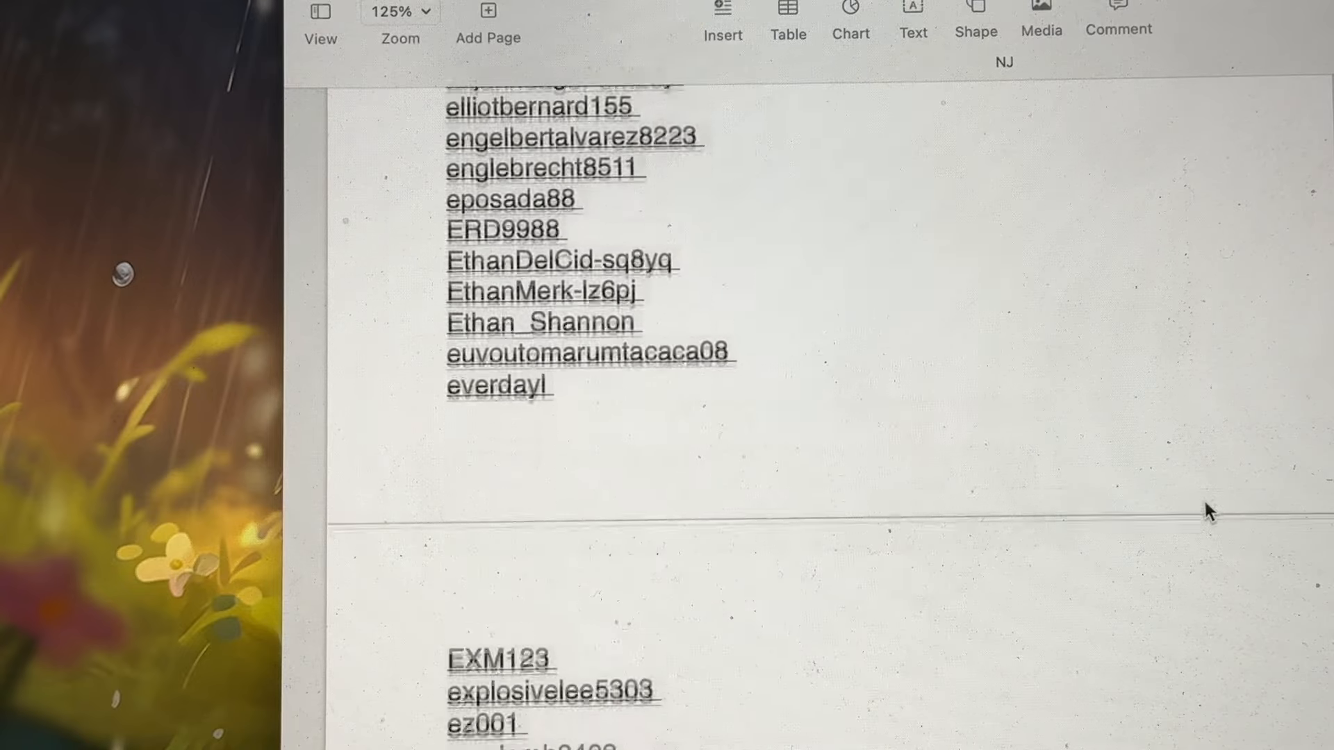
pyautogui.scroll(-3)
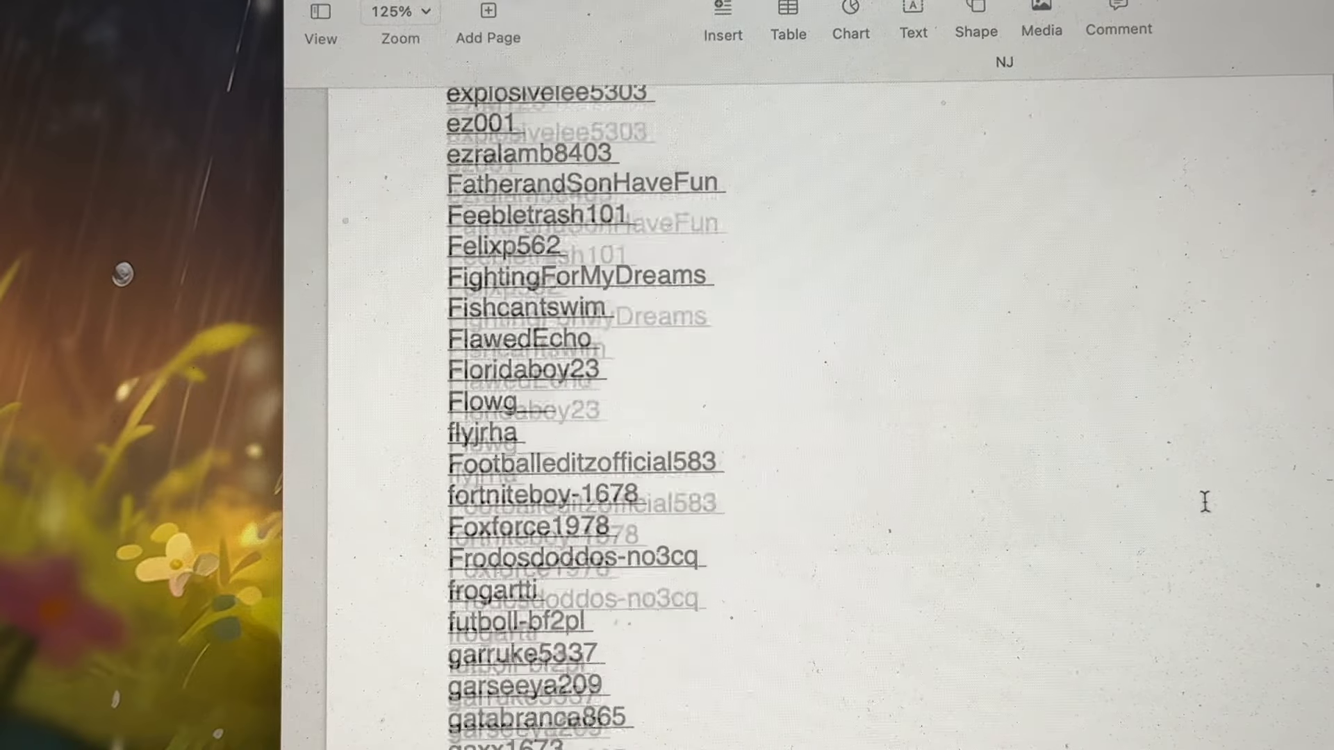
pyautogui.scroll(-3)
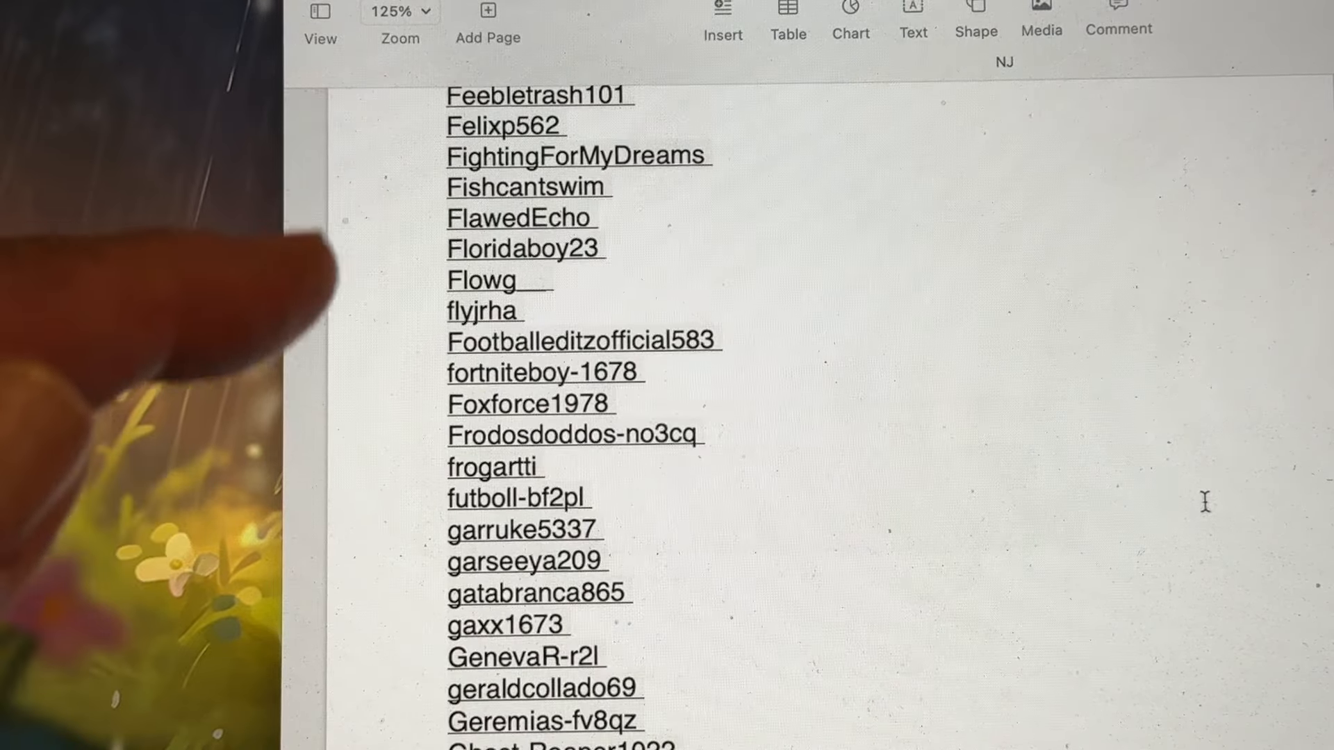
pyautogui.scroll(-3)
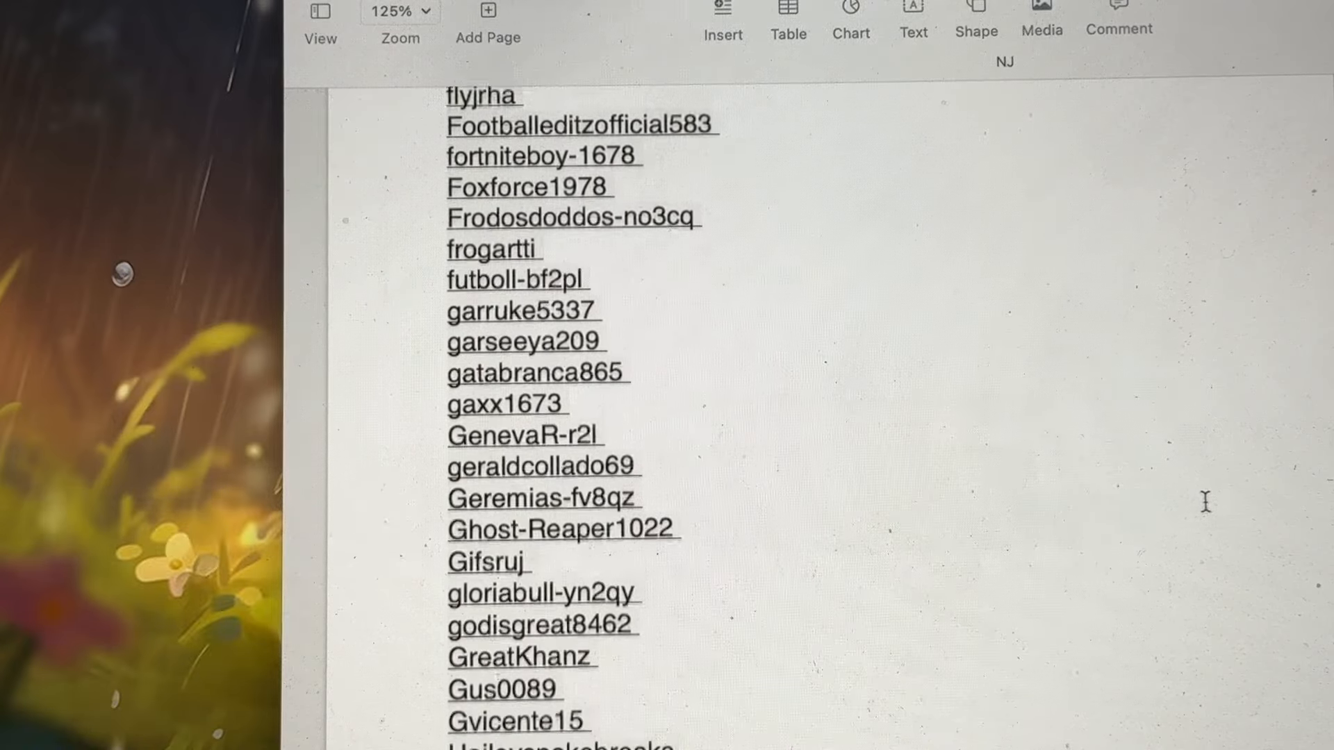
pyautogui.scroll(-3)
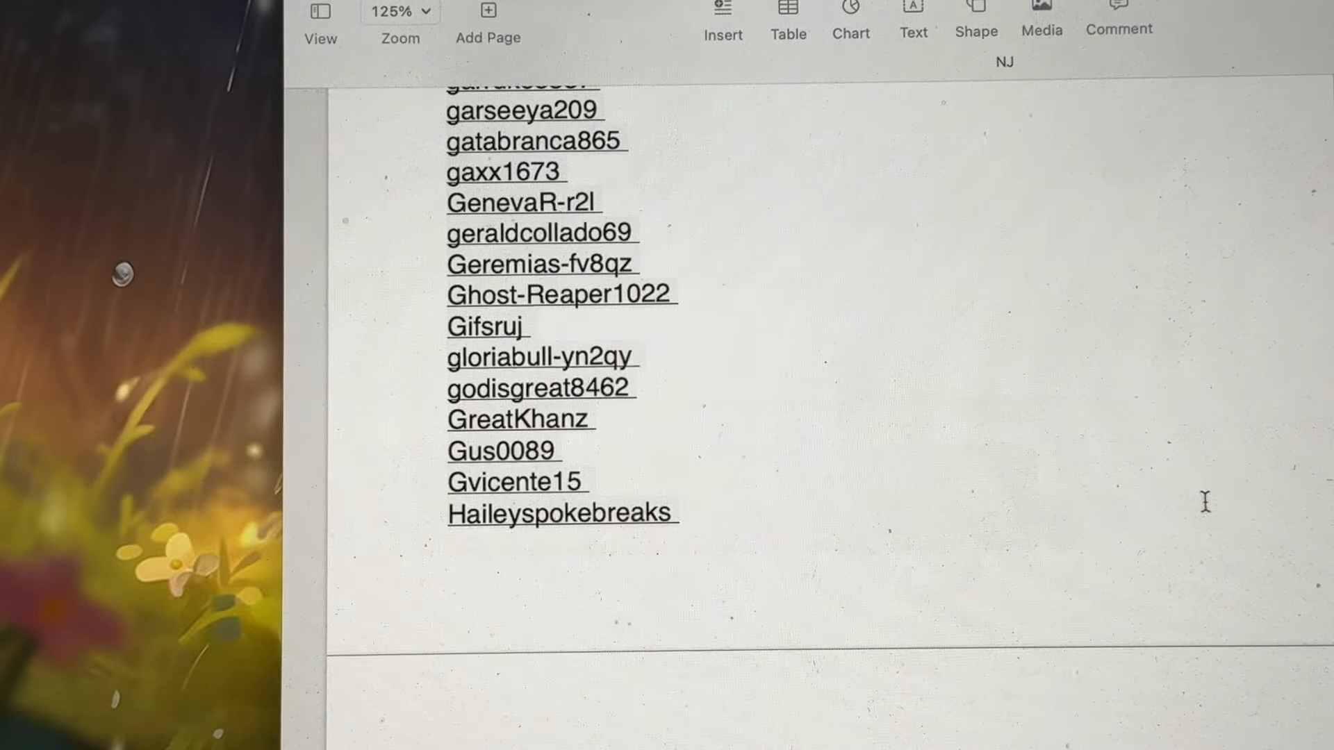
pyautogui.scroll(-3)
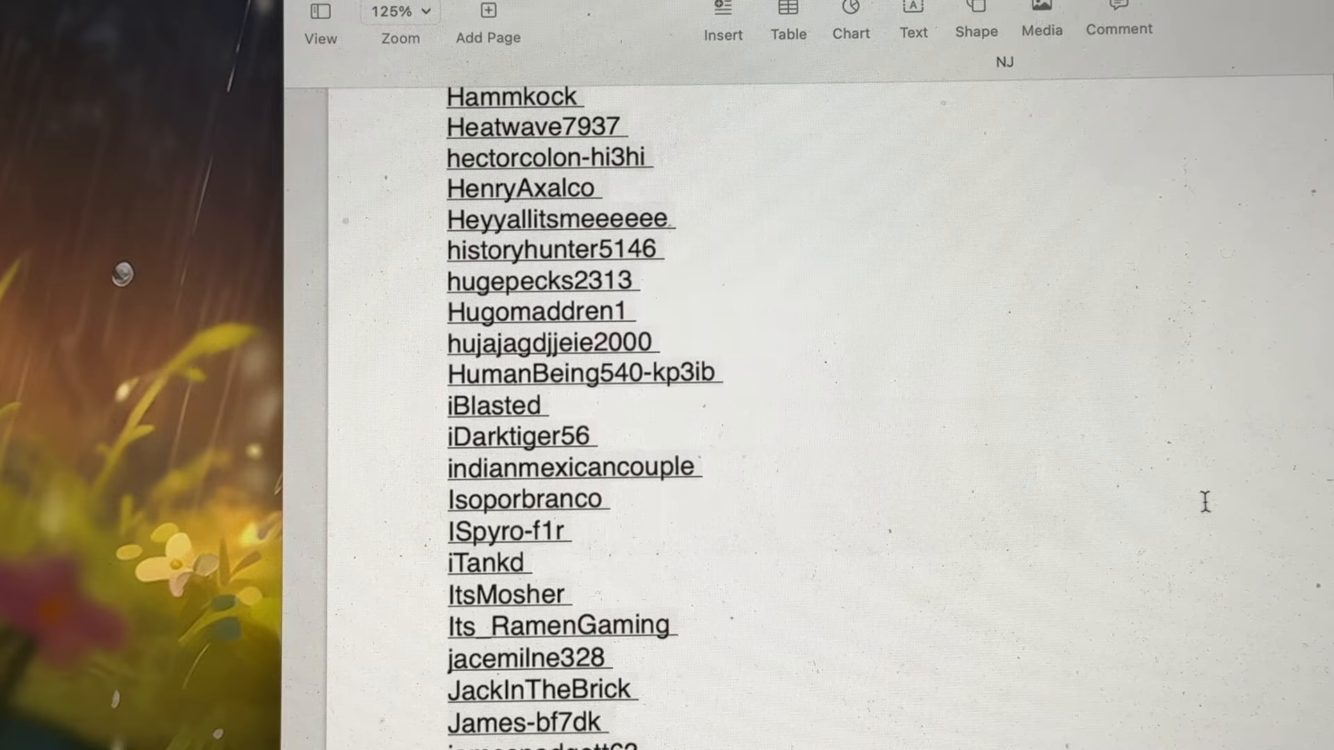
pyautogui.scroll(-3)
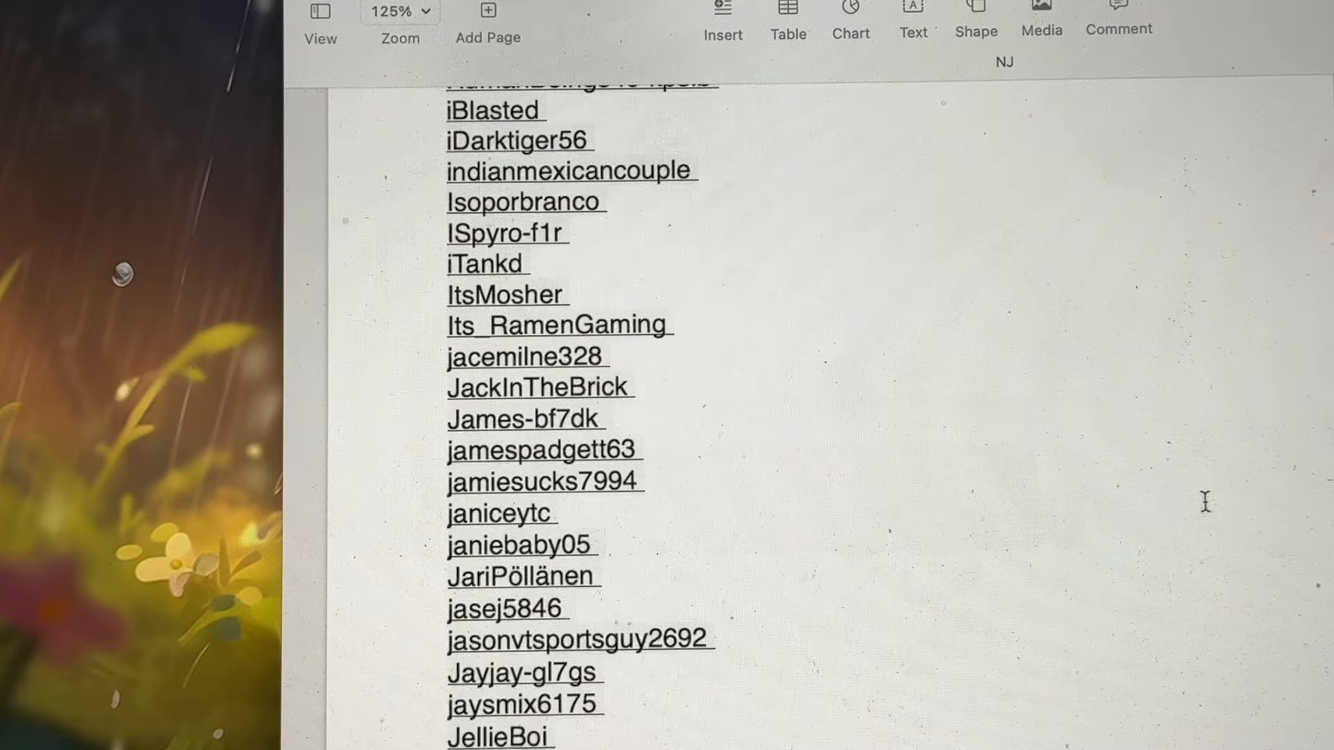
pyautogui.scroll(-3)
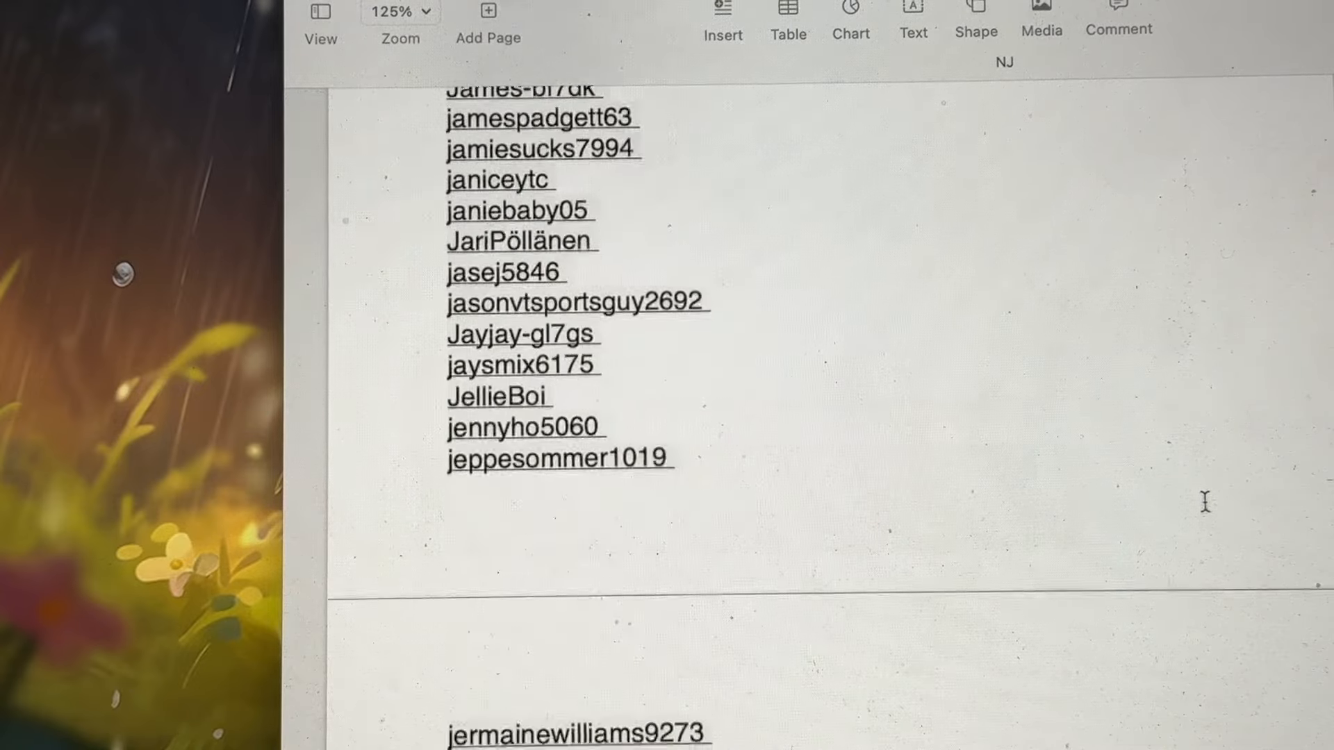
pyautogui.scroll(-3)
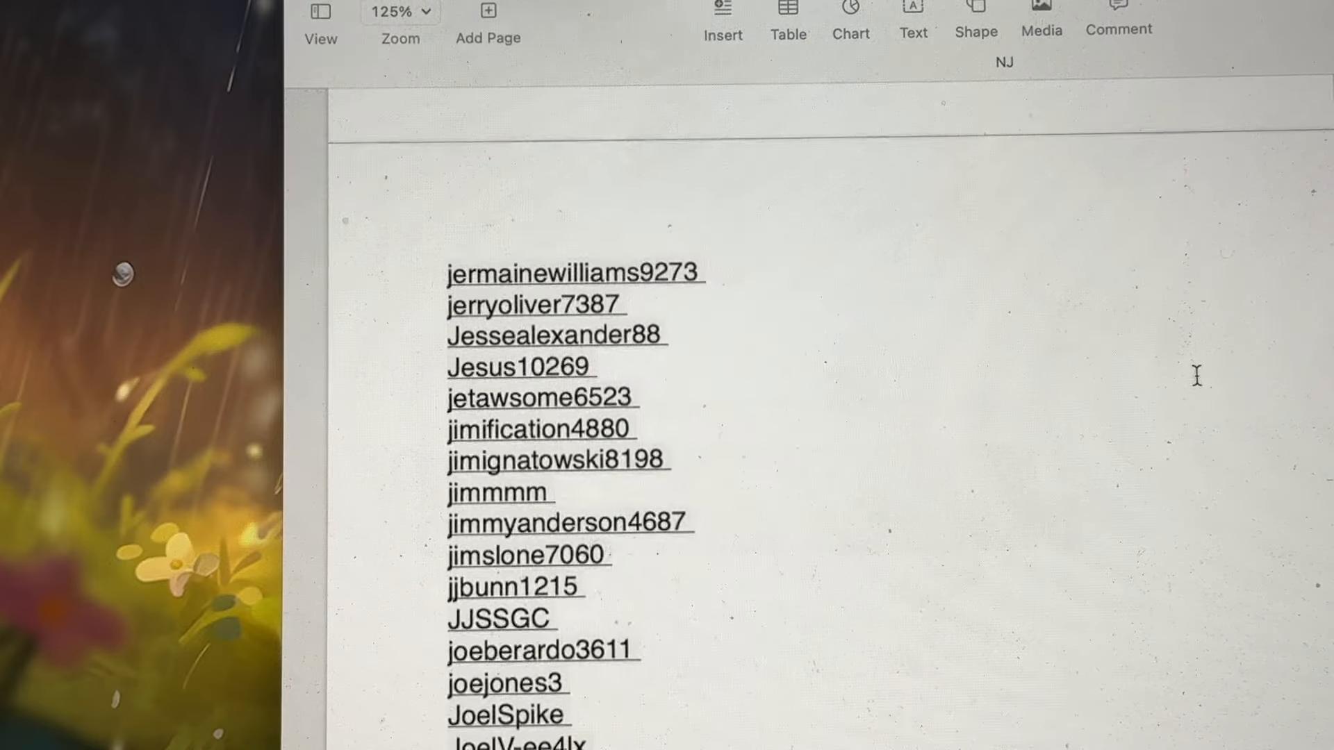
pyautogui.scroll(-3)
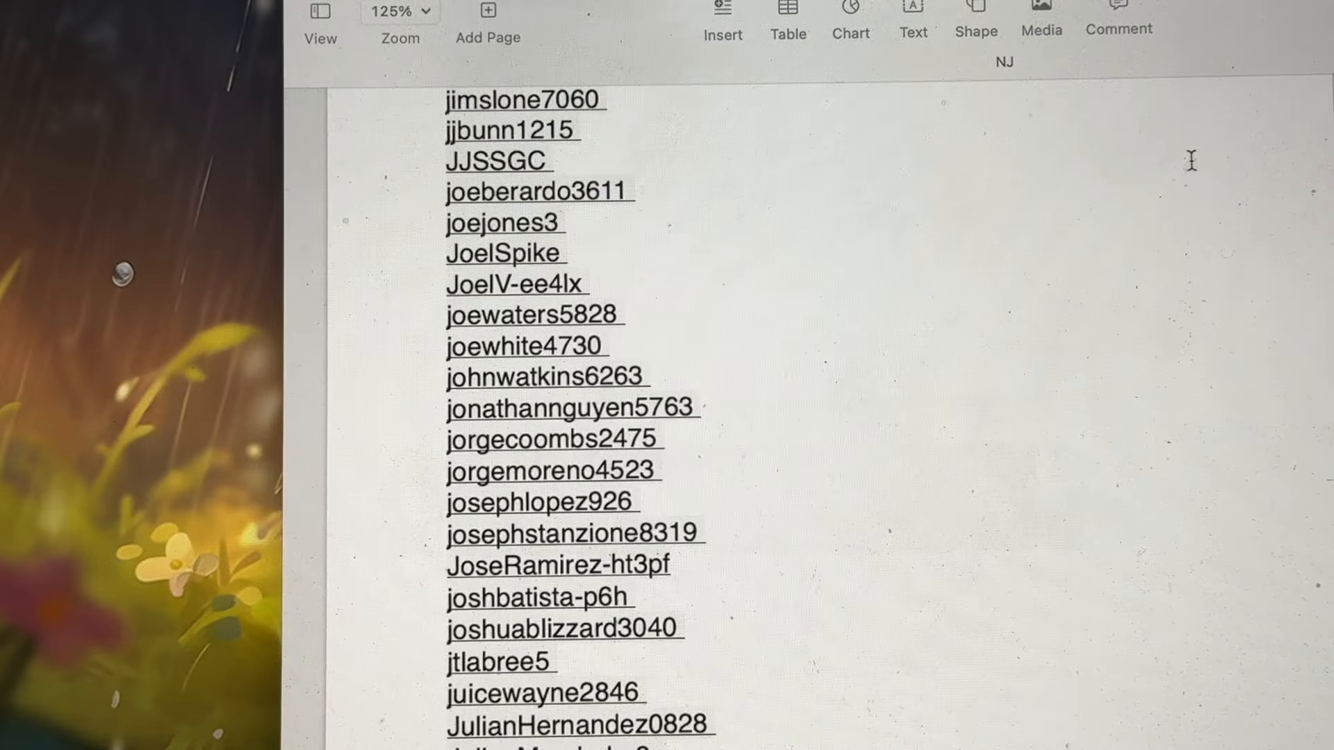
pyautogui.scroll(-3)
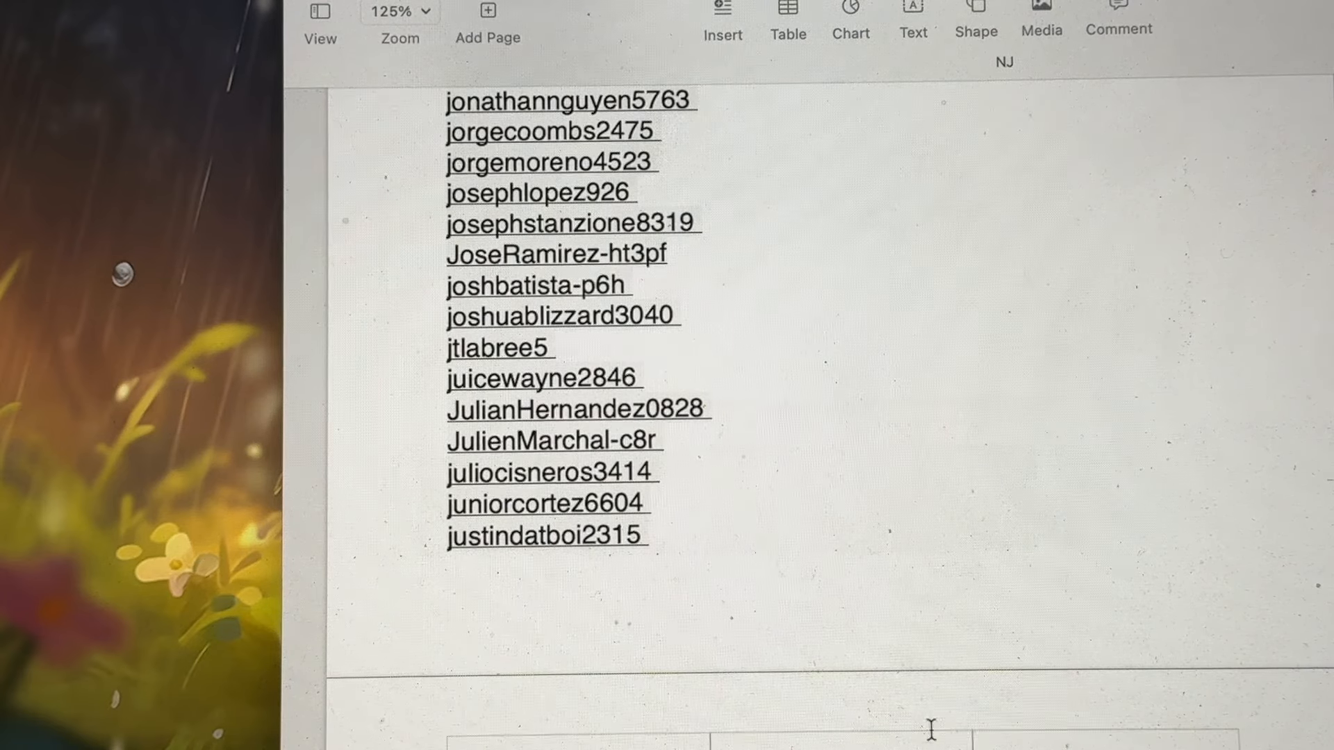
pyautogui.scroll(-3)
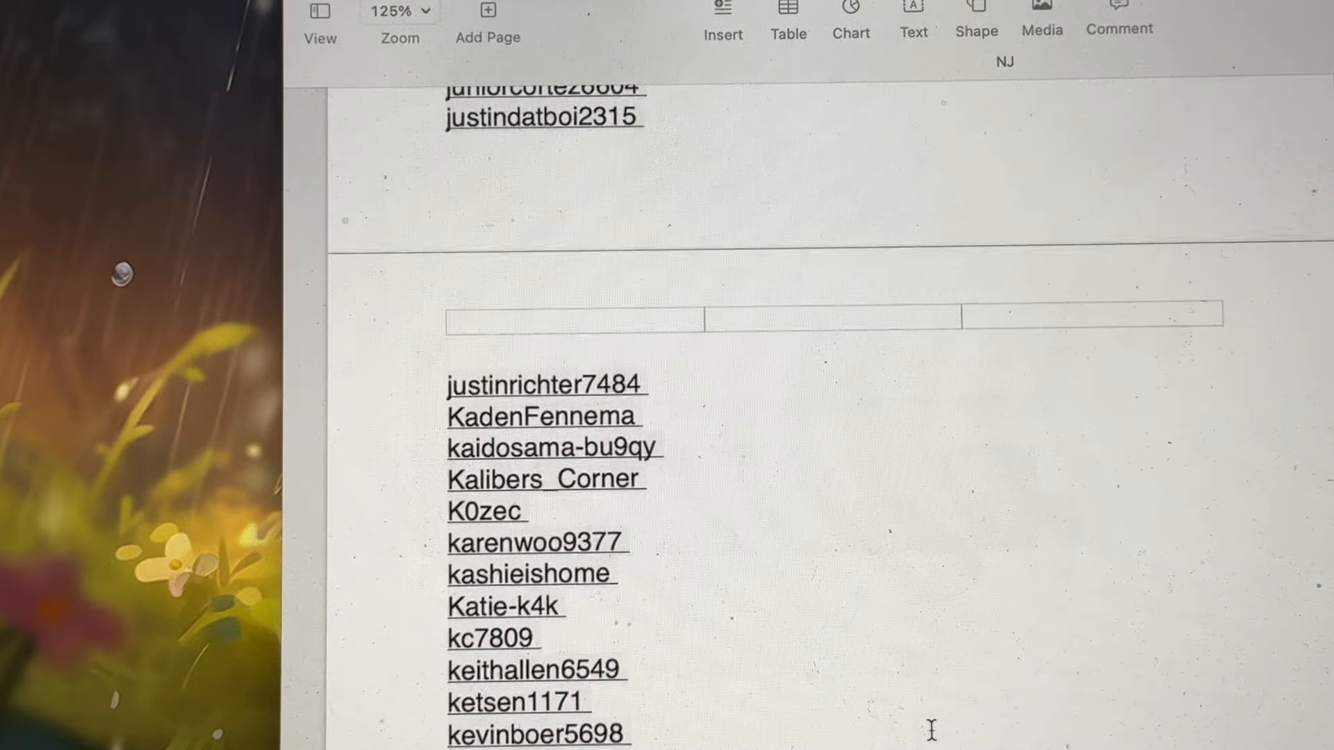
pyautogui.scroll(-3)
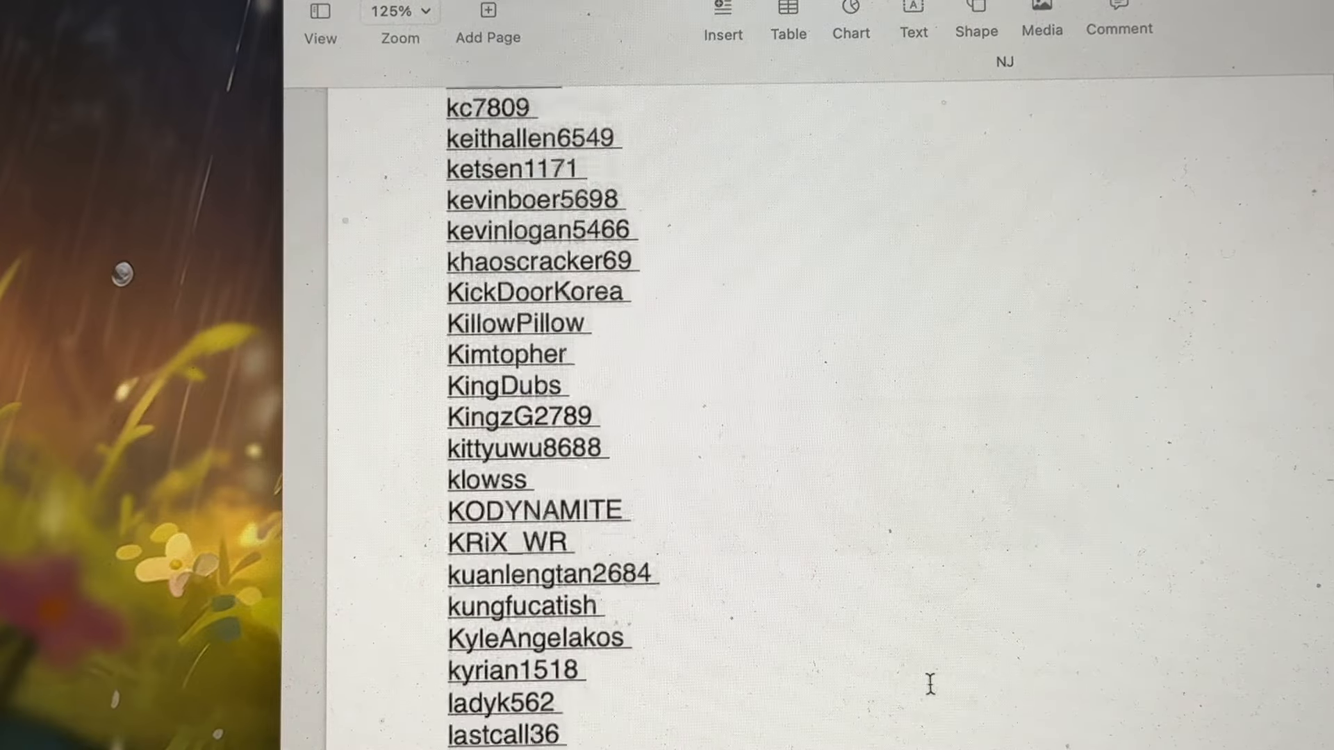
pyautogui.scroll(-3)
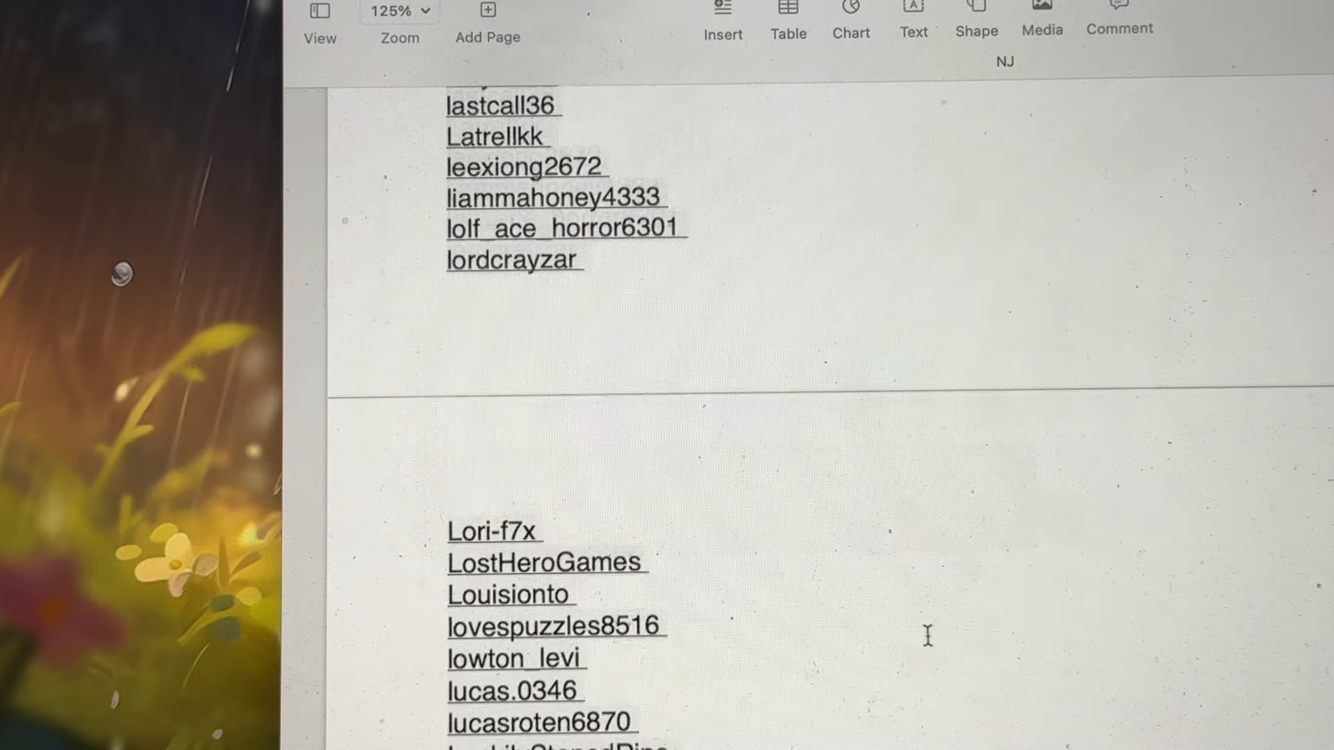
pyautogui.scroll(-3)
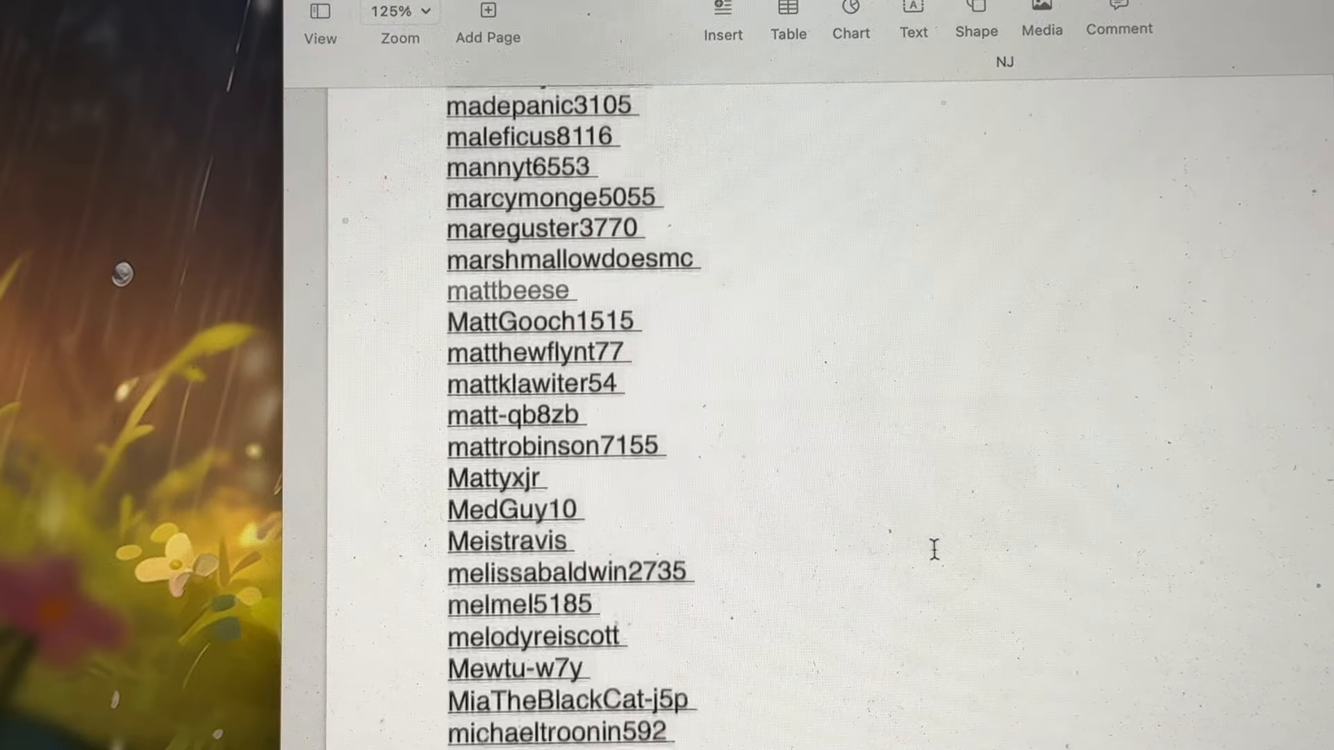
pyautogui.scroll(-3)
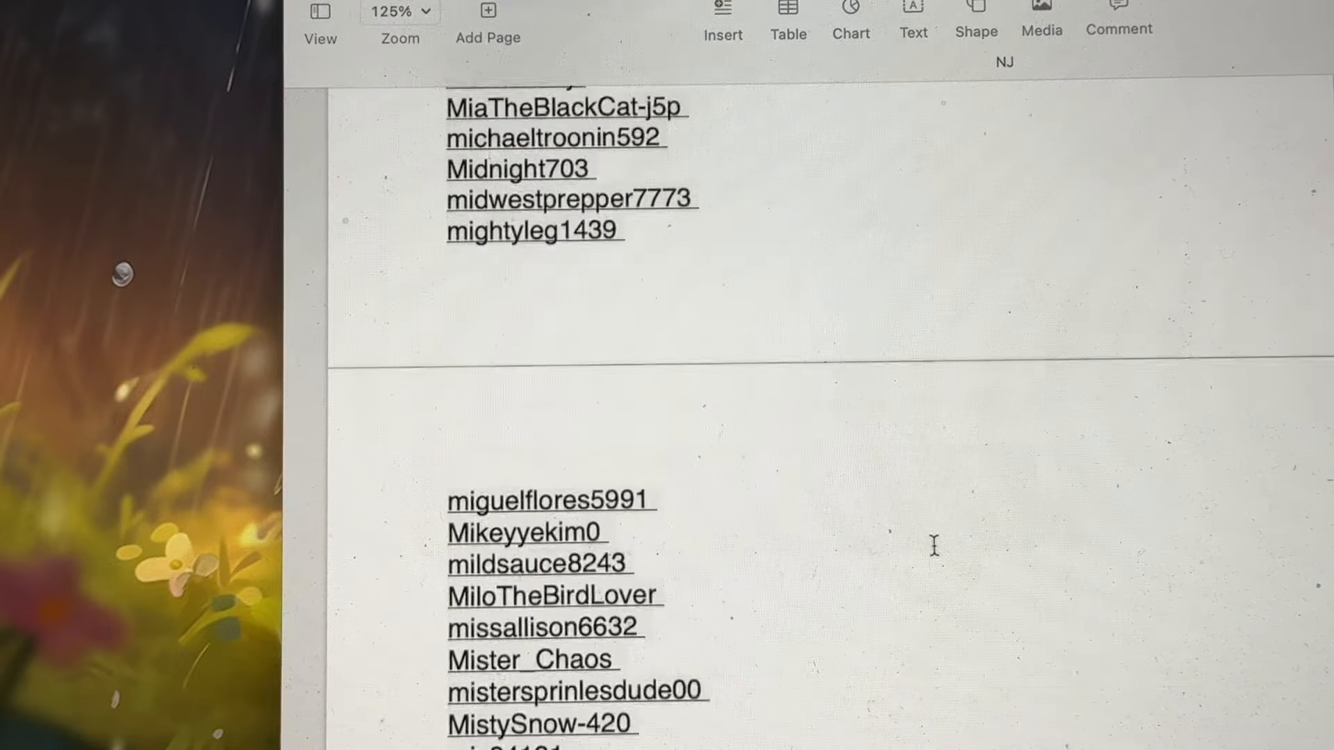
pyautogui.scroll(-3)
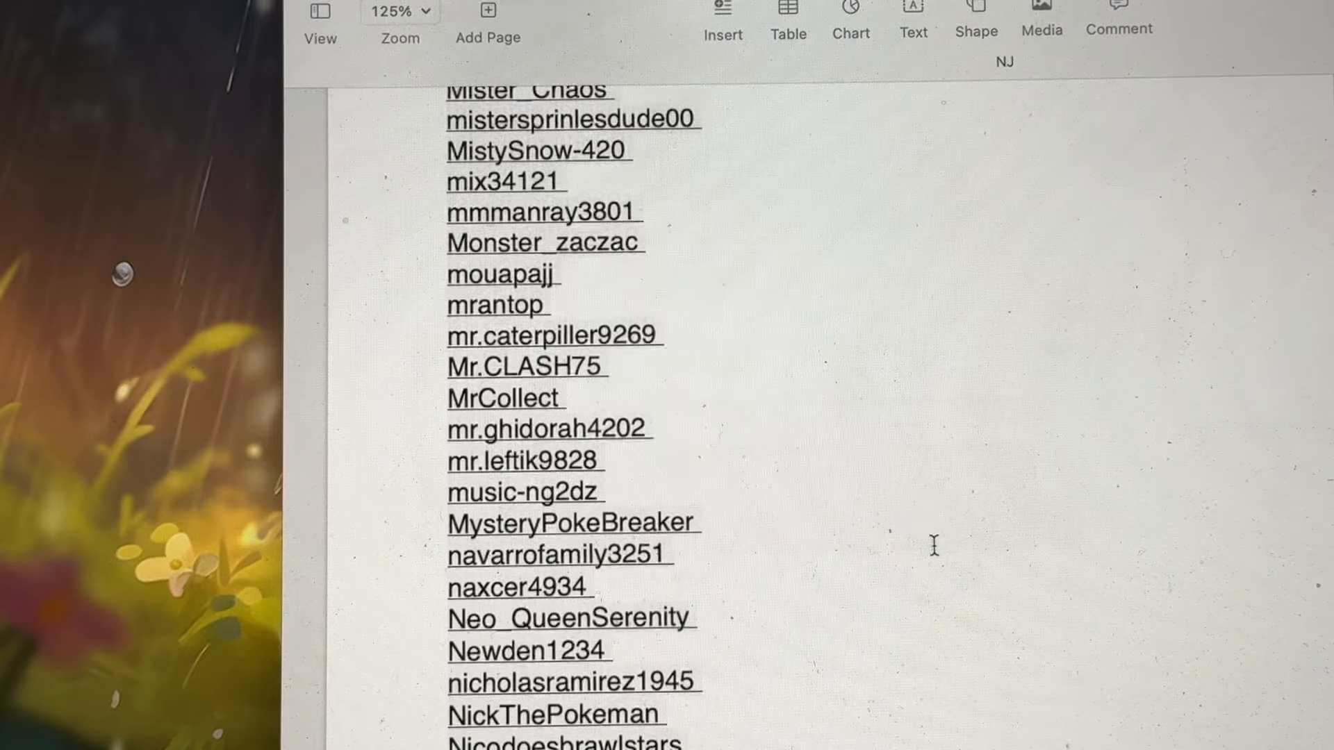
pyautogui.scroll(-3)
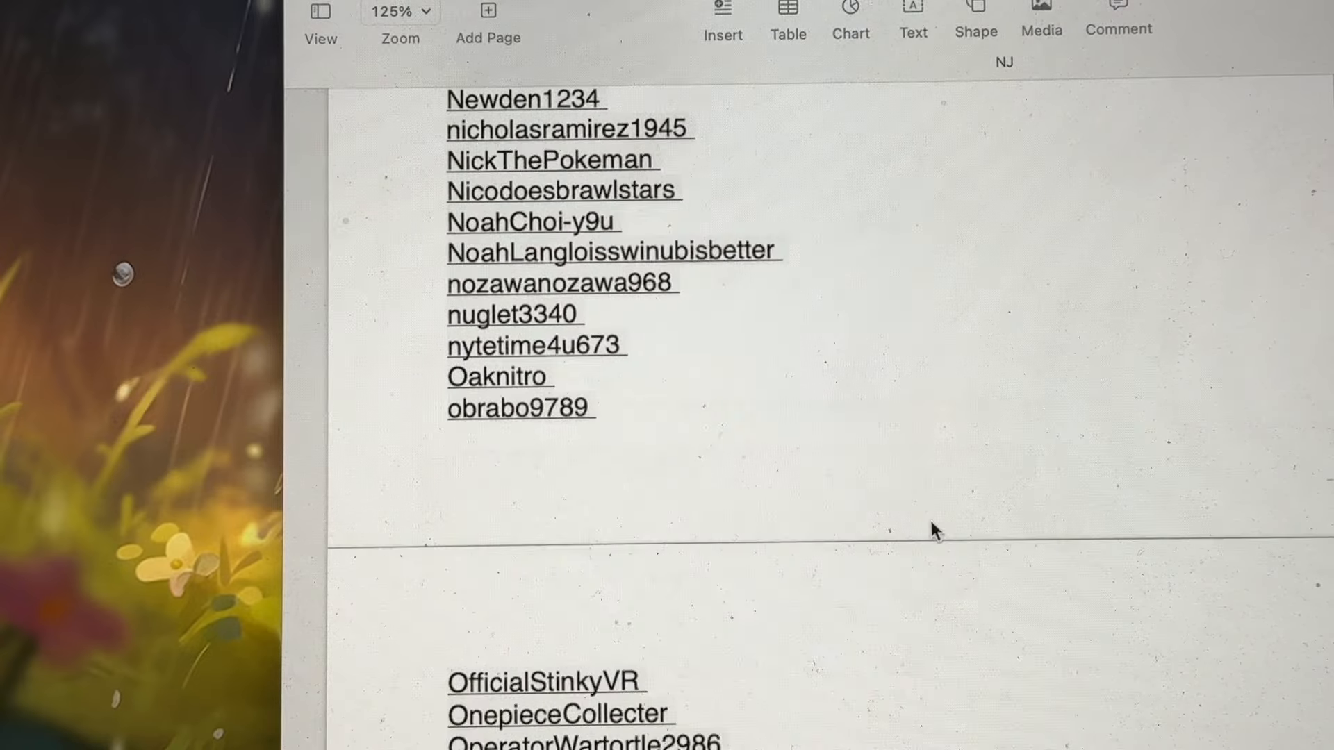
pyautogui.scroll(-3)
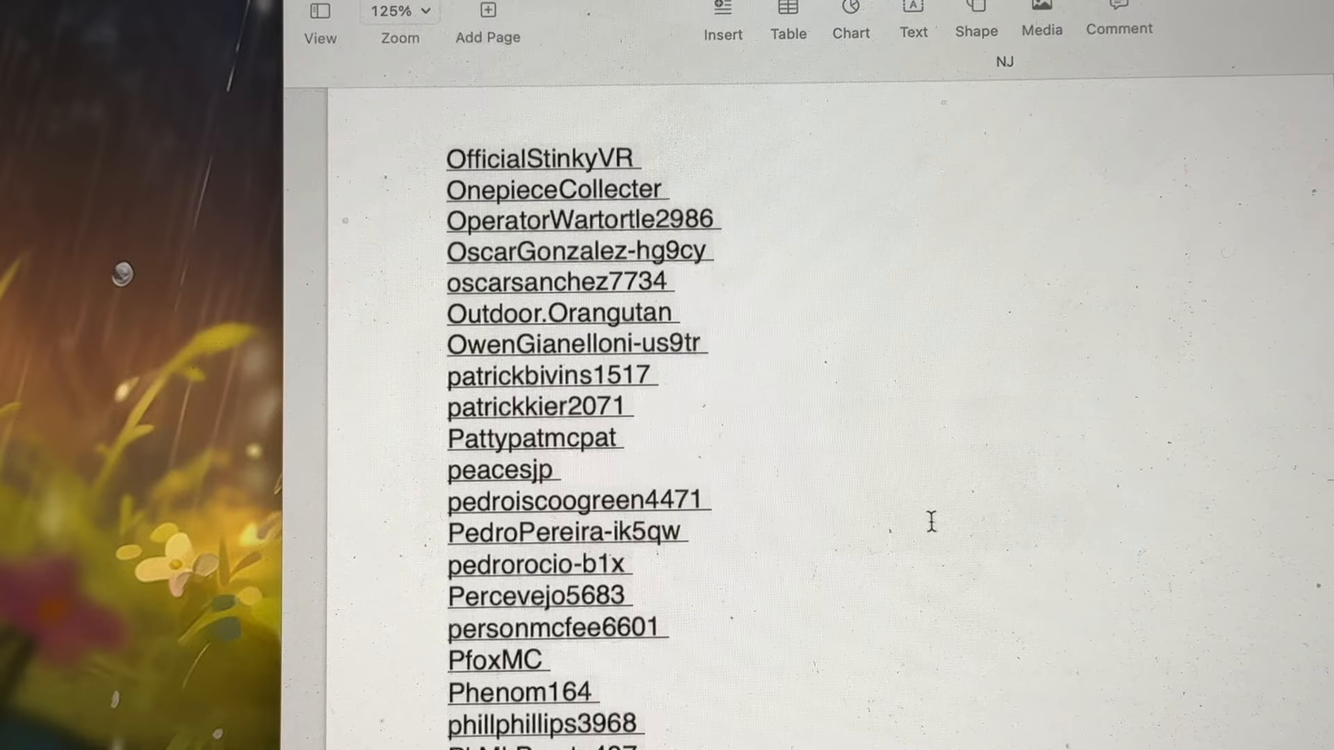
pyautogui.scroll(-3)
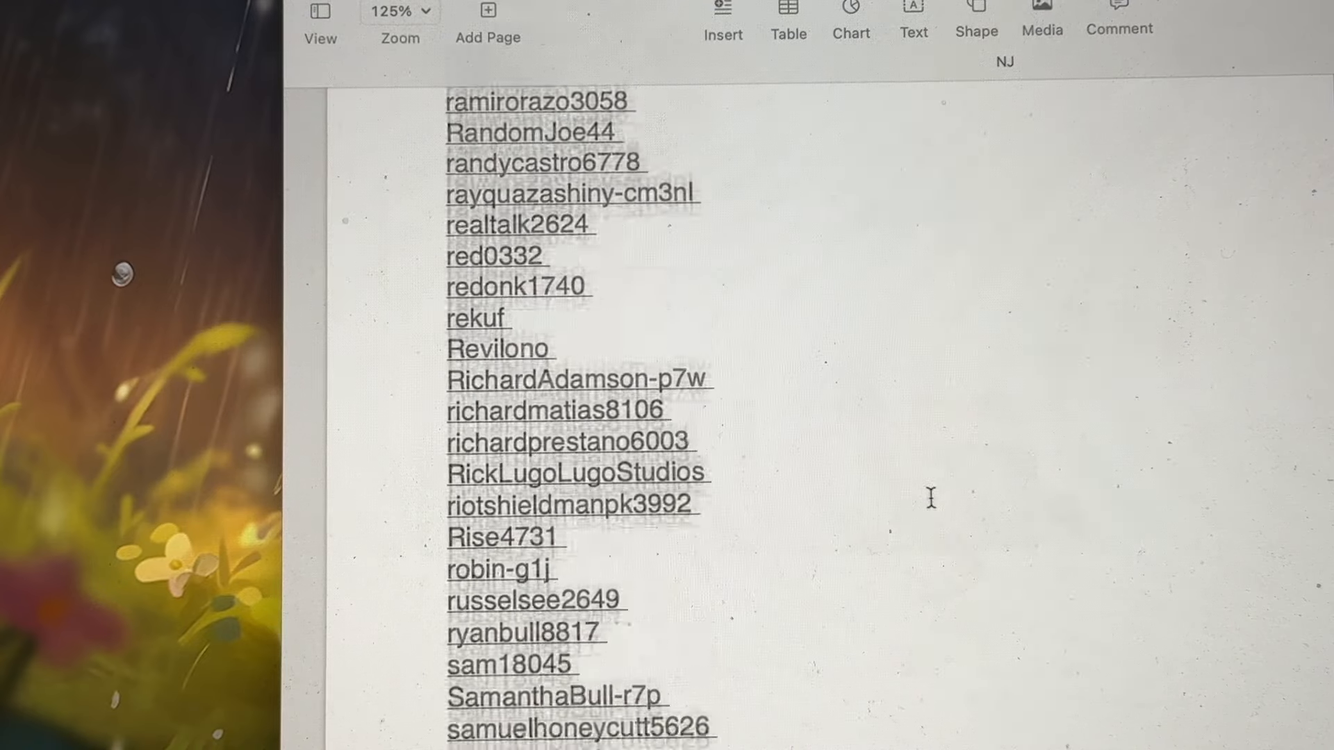
pyautogui.scroll(-3)
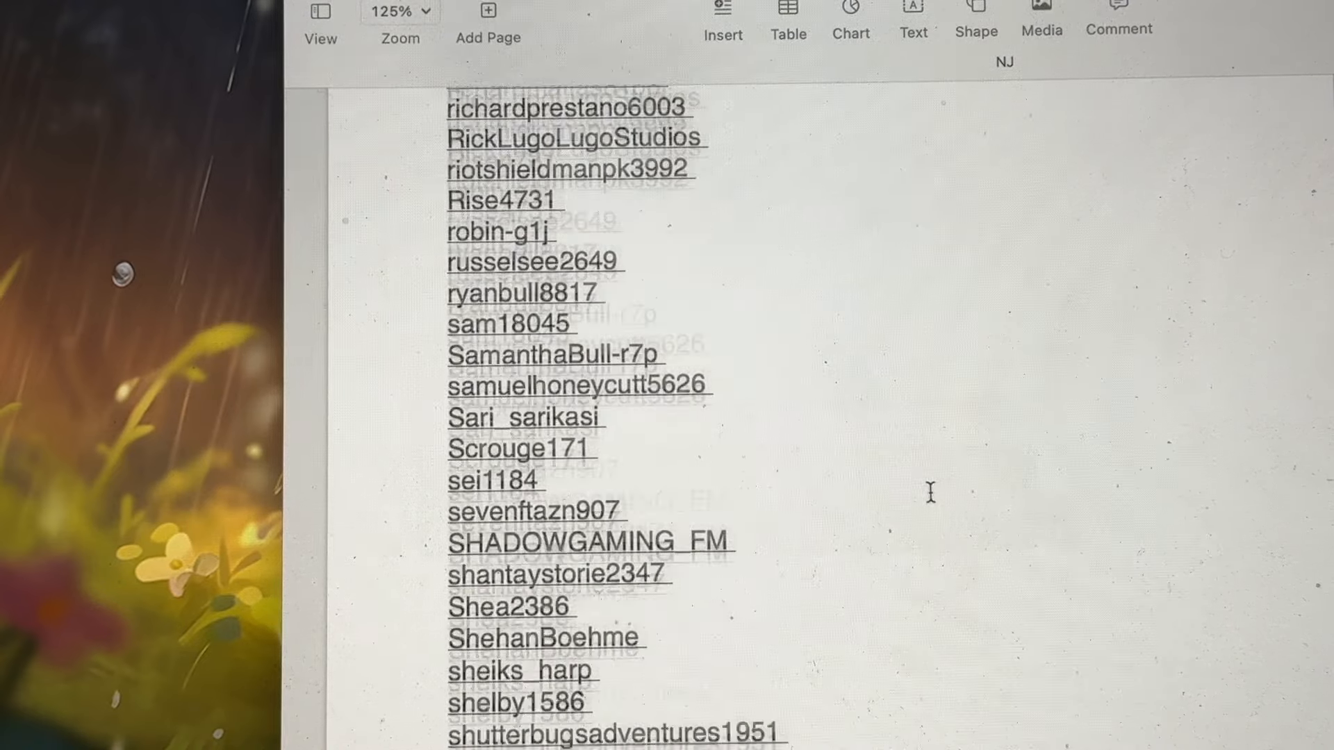
pyautogui.scroll(-3)
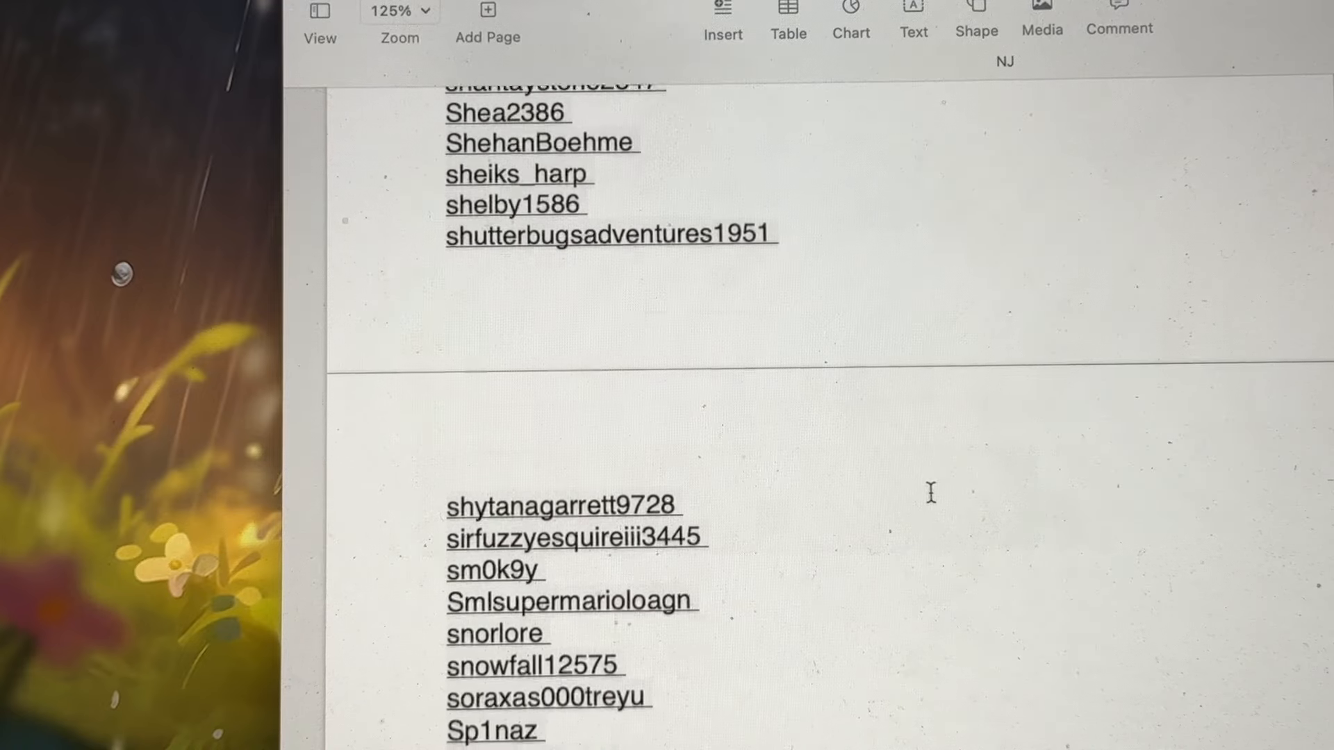
pyautogui.scroll(-3)
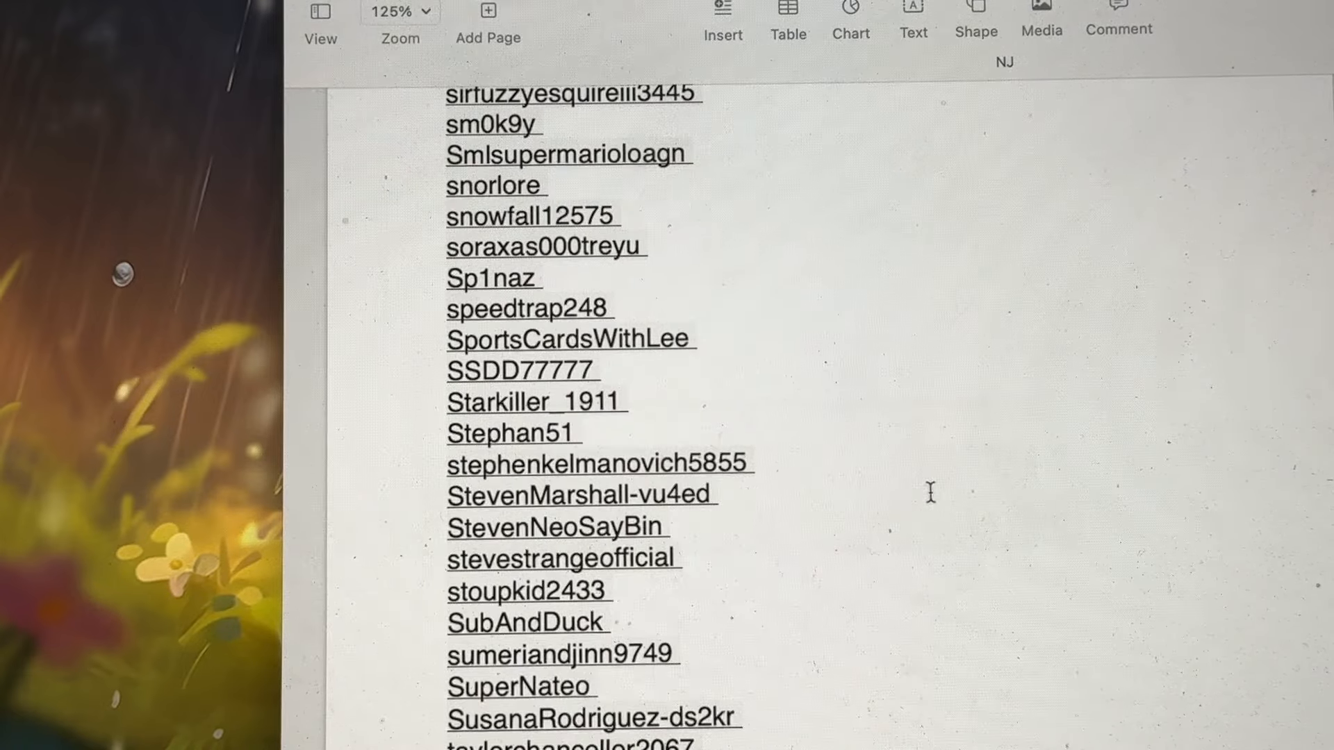
pyautogui.scroll(-3)
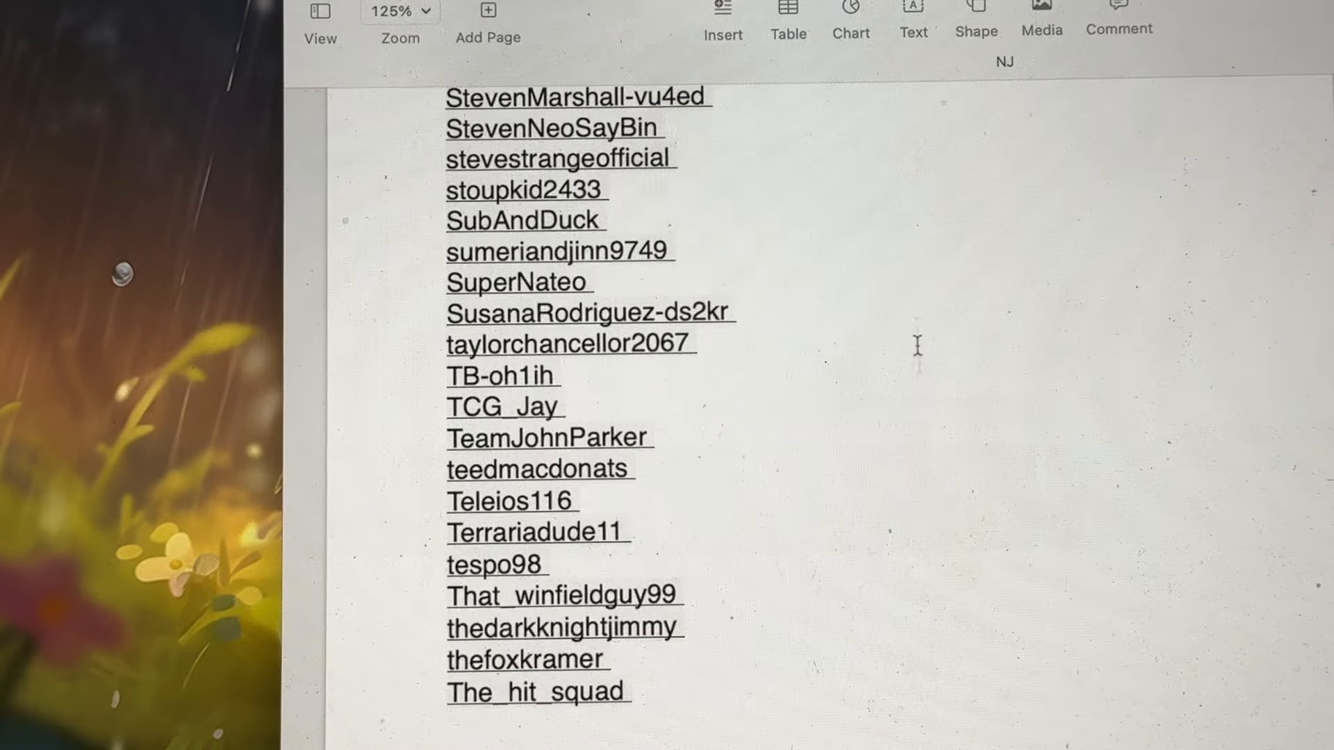
pyautogui.moveTo(914, 196)
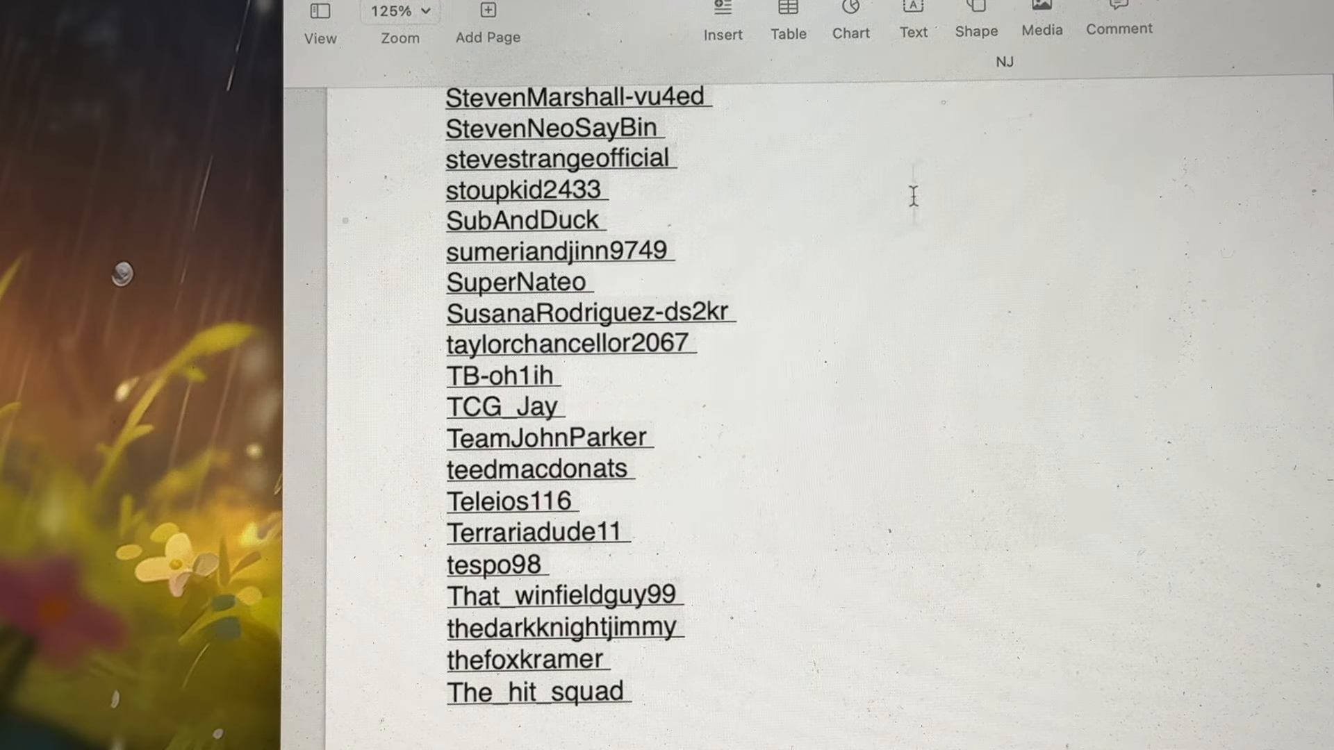
pyautogui.scroll(-3)
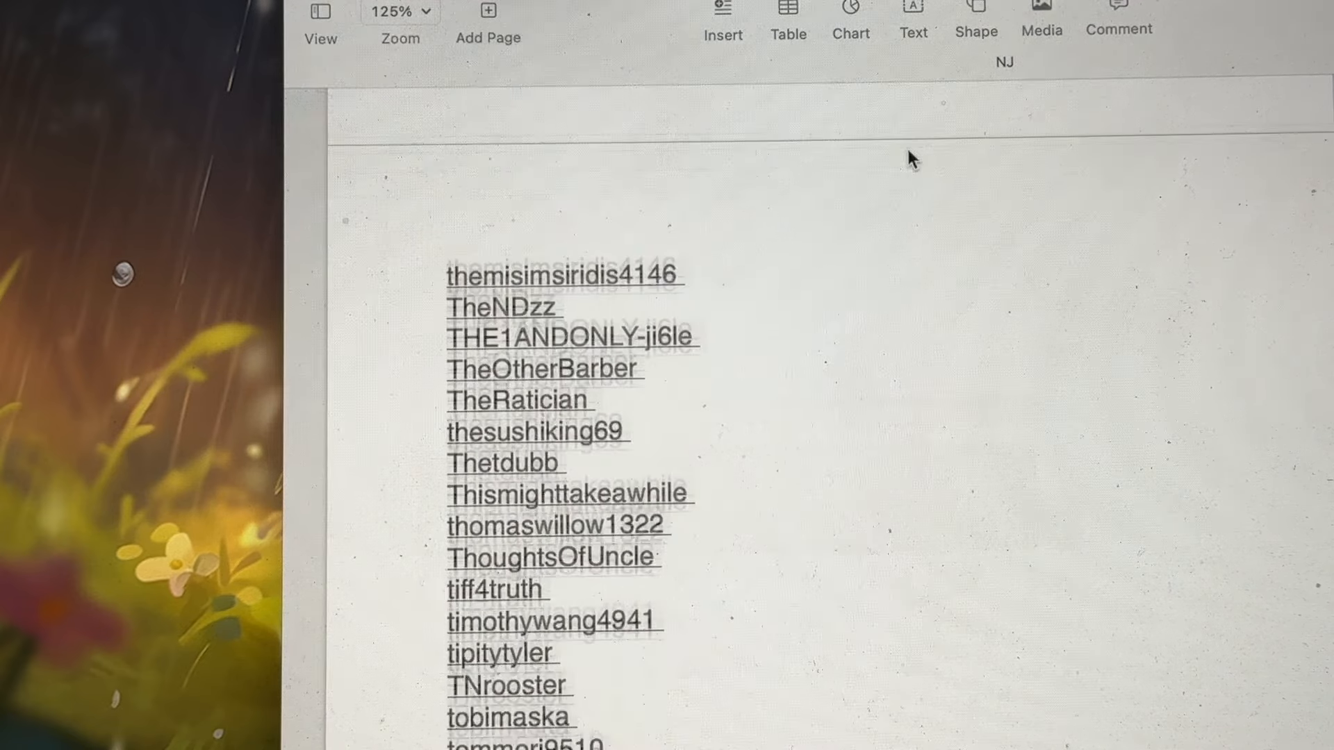
pyautogui.scroll(-3)
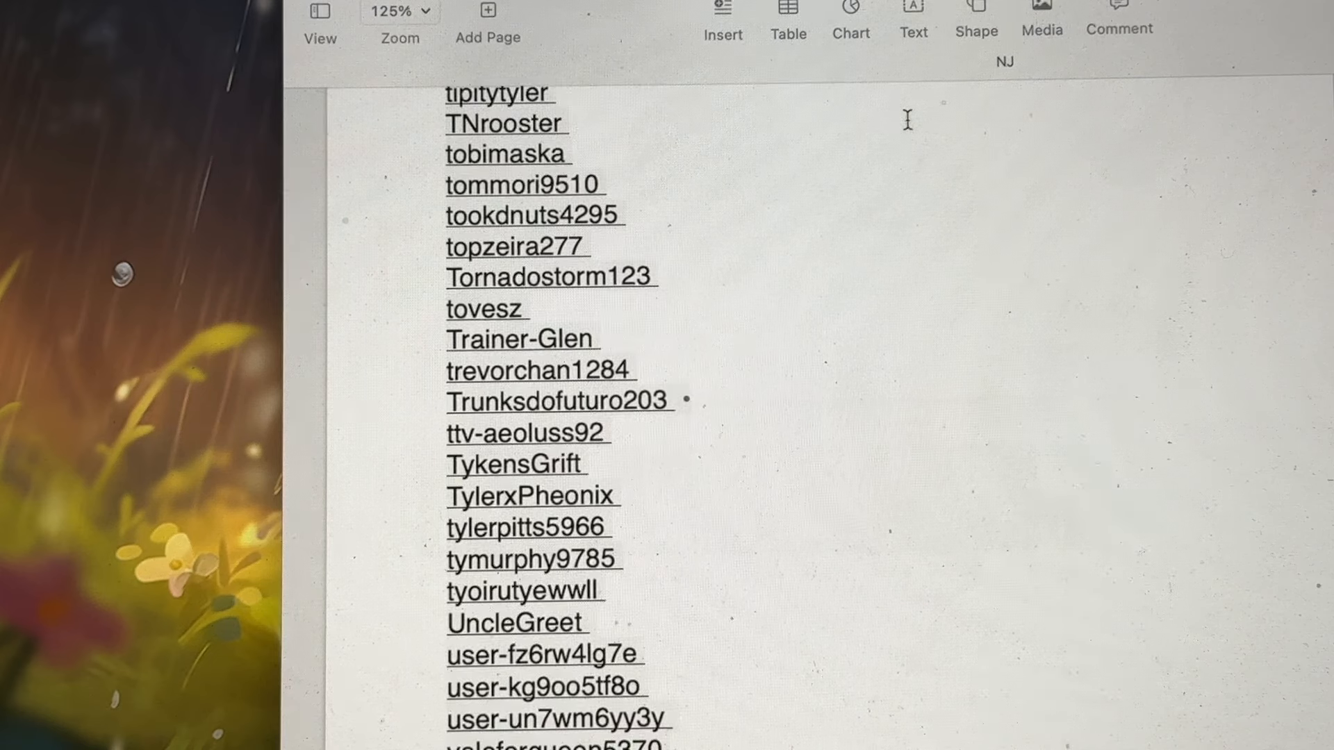
pyautogui.click(690, 400)
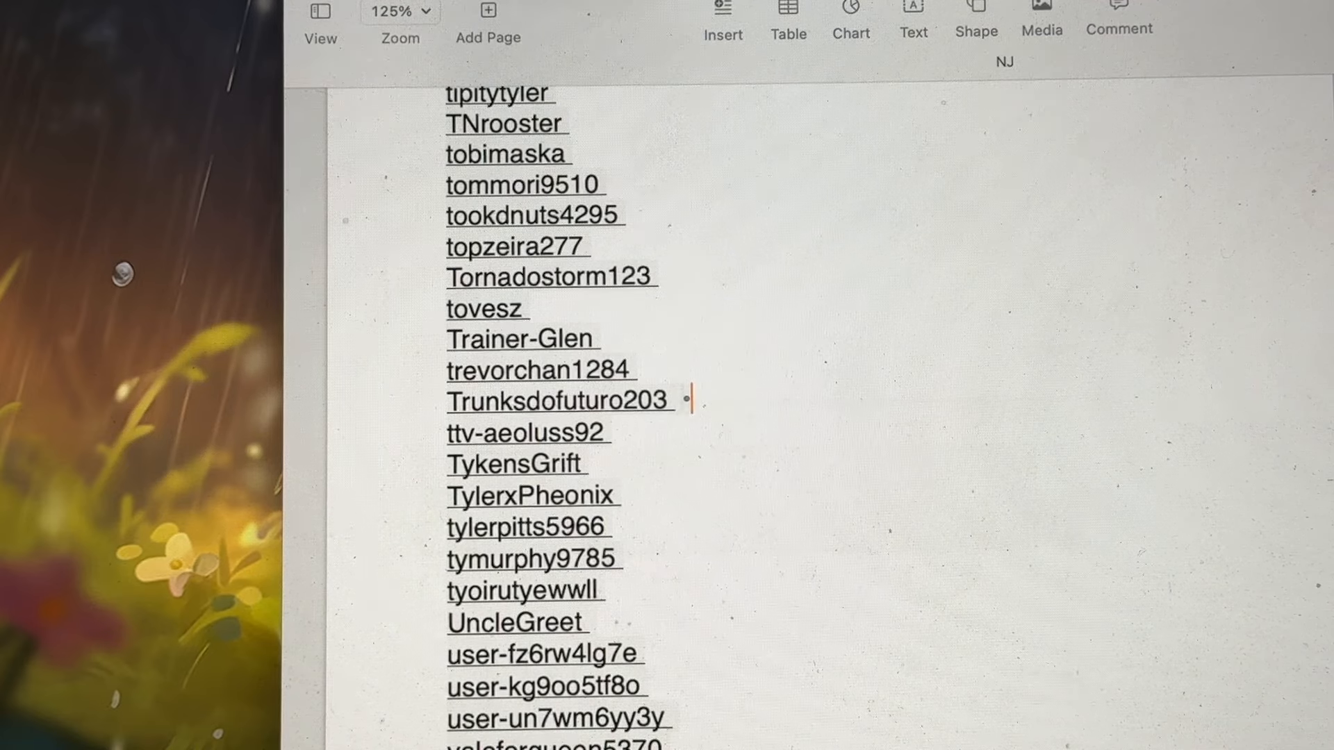
pyautogui.scroll(-3)
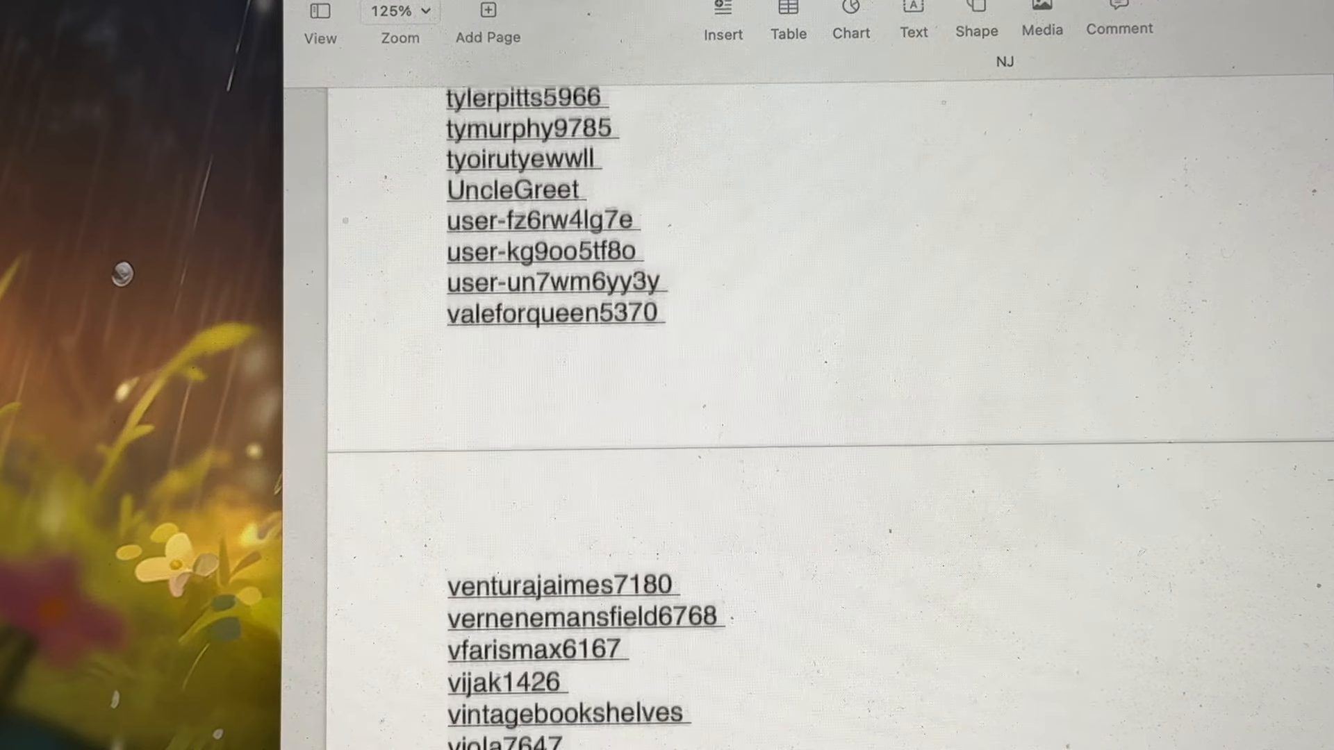
pyautogui.scroll(-3)
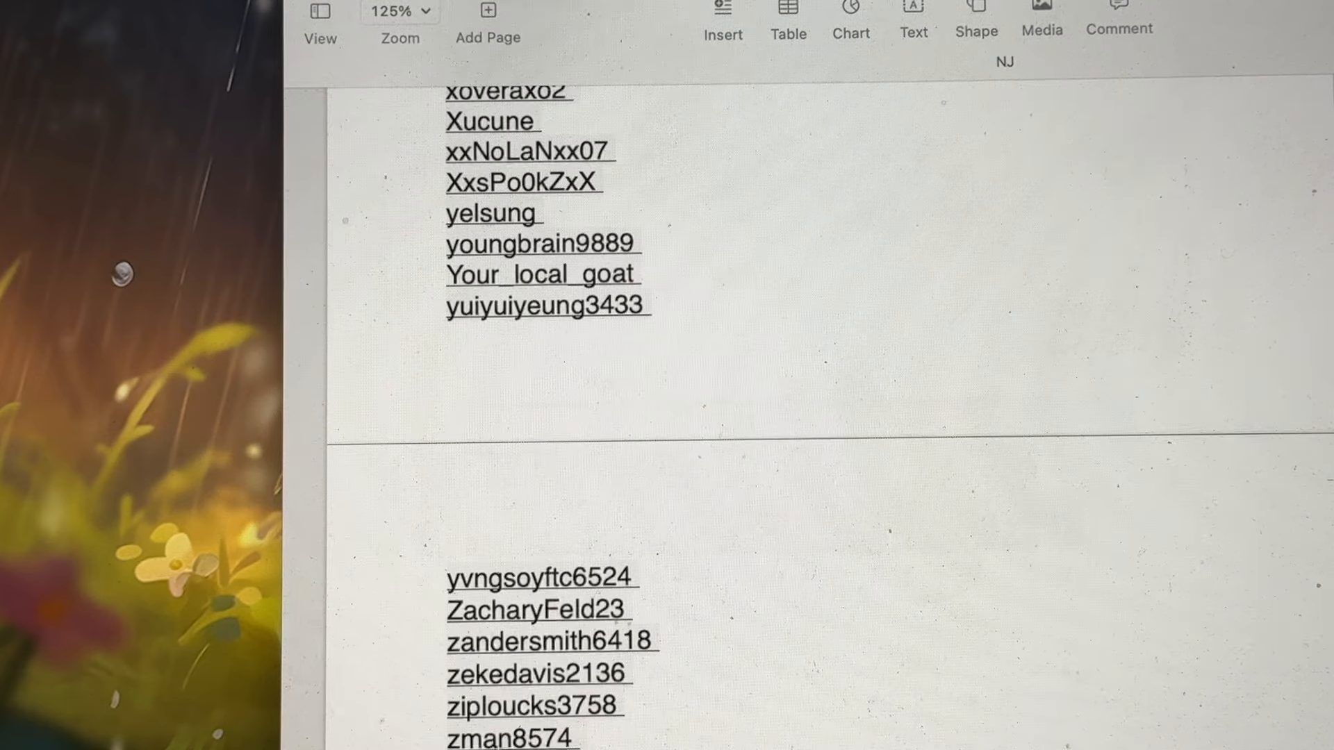
pyautogui.scroll(-3)
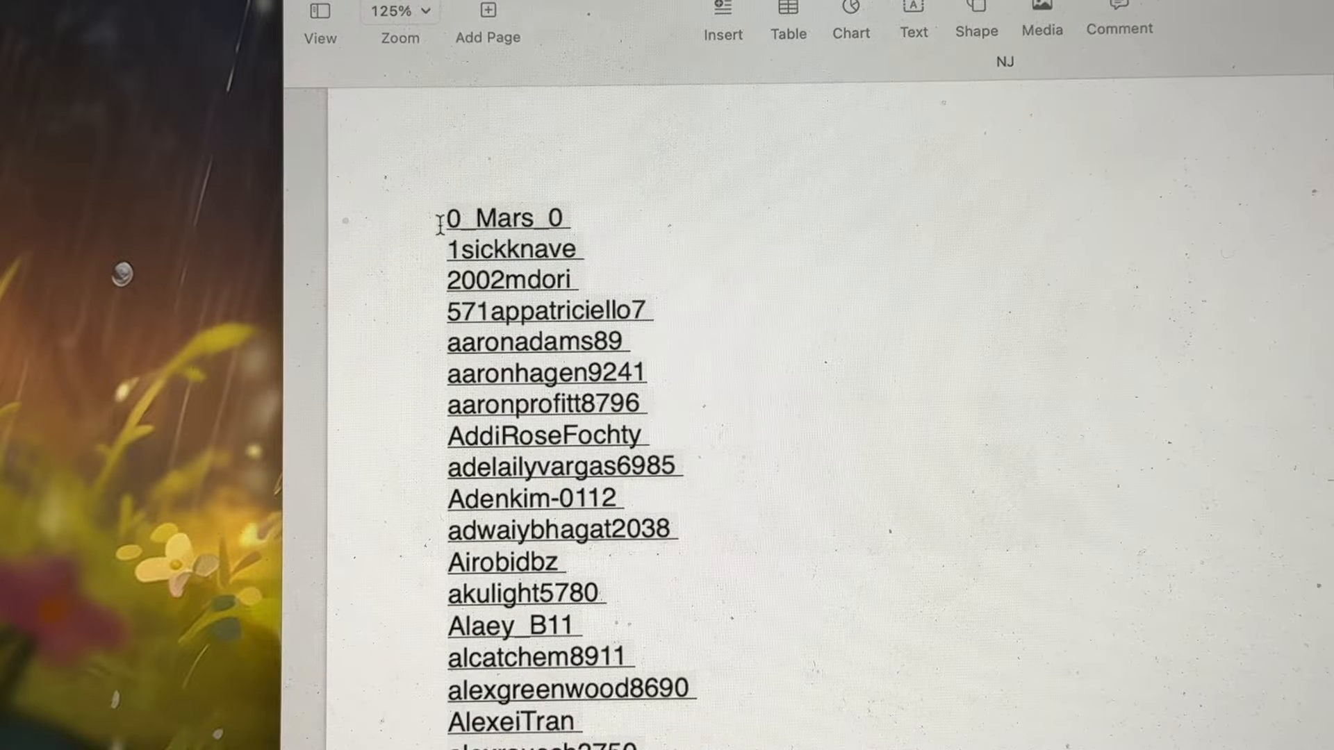
# Step: Select all entrant usernames in the NJ document using Edit > Select All
pyautogui.moveTo(448, 217); pyautogui.dragTo(632, 372)
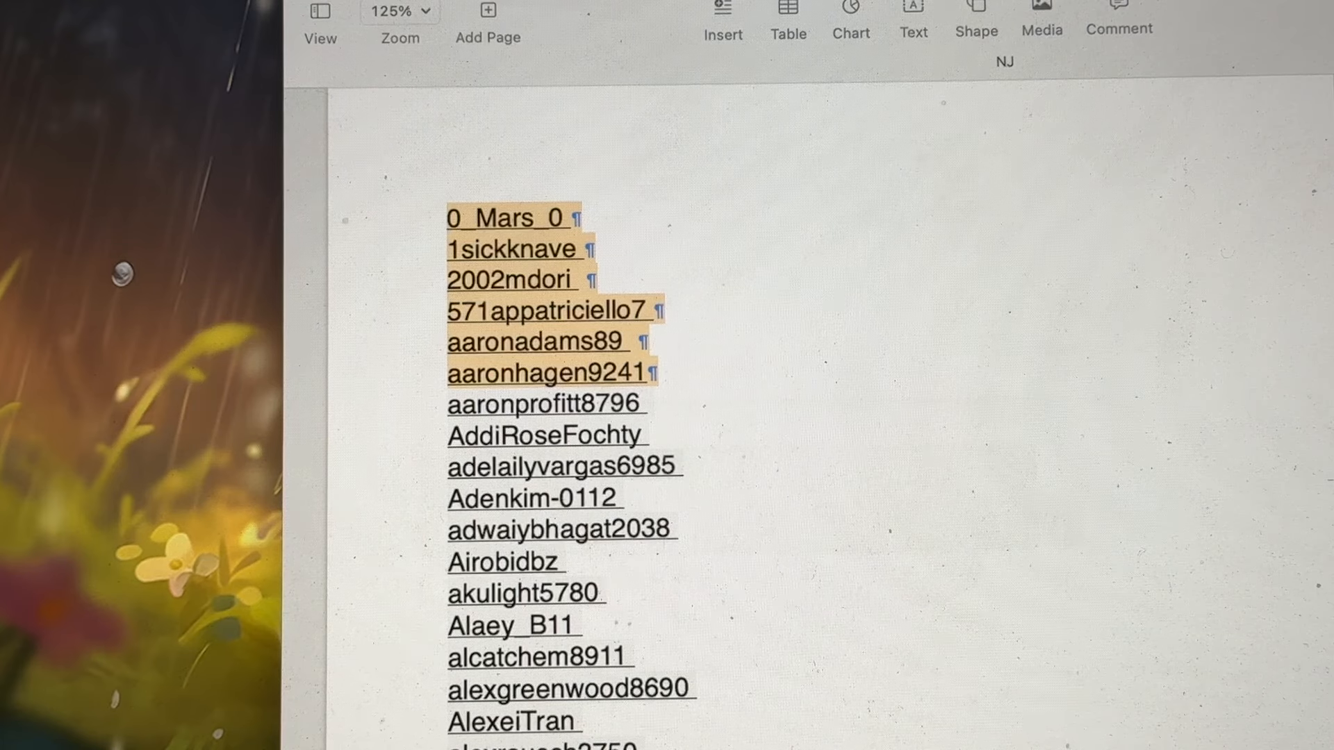
pyautogui.click(340, 5)
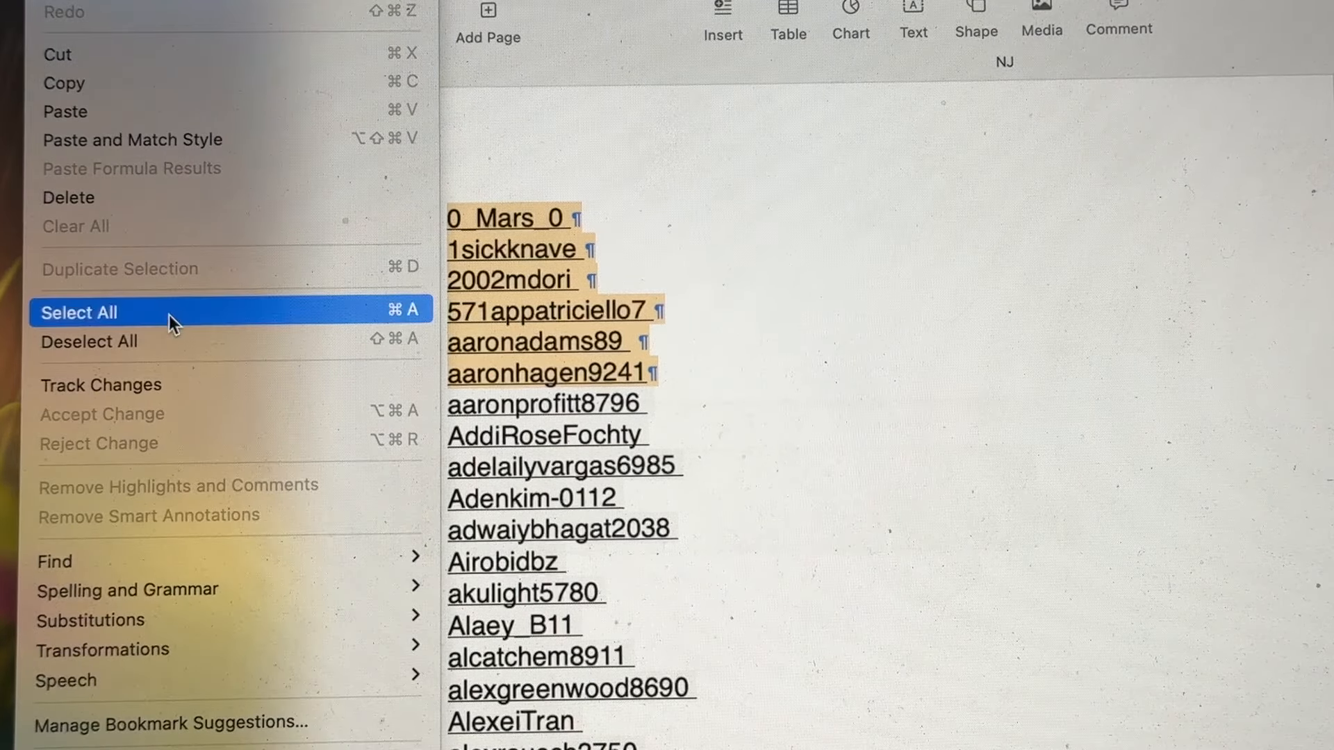
pyautogui.click(79, 312)
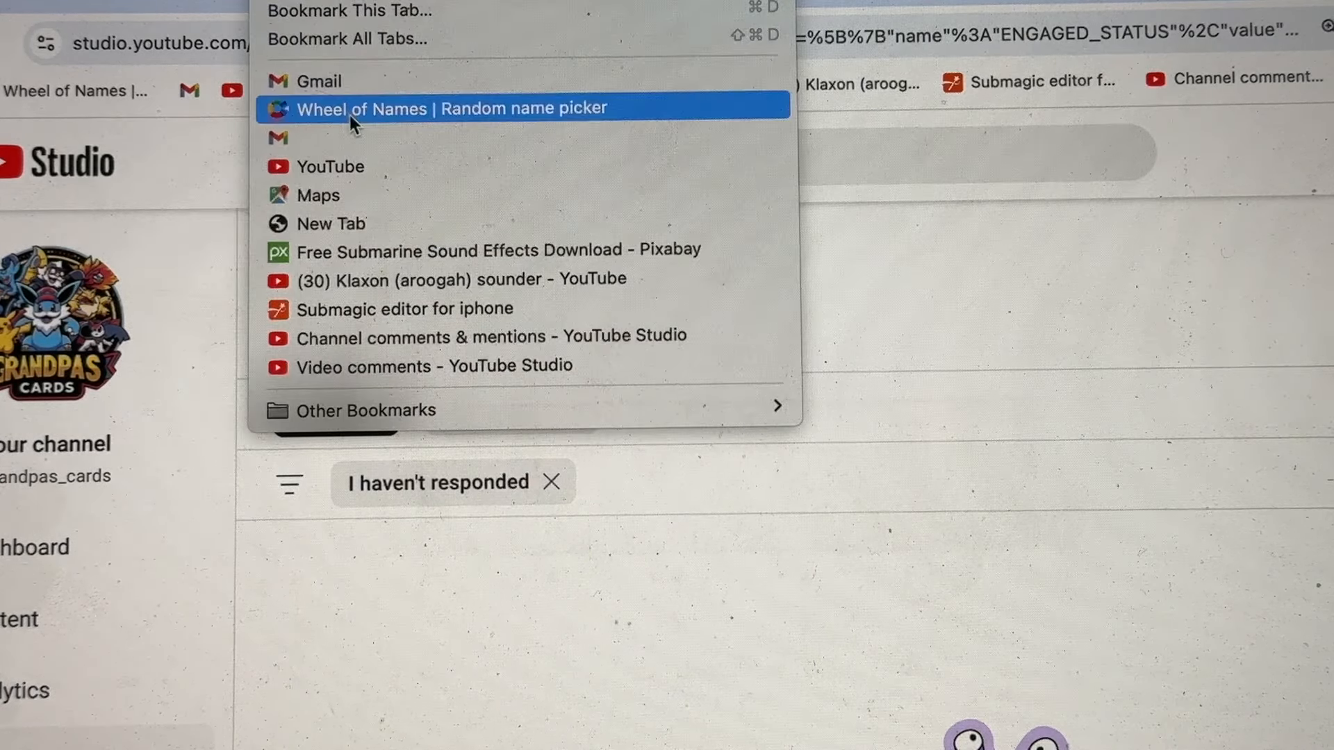
# Step: Open the Wheel of Names page and scroll through all 549 names in Entries
pyautogui.click(453, 109)
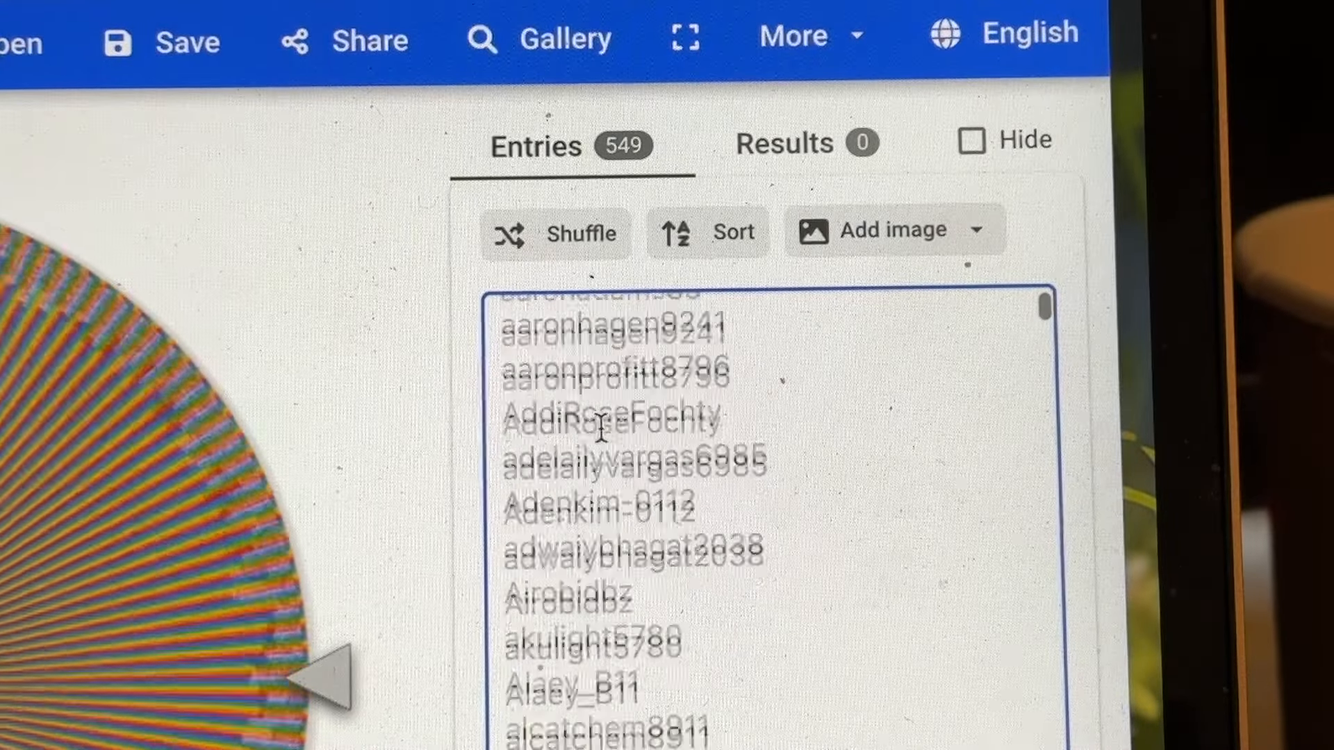
pyautogui.scroll(-3)
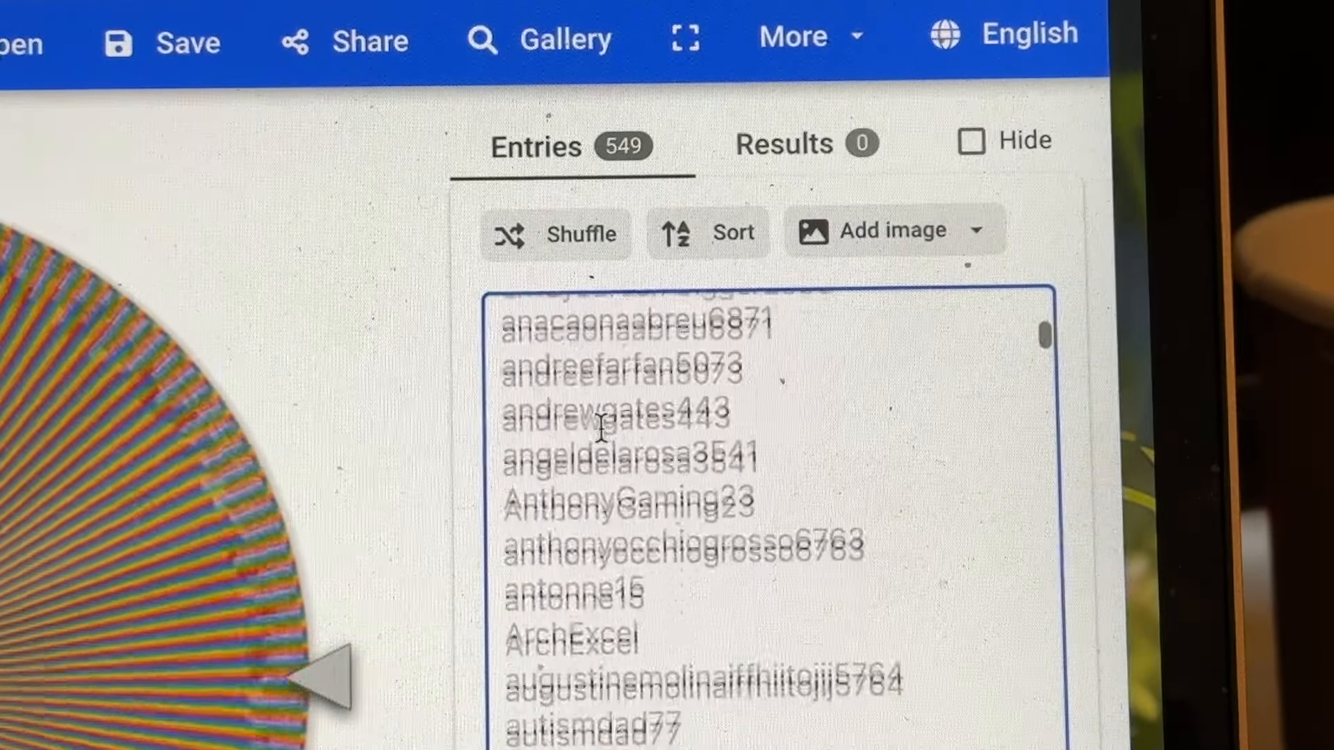
pyautogui.scroll(-3)
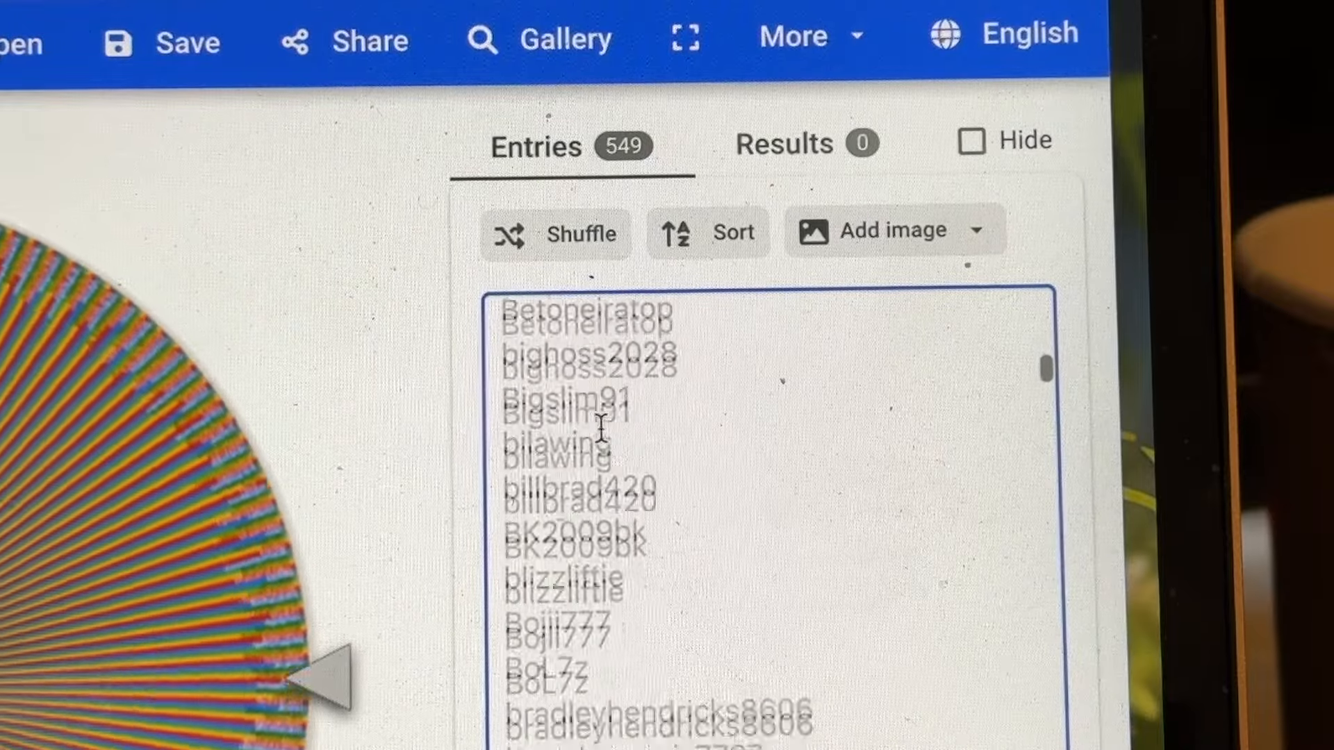
pyautogui.scroll(-3)
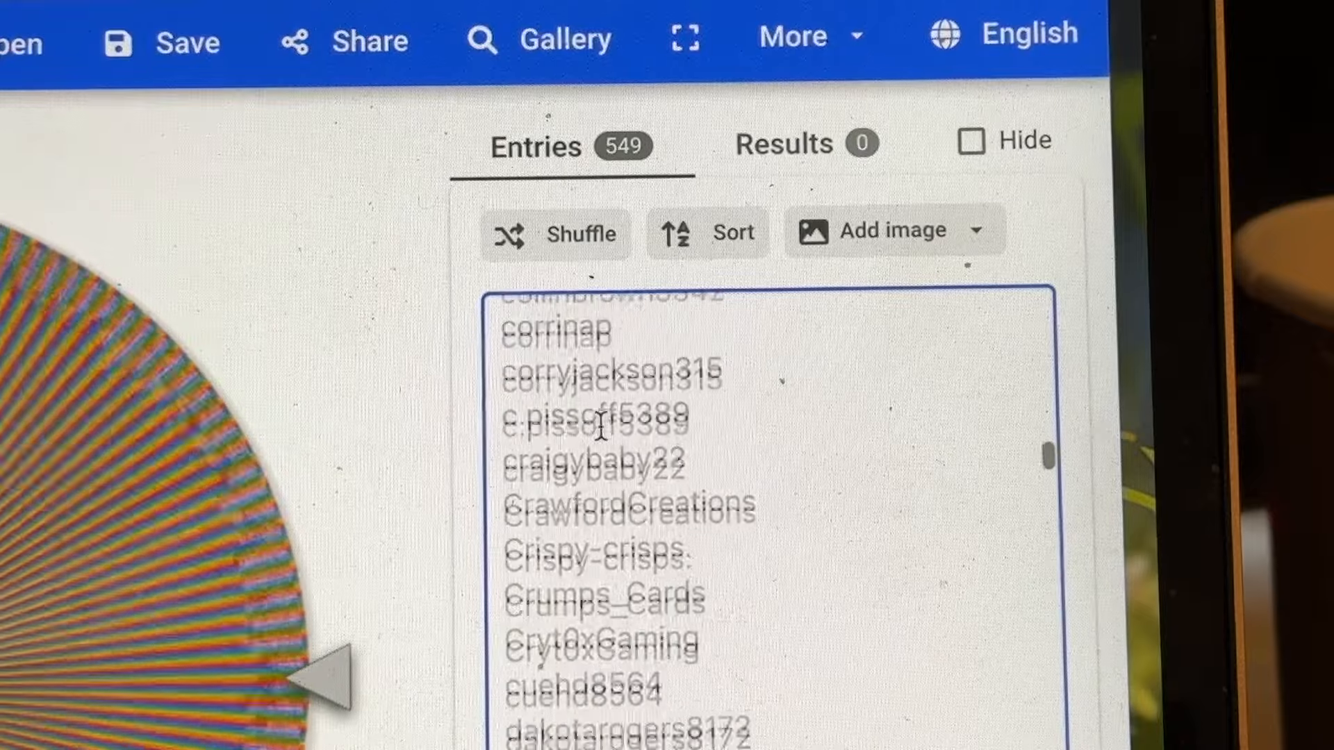
pyautogui.scroll(-3)
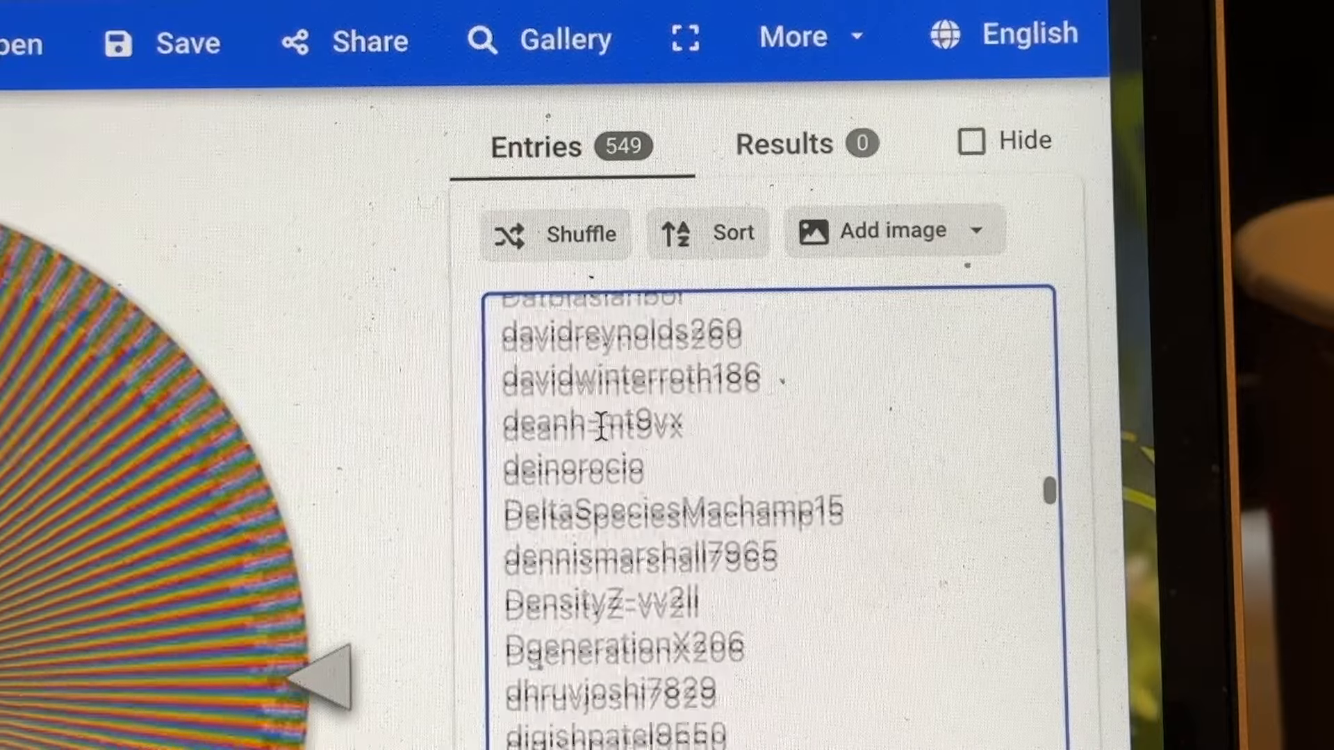
pyautogui.scroll(-3)
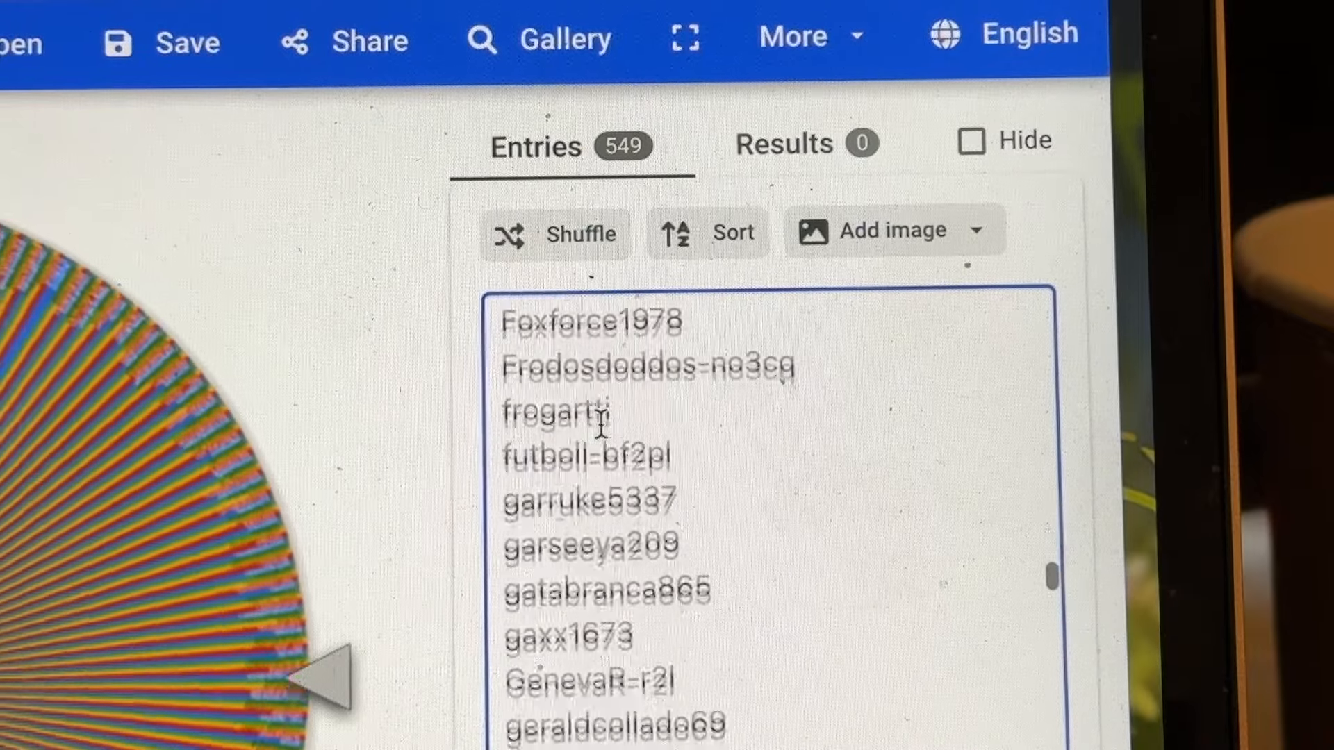
pyautogui.scroll(-3)
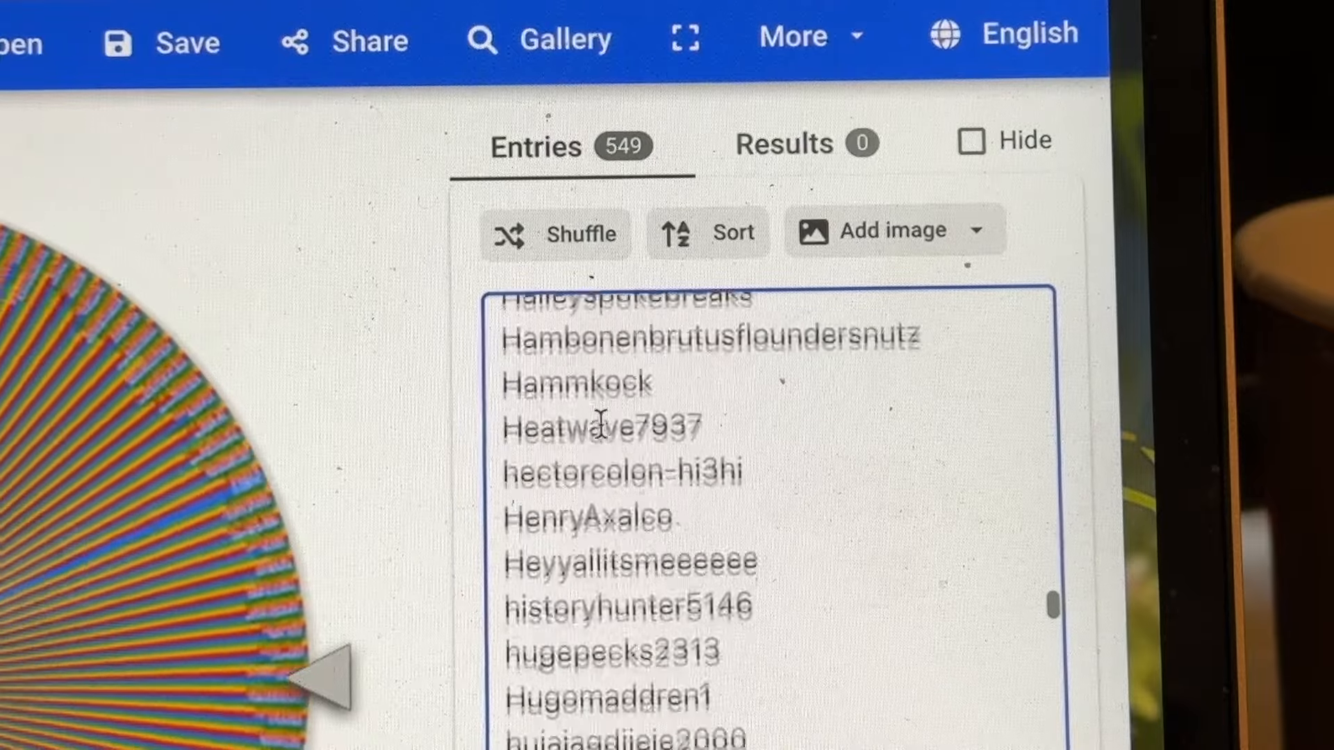
pyautogui.scroll(-3)
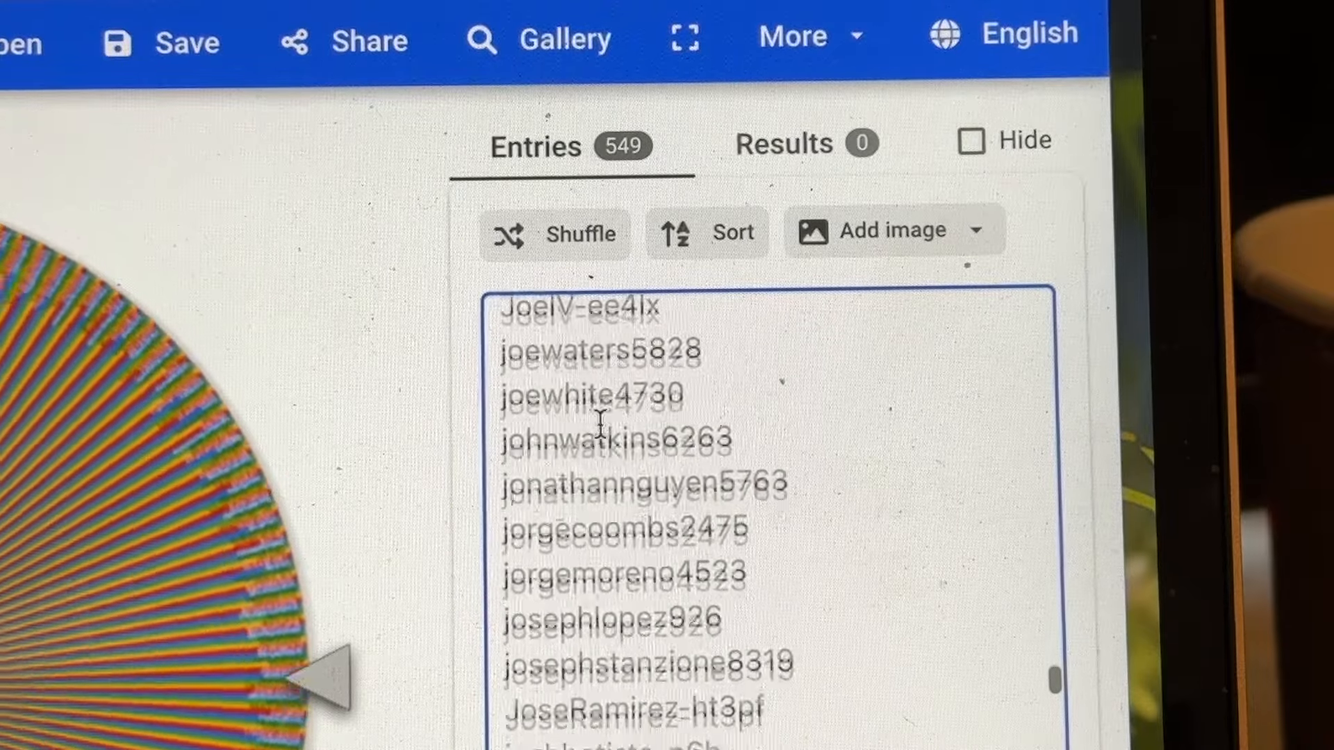
pyautogui.scroll(-3)
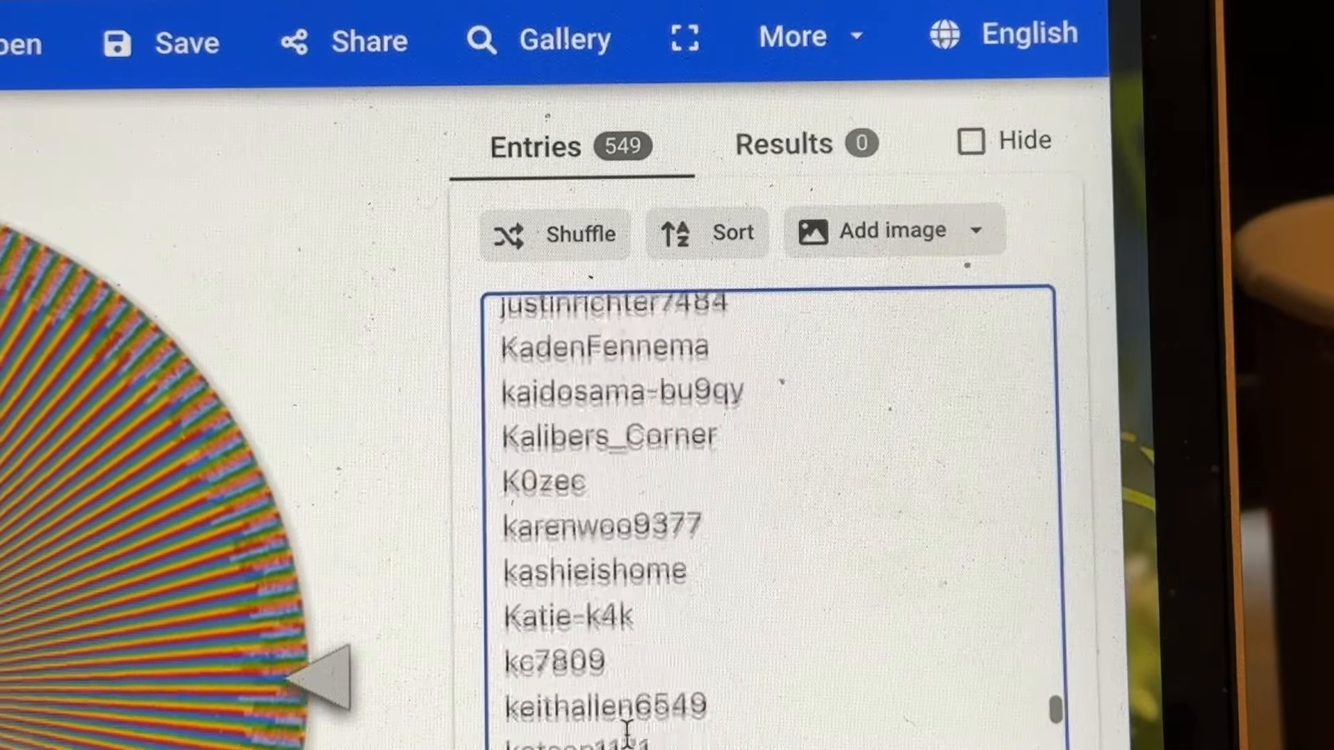
pyautogui.scroll(-3)
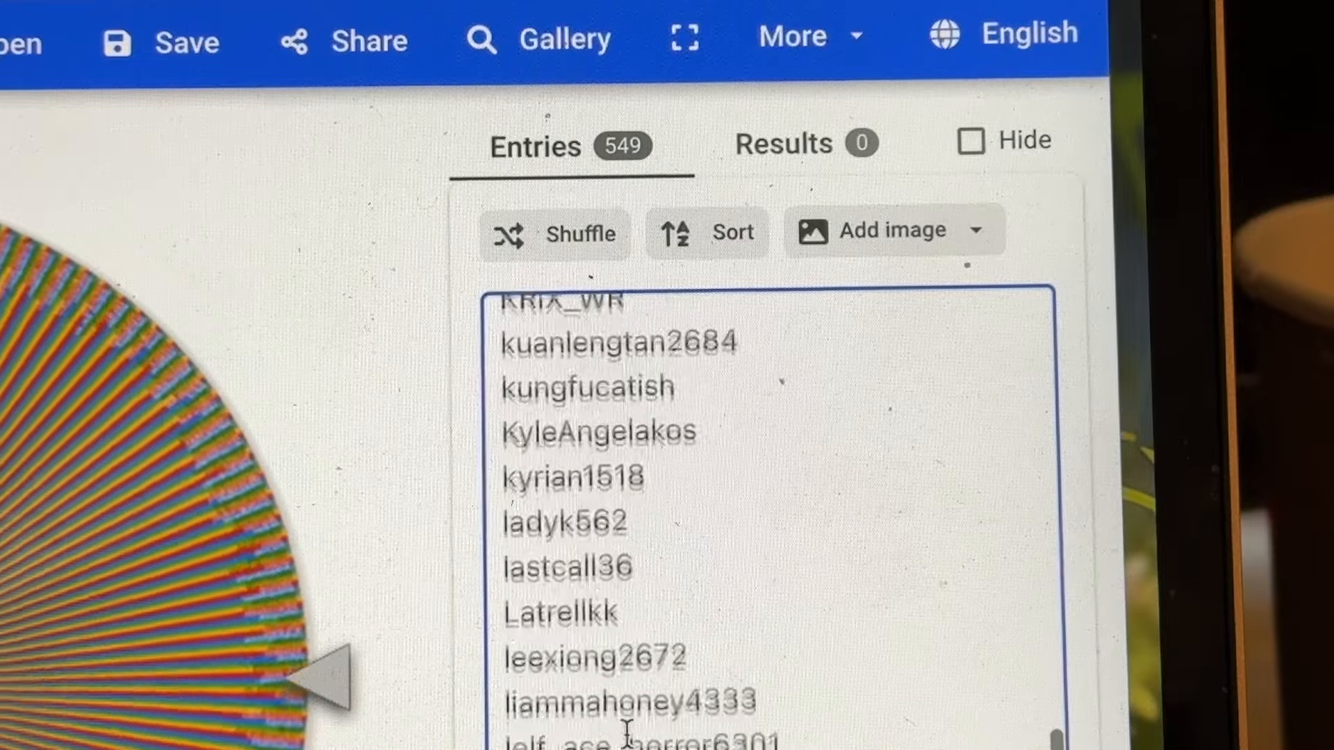
pyautogui.scroll(-3)
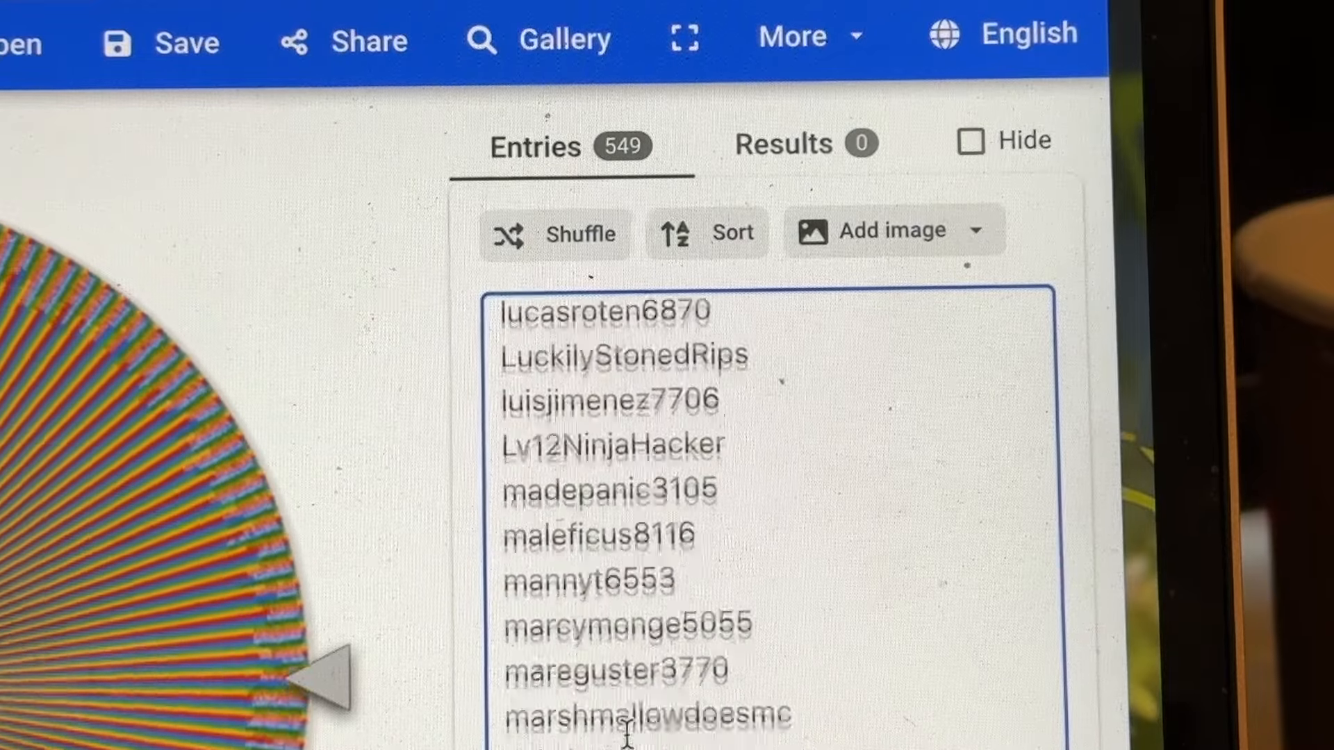
pyautogui.scroll(-3)
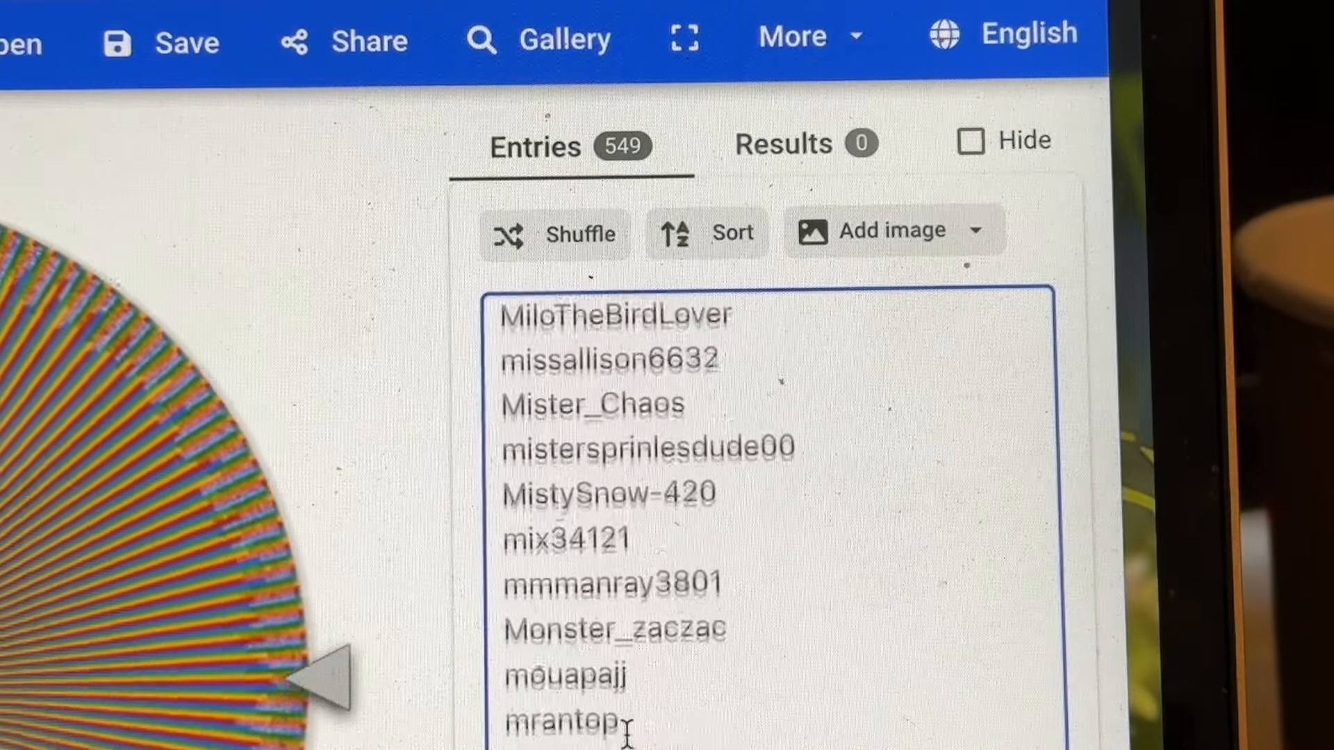
pyautogui.scroll(-3)
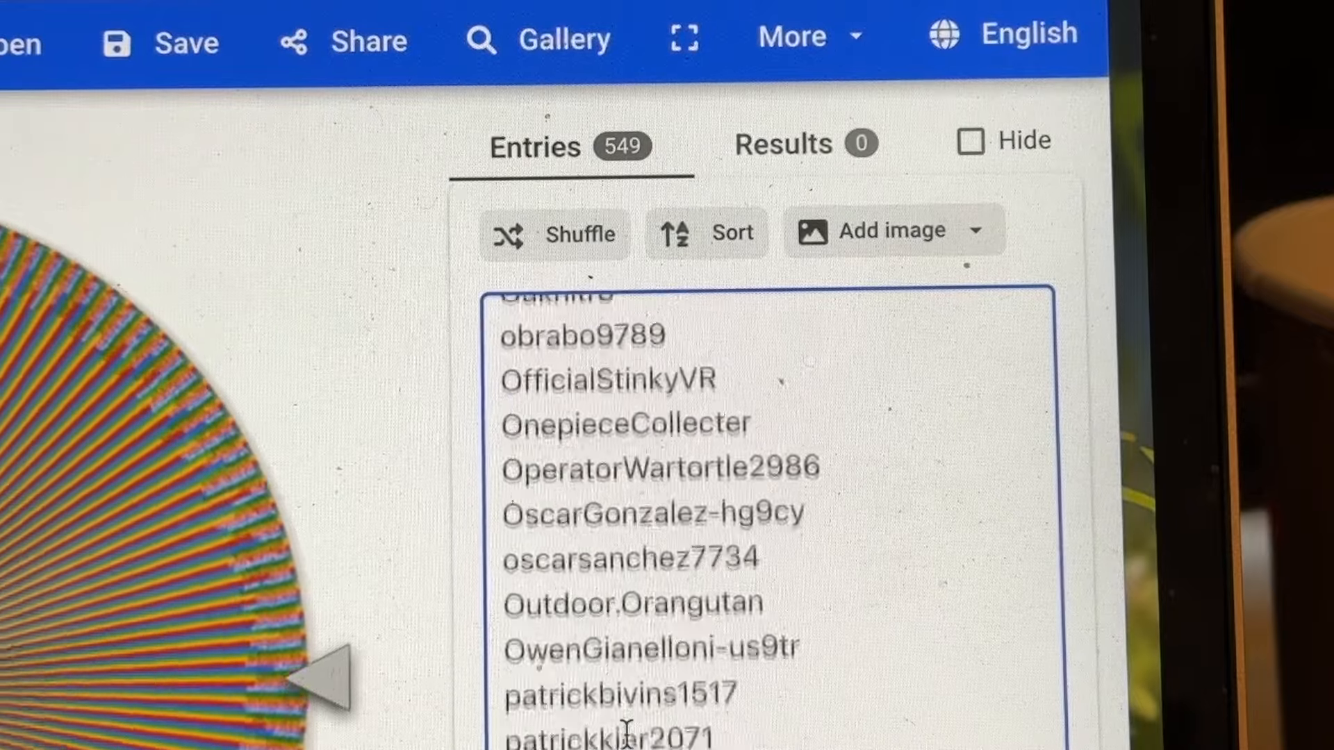
pyautogui.scroll(-3)
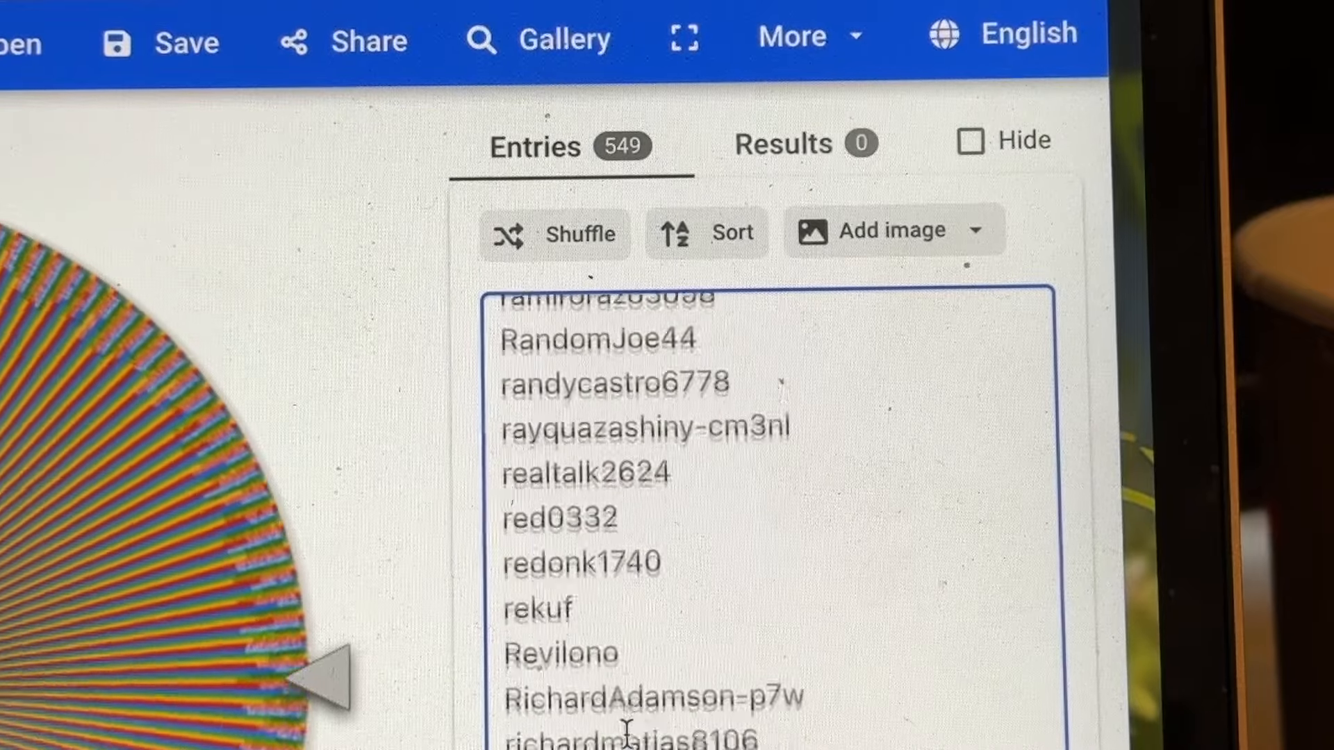
pyautogui.scroll(-3)
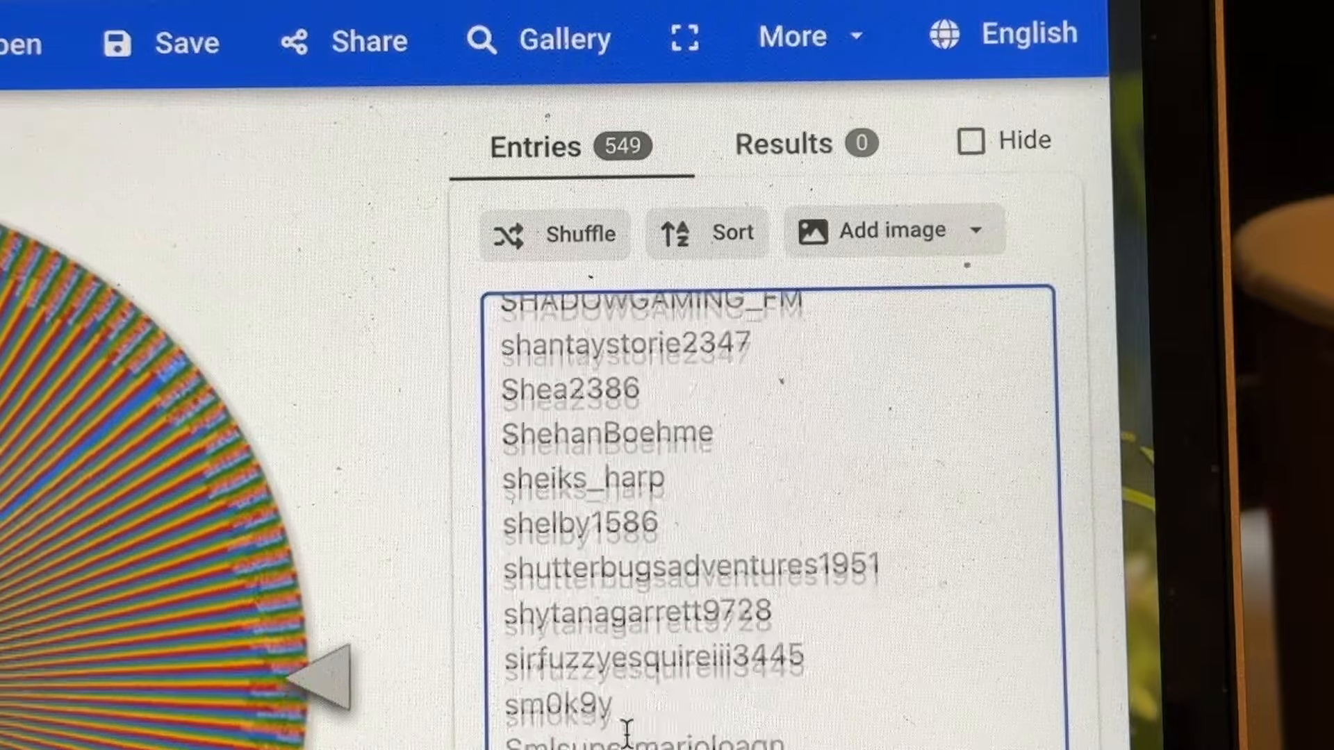
pyautogui.scroll(-3)
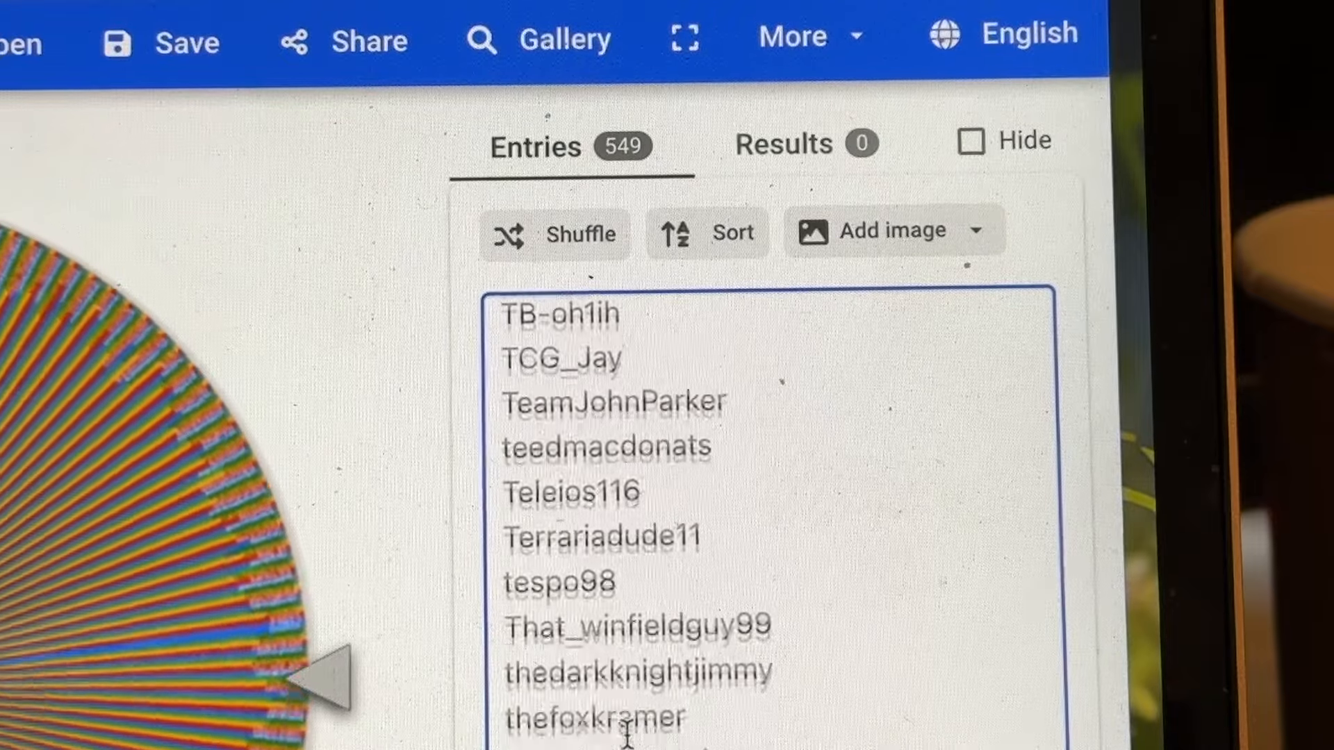
pyautogui.scroll(-3)
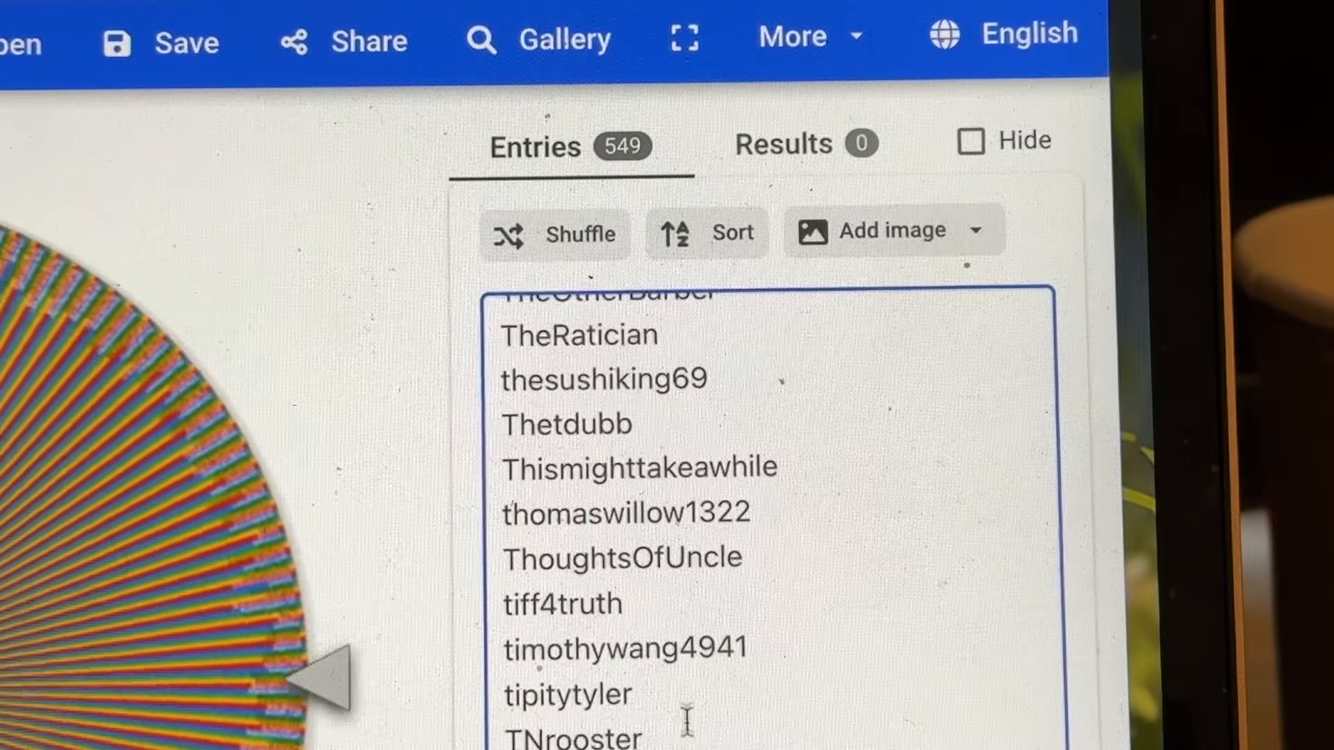
pyautogui.scroll(-3)
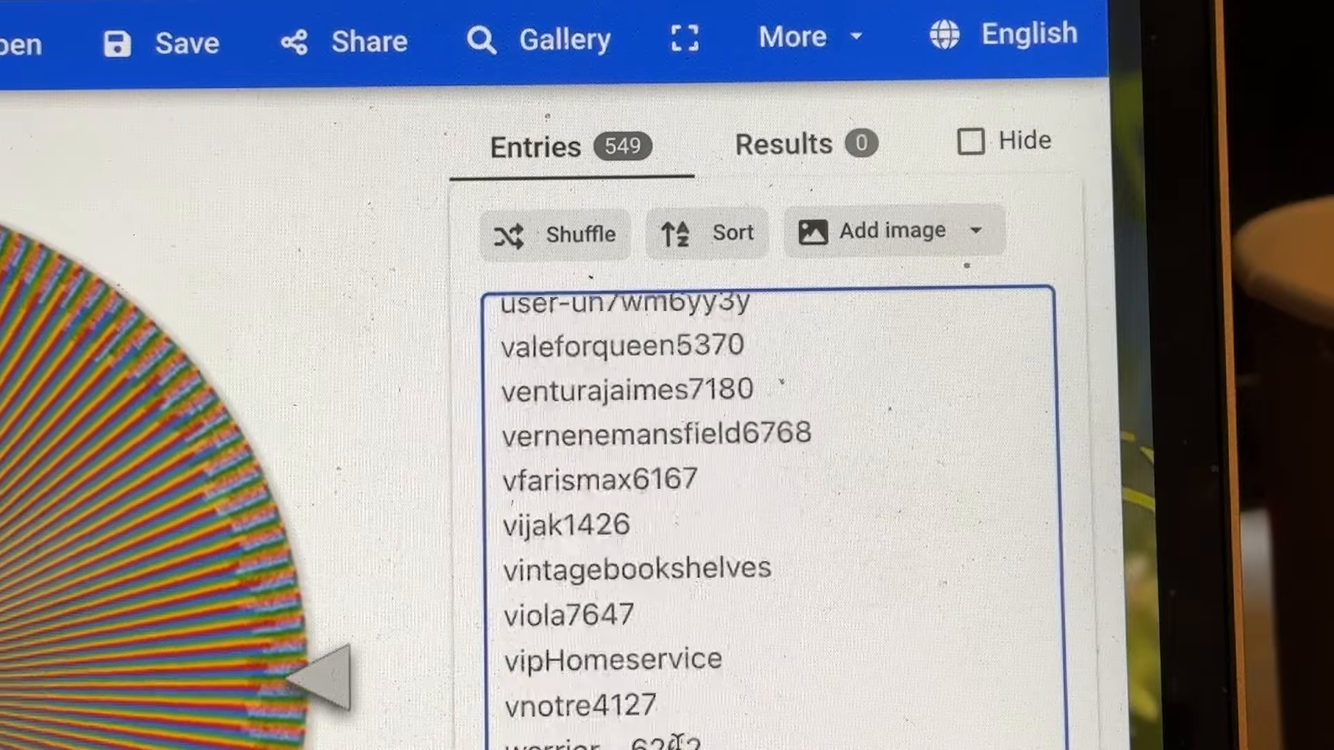
pyautogui.scroll(-3)
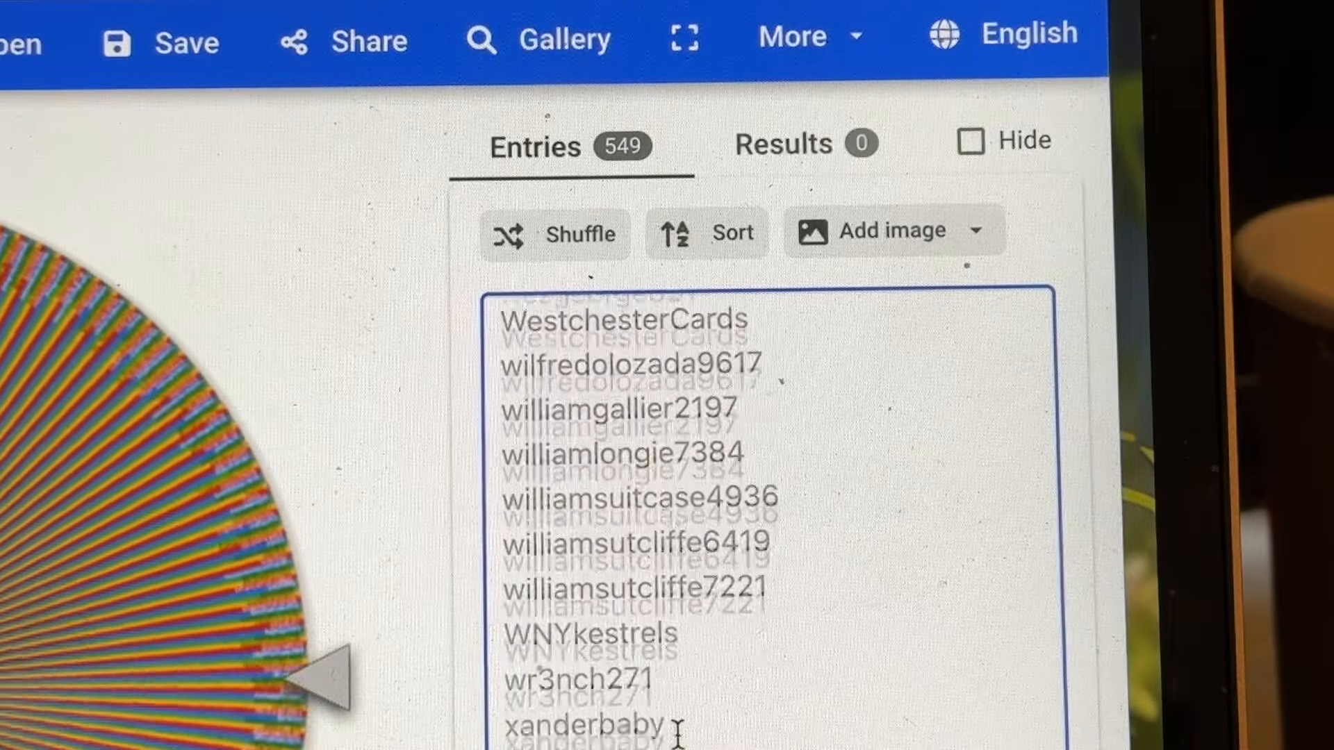
pyautogui.scroll(-3)
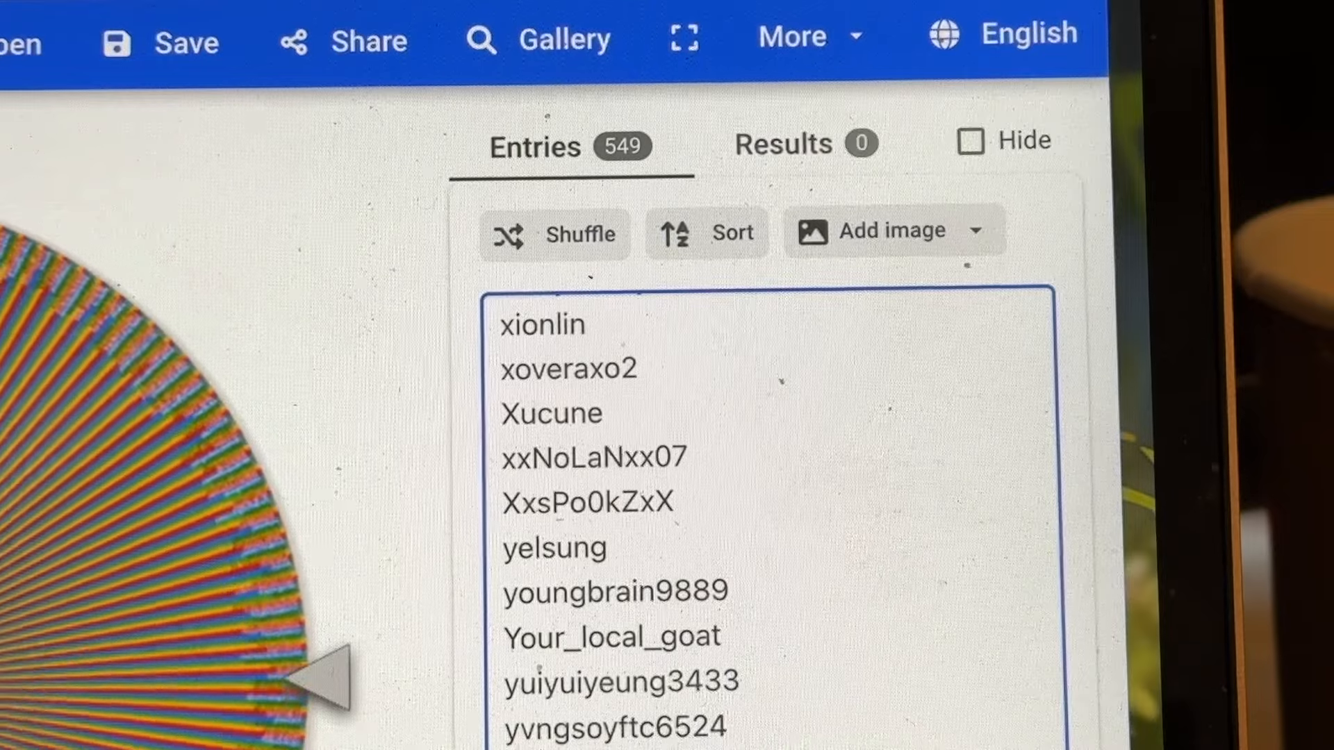
pyautogui.scroll(-3)
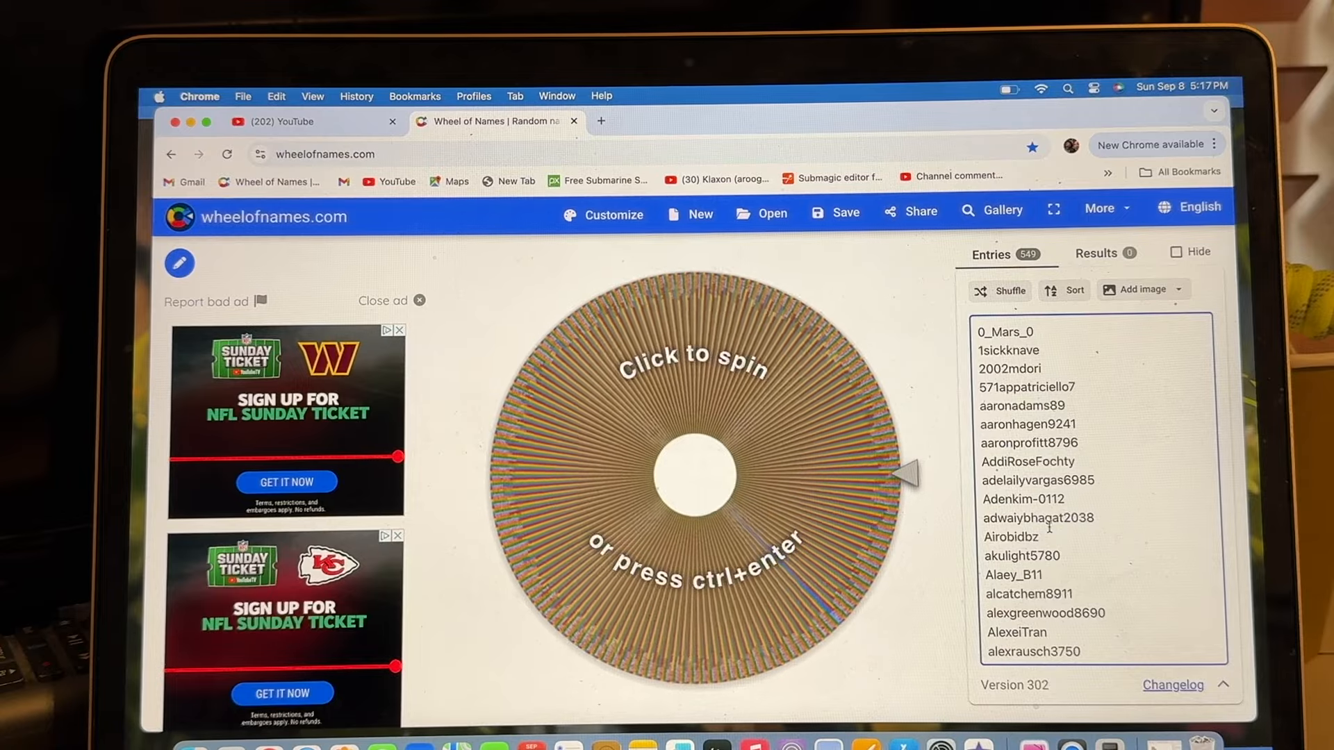
pyautogui.click(694, 467)
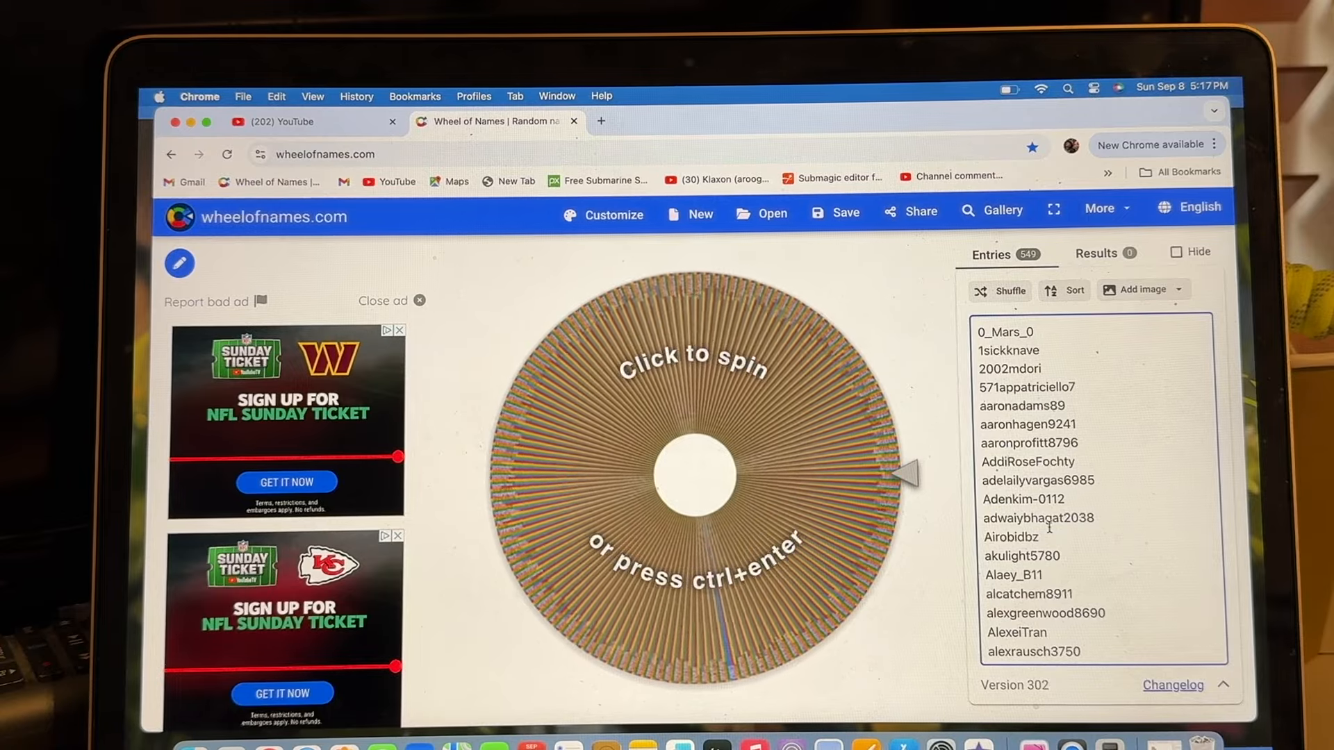
pyautogui.click(694, 459)
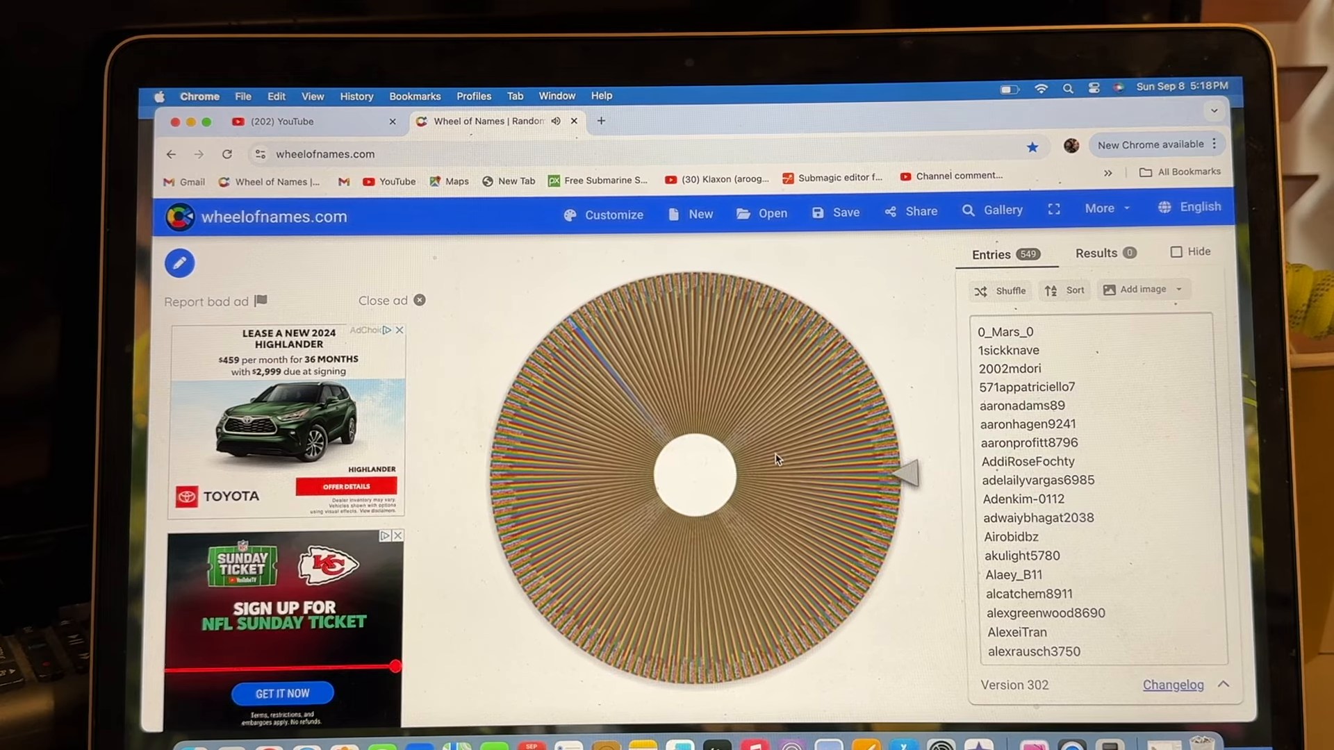
pyautogui.click(696, 477)
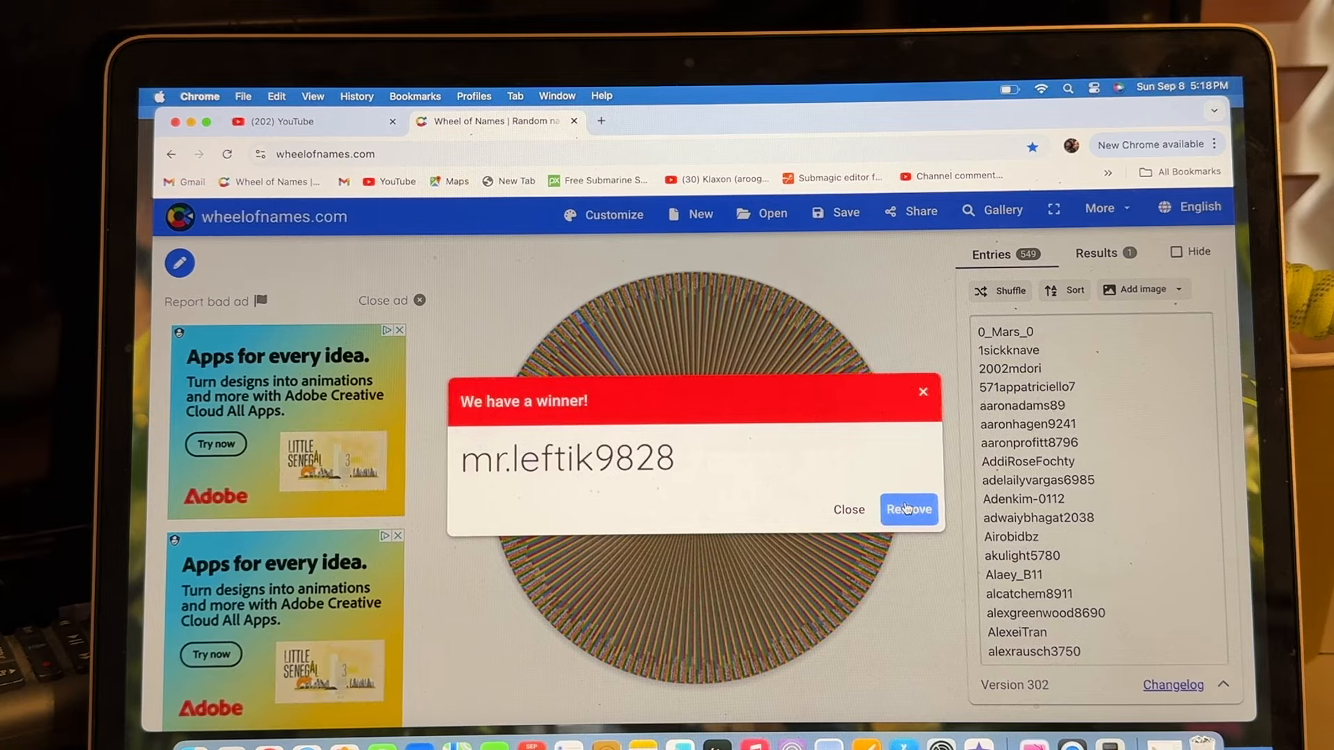
pyautogui.click(908, 509)
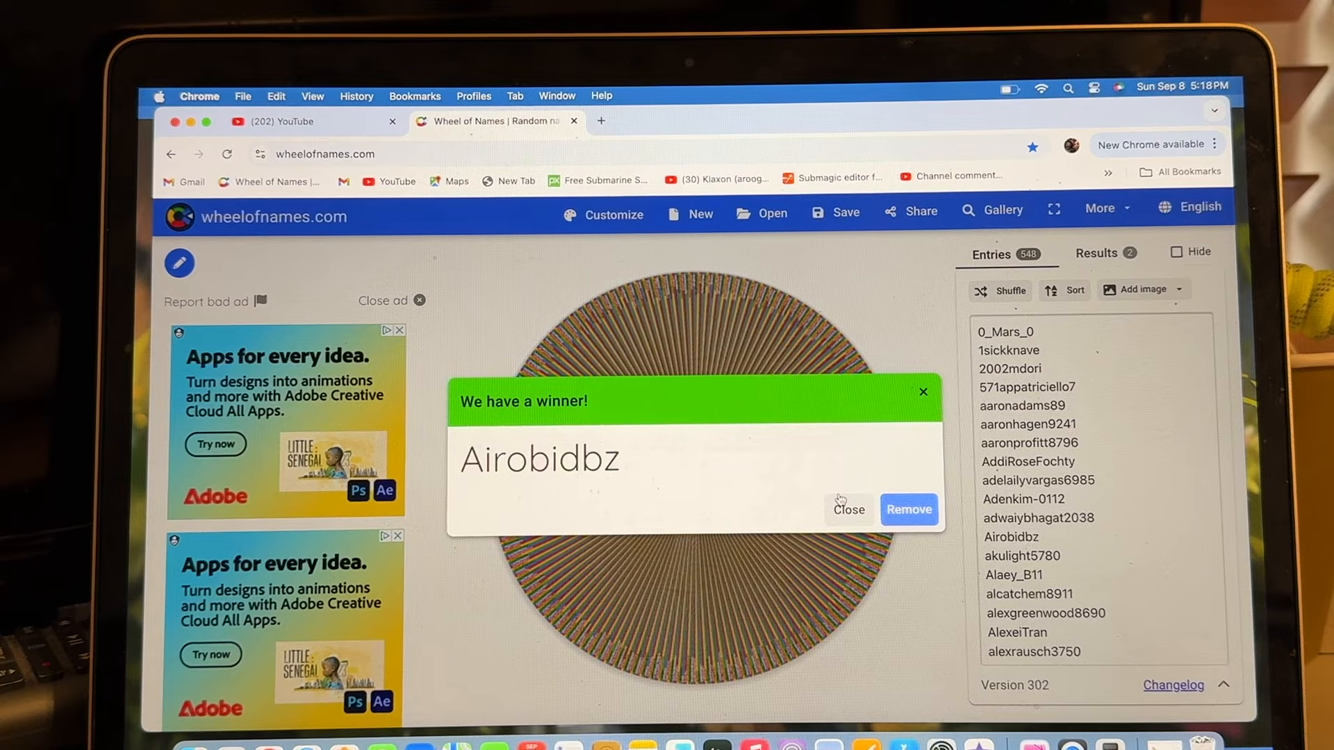
pyautogui.click(909, 509)
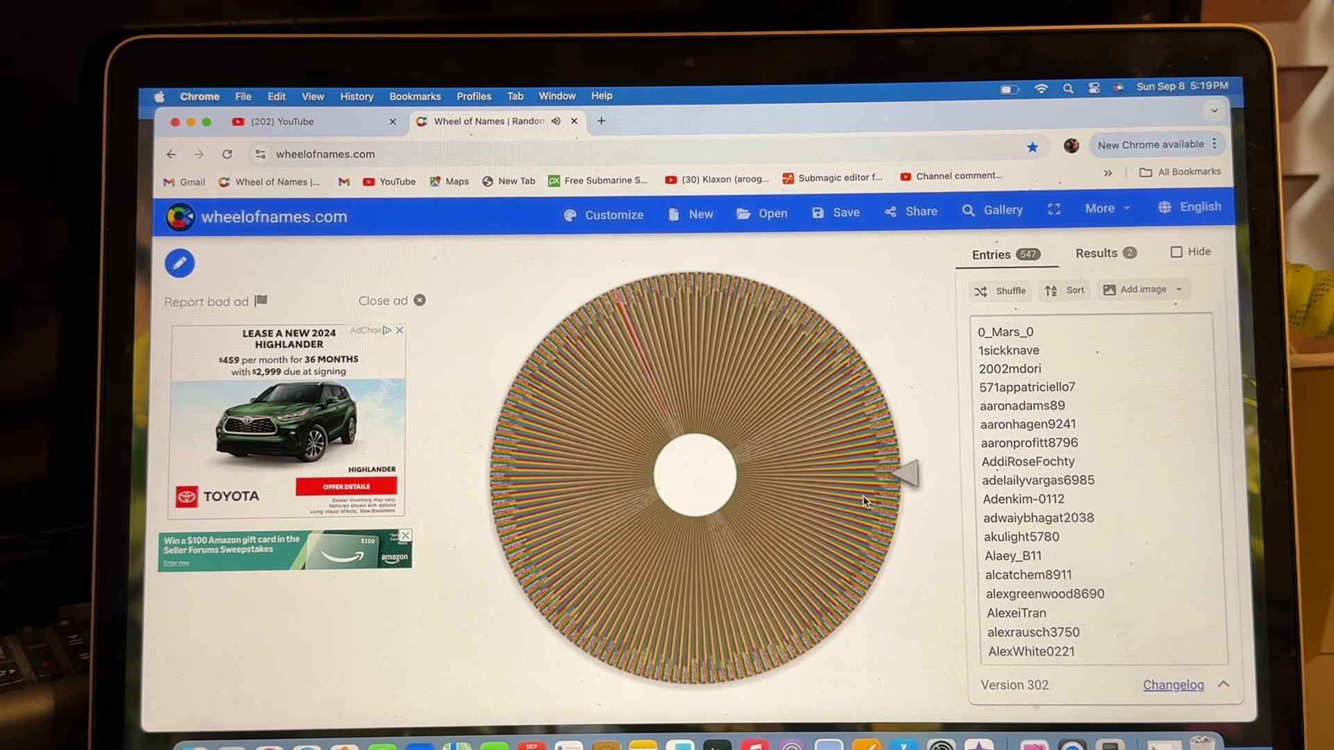
pyautogui.click(694, 472)
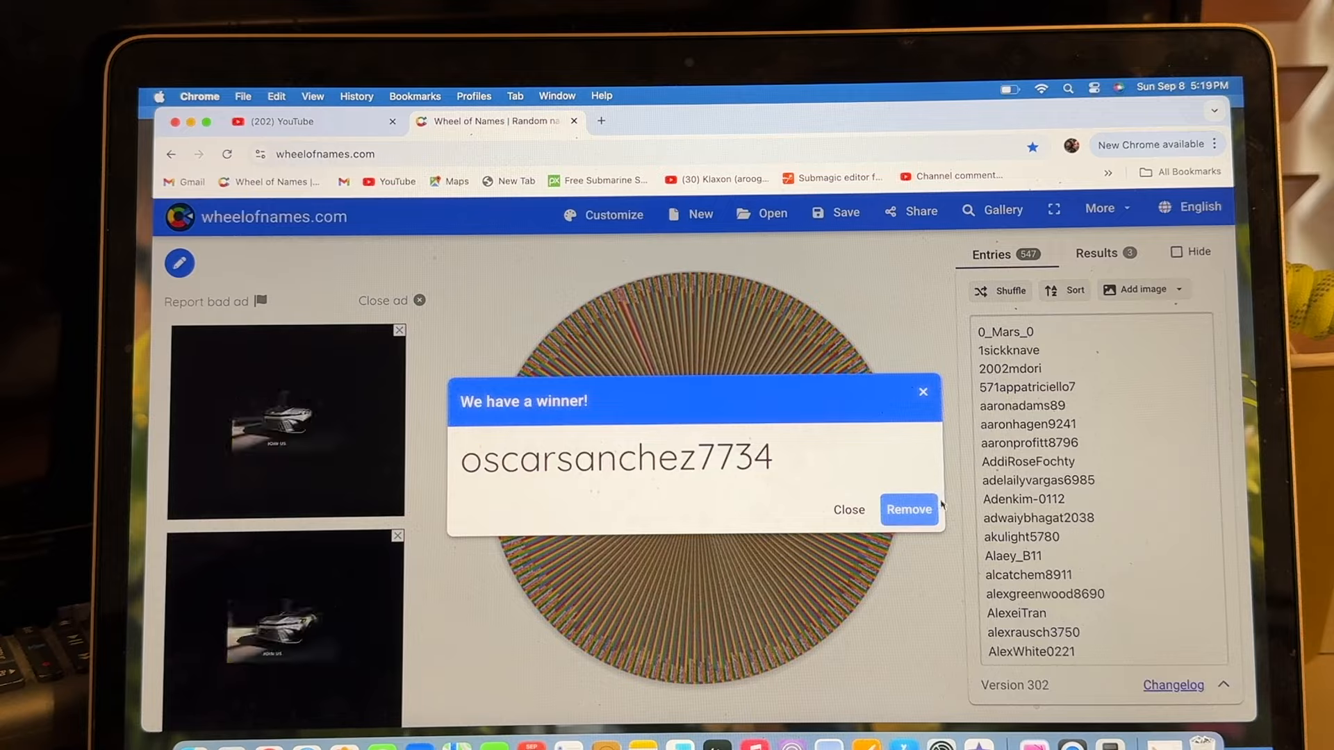
pyautogui.click(909, 510)
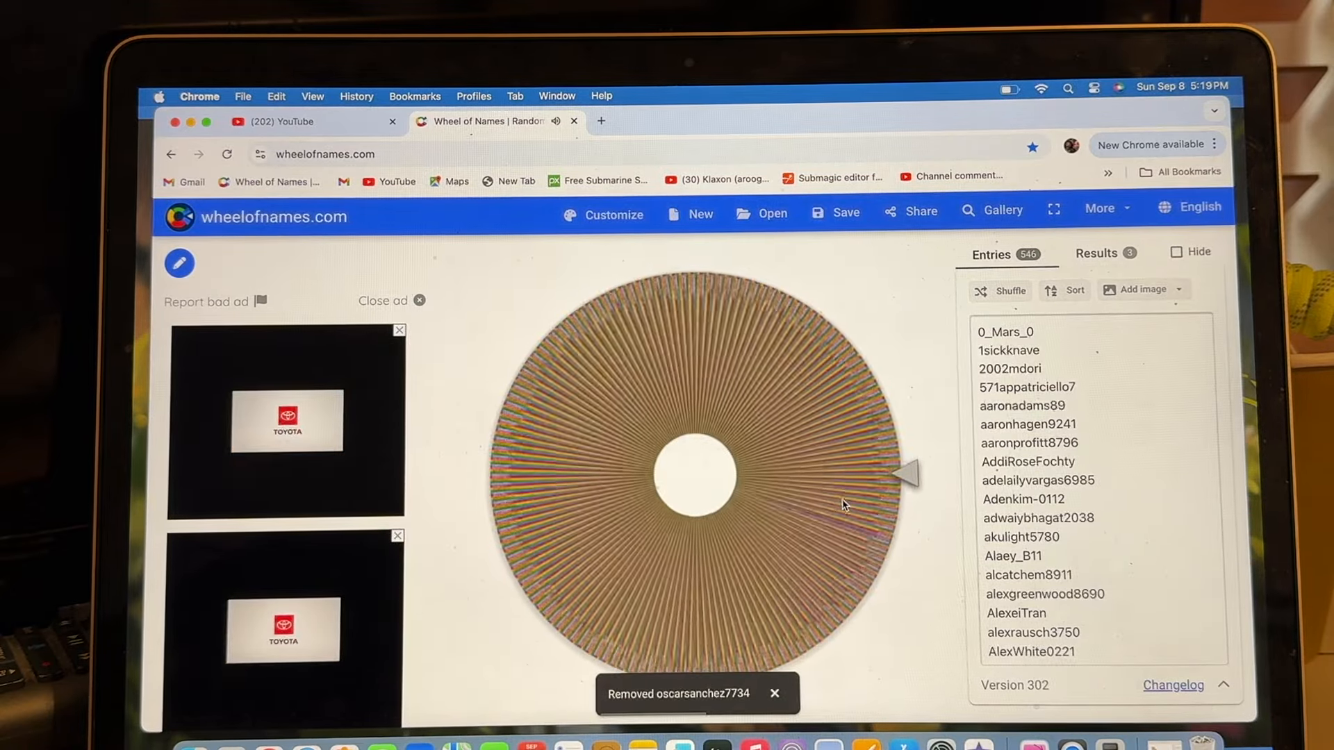
pyautogui.click(419, 300)
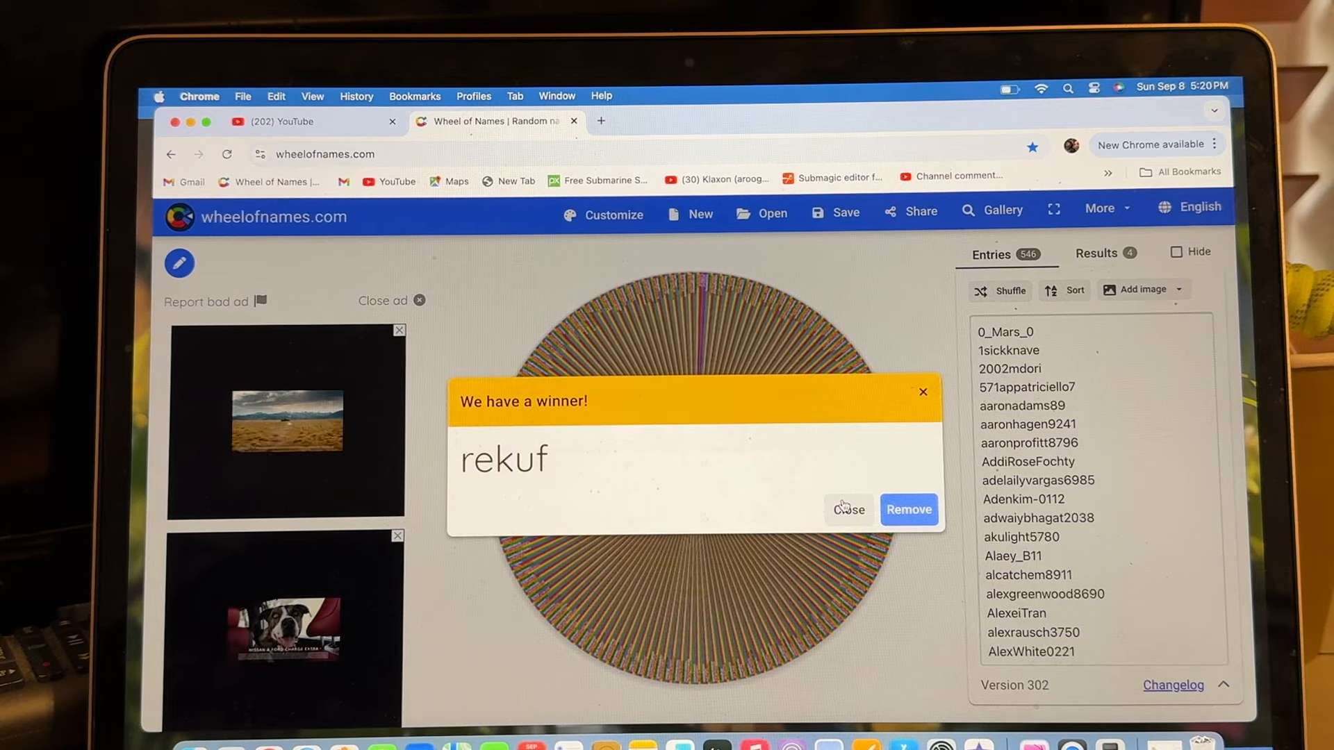
# Step: Dismiss winner rekuf without removing the name, then remove winner jimification4880
pyautogui.click(908, 510)
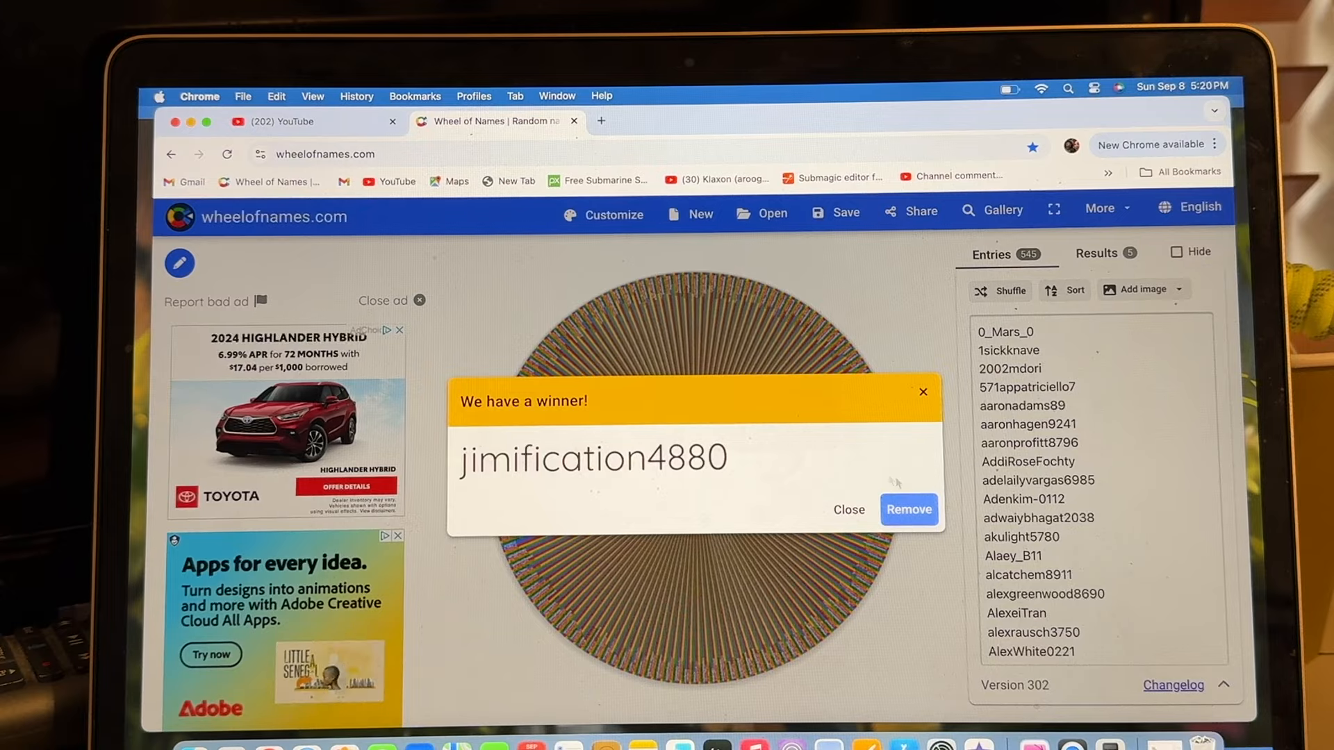
pyautogui.click(908, 510)
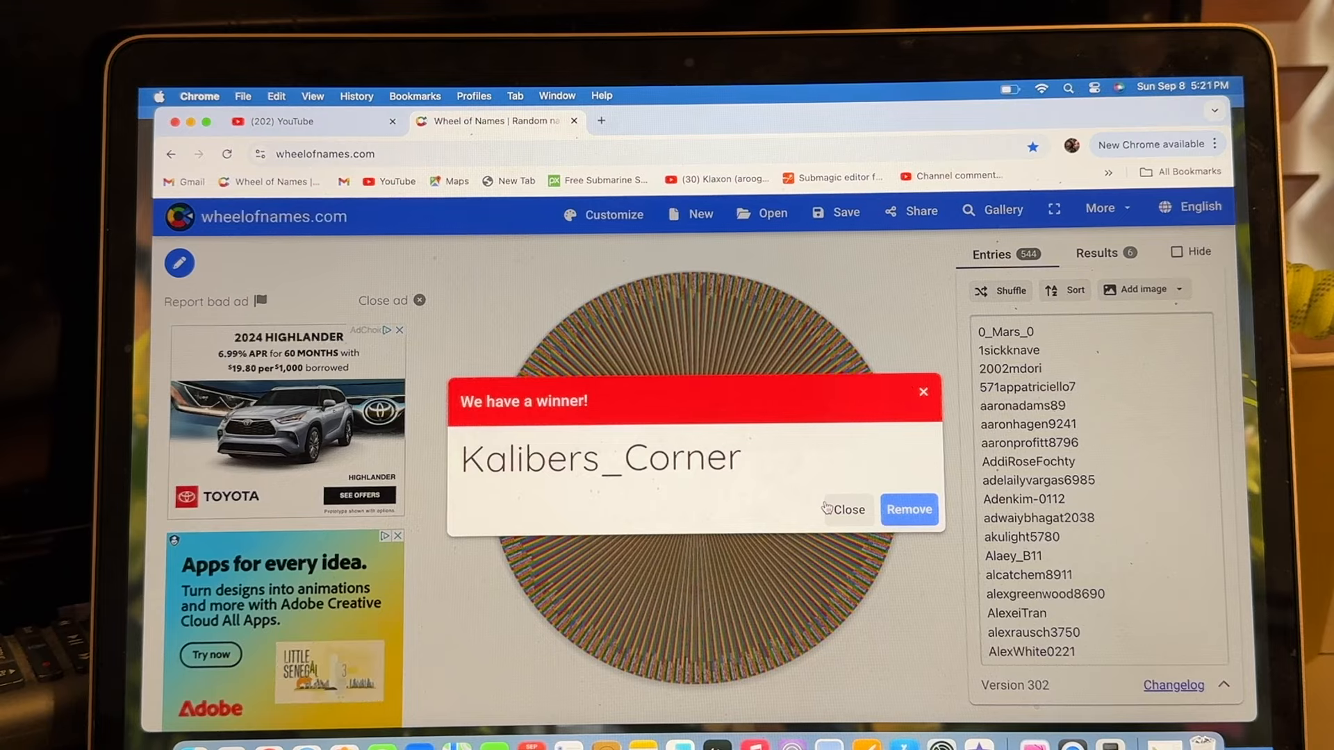
pyautogui.click(908, 509)
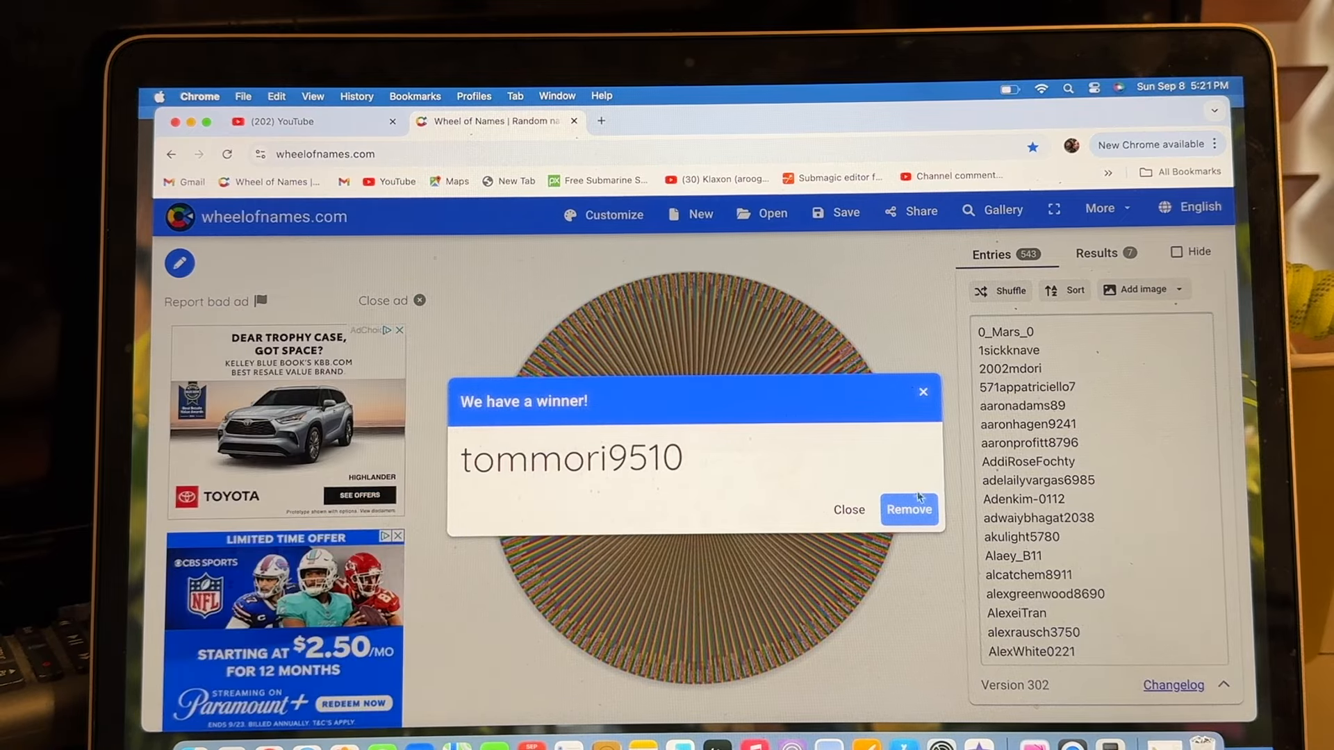
pyautogui.click(909, 509)
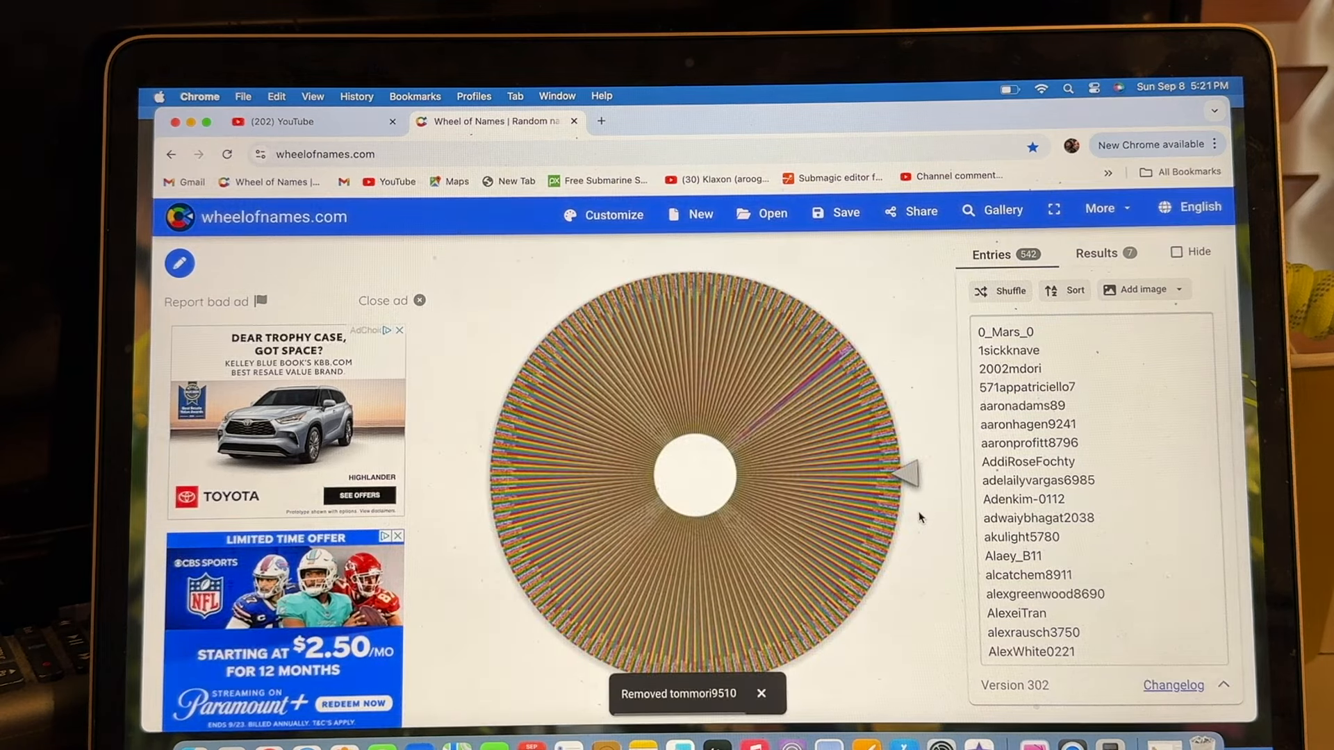